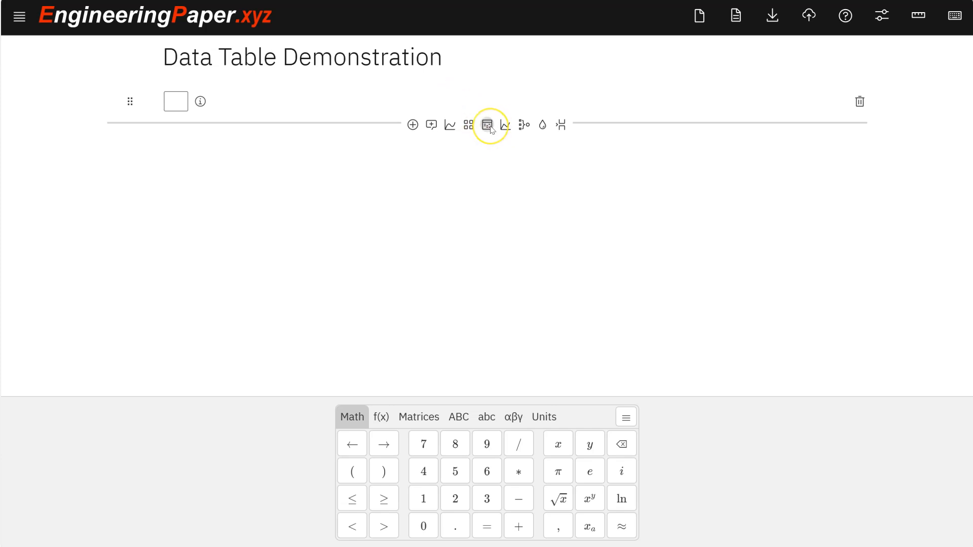
Step: Insert an empty data table with columns Col1 and Col2 below the first math cell
{"action": "left_click", "coordinate": [487, 125]}
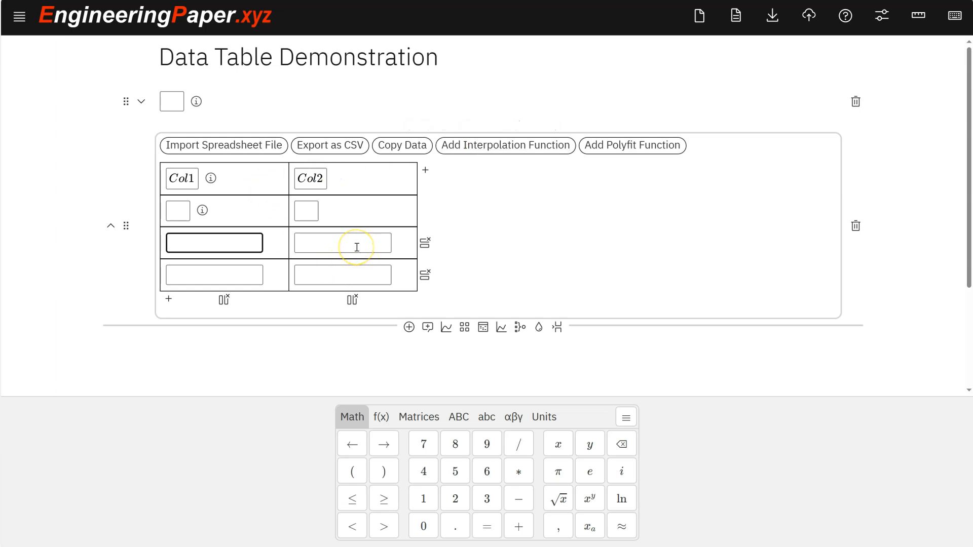
{"action": "mouse_move", "coordinate": [357, 242]}
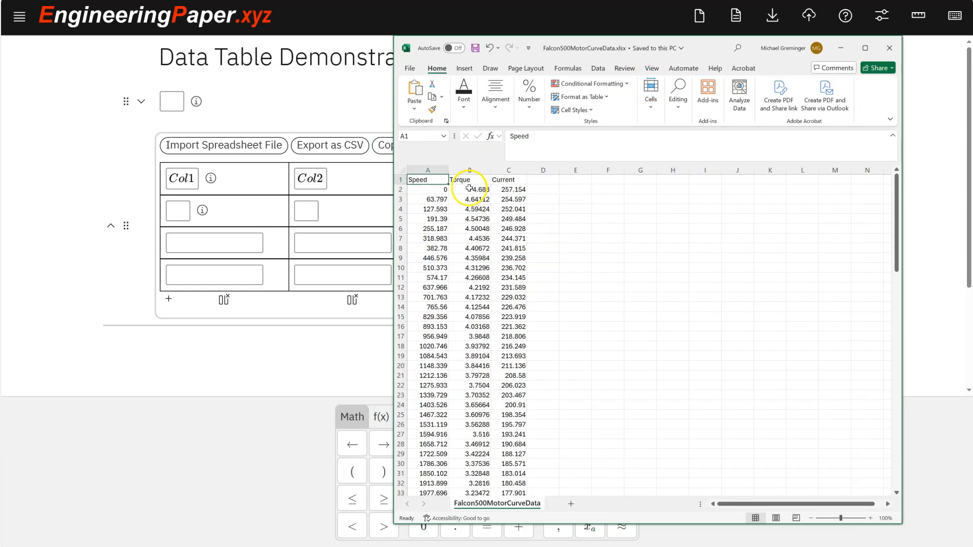
{"action": "mouse_move", "coordinate": [489, 208]}
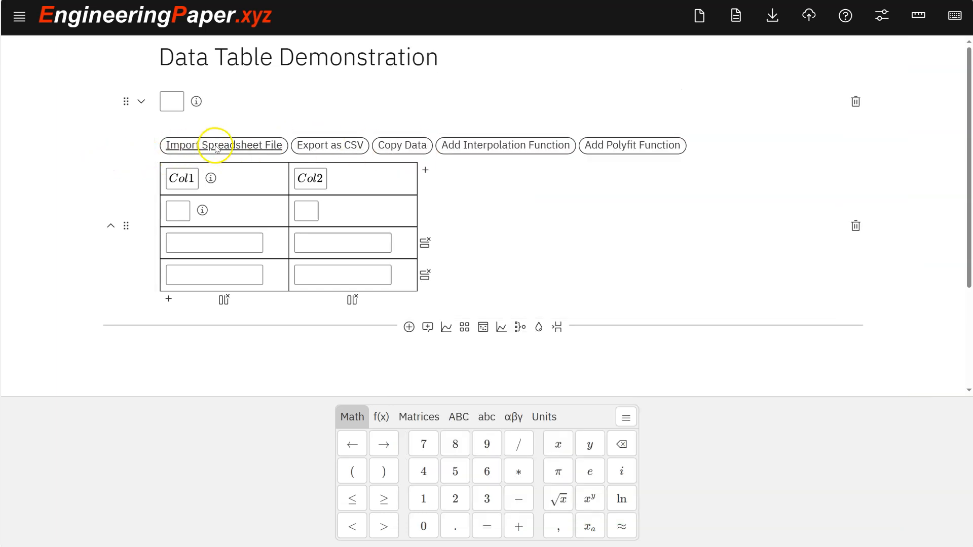
Step: Import Speed, Torque and Current data from Falcon500MotorCurveData.xlsx into the table
{"action": "left_click", "coordinate": [224, 145]}
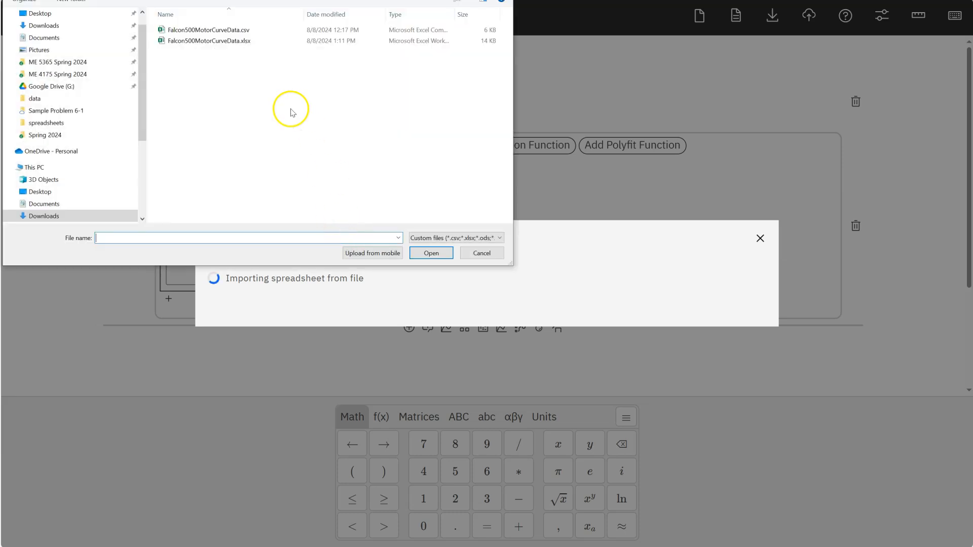
{"action": "left_click", "coordinate": [208, 40]}
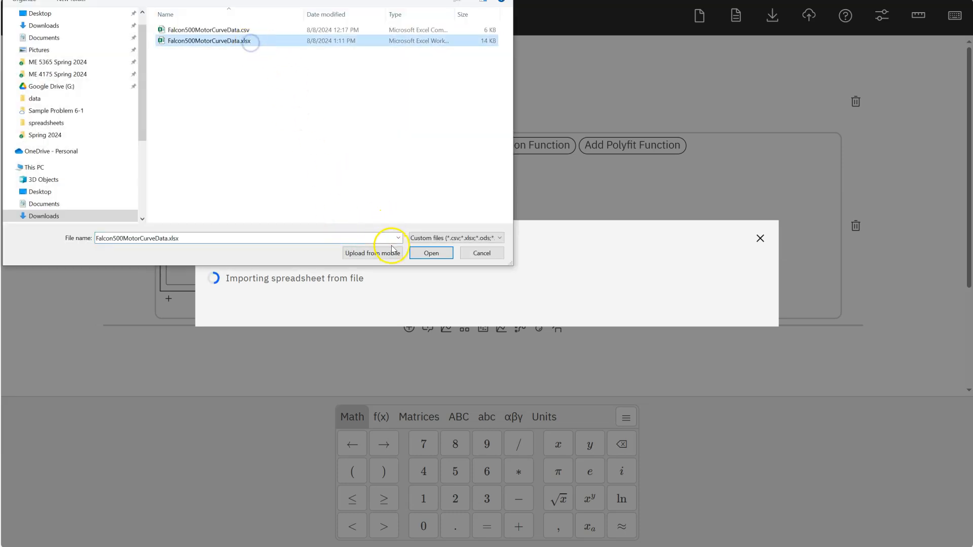
{"action": "left_click", "coordinate": [431, 252]}
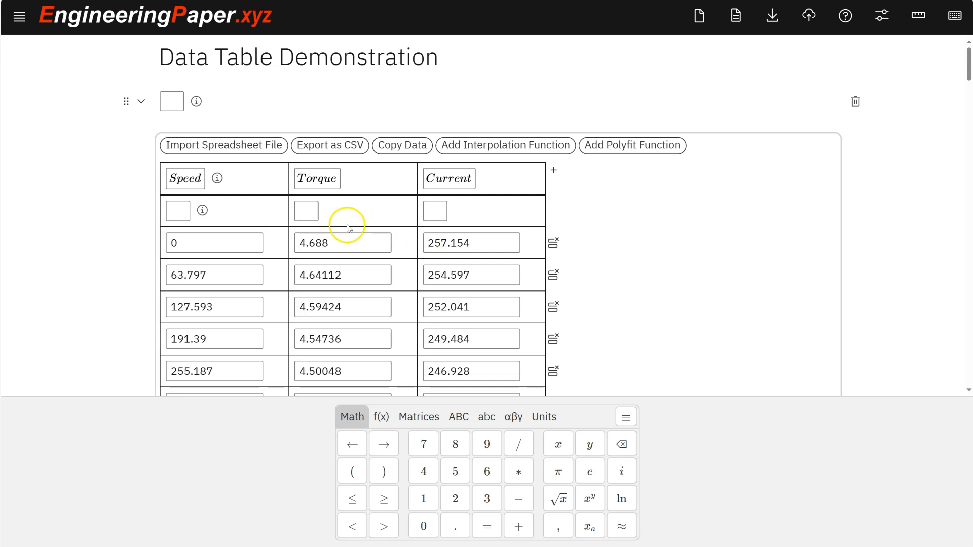
{"action": "mouse_move", "coordinate": [426, 186]}
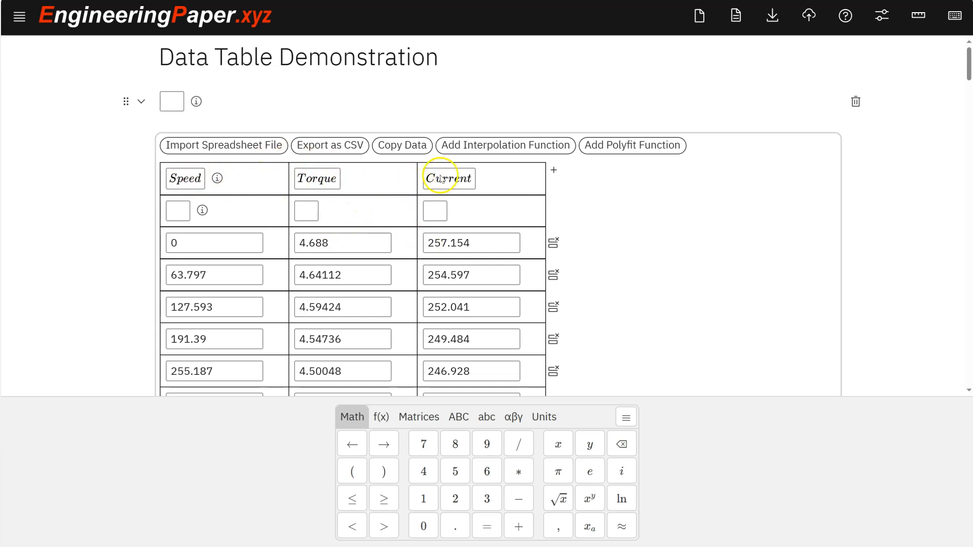
{"action": "mouse_move", "coordinate": [403, 183]}
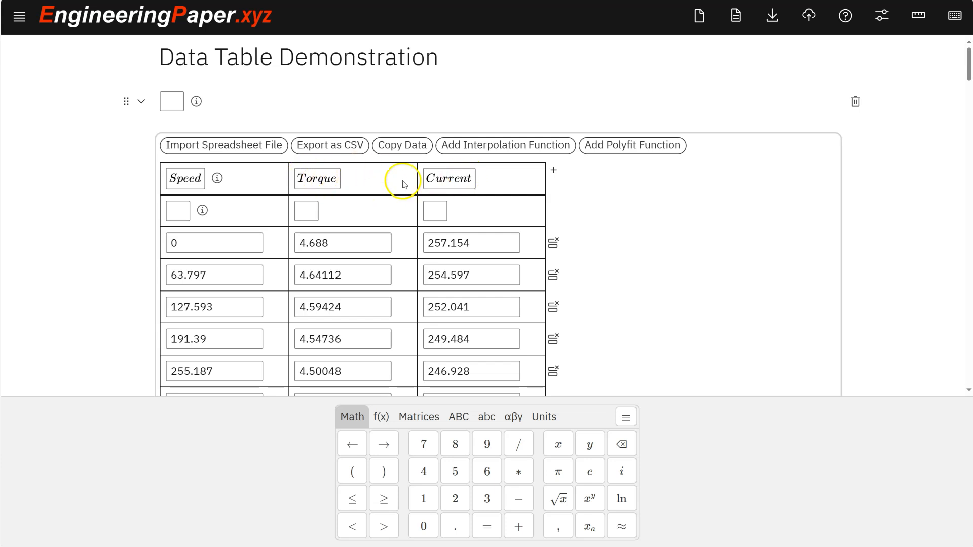
{"action": "mouse_move", "coordinate": [219, 225]}
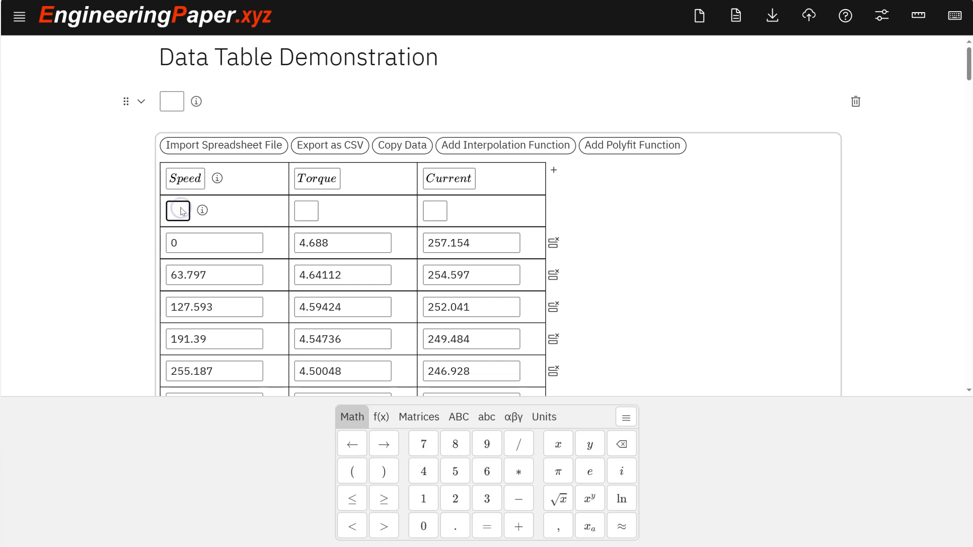
Step: Set column units: cycles/min for Speed, N·m for Torque, and [A] for Current
{"action": "left_click", "coordinate": [177, 210]}
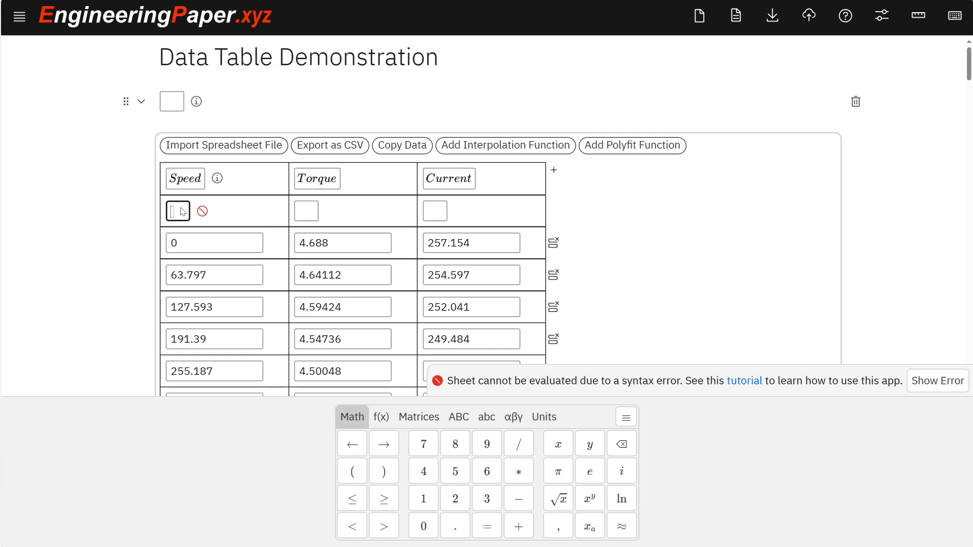
{"action": "type", "text": "cycles/min]"}
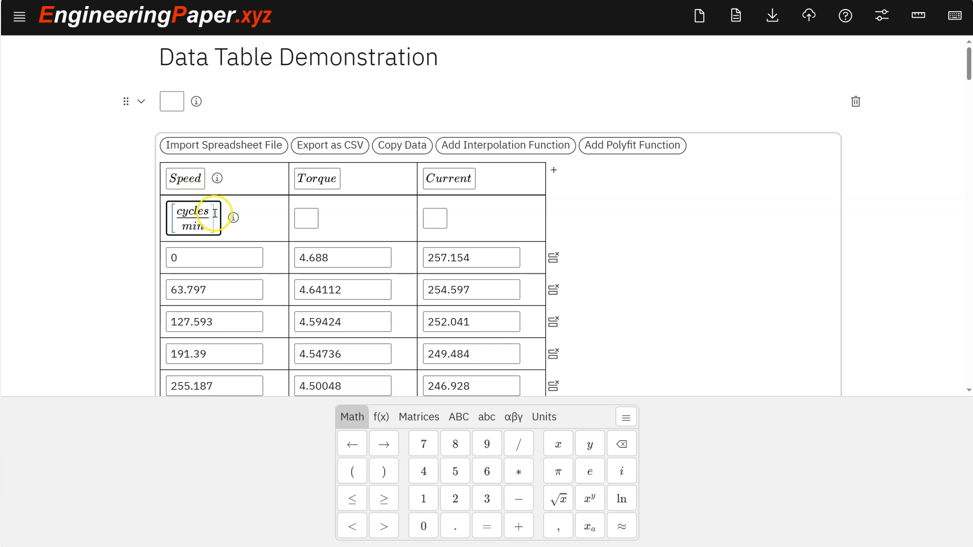
{"action": "left_click", "coordinate": [305, 218]}
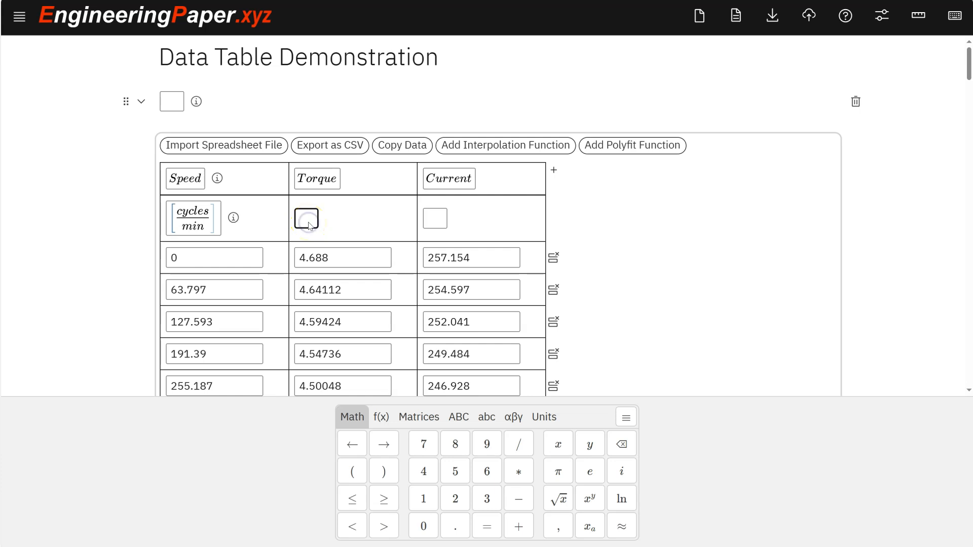
{"action": "type", "text": "N8"}
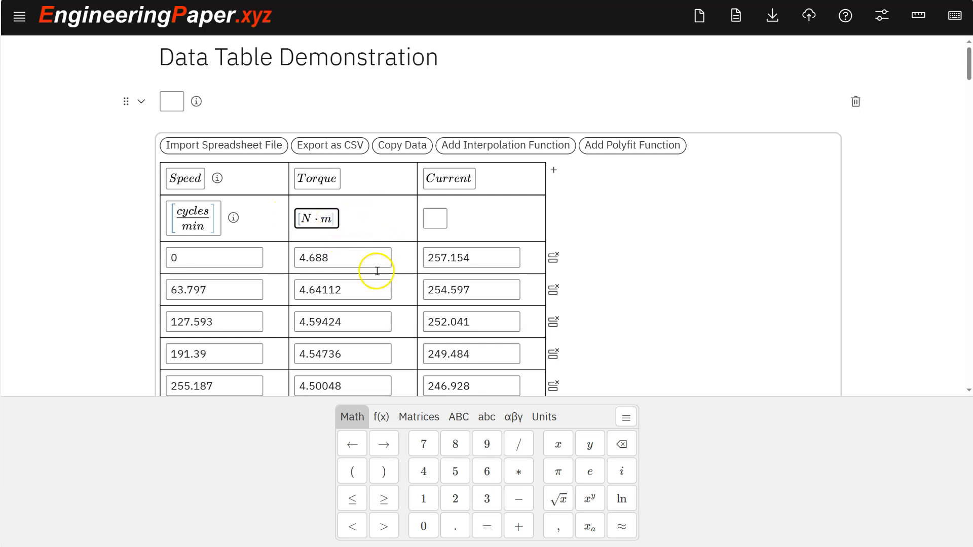
{"action": "left_click", "coordinate": [435, 219]}
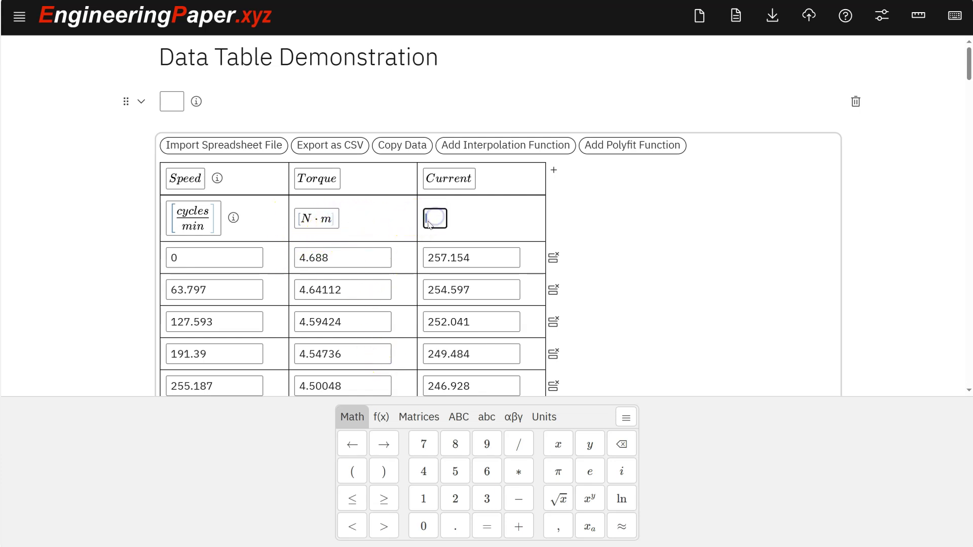
{"action": "left_click", "coordinate": [543, 416]}
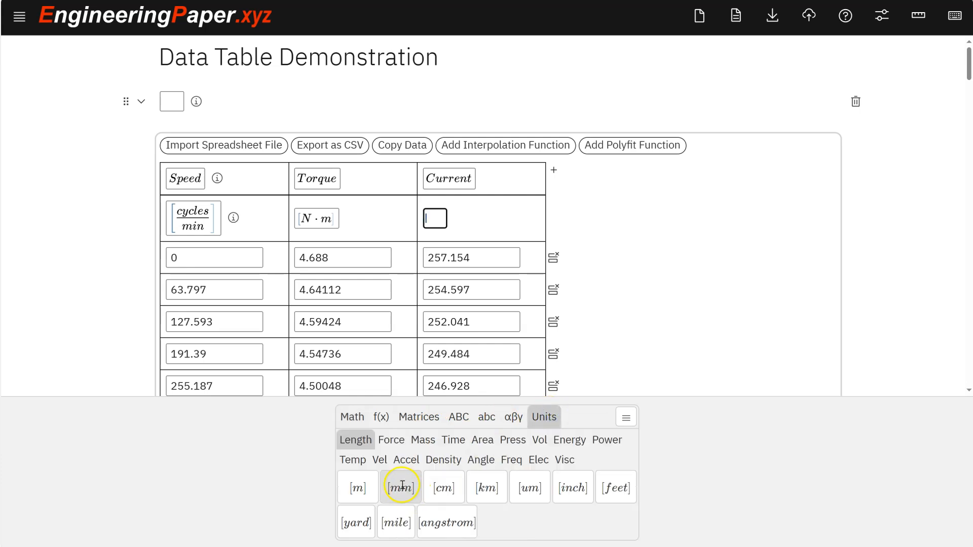
{"action": "mouse_move", "coordinate": [433, 466]}
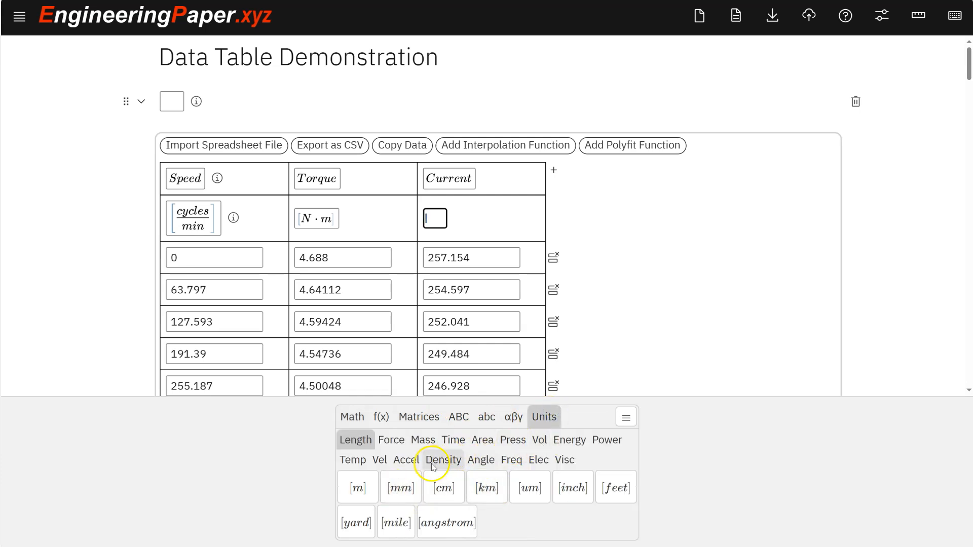
{"action": "mouse_move", "coordinate": [537, 460]}
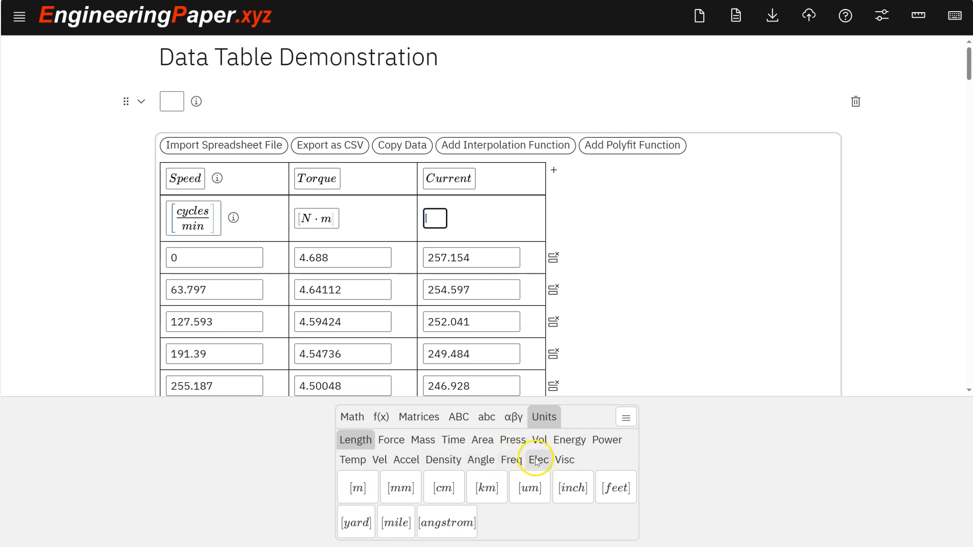
{"action": "left_click", "coordinate": [538, 460]}
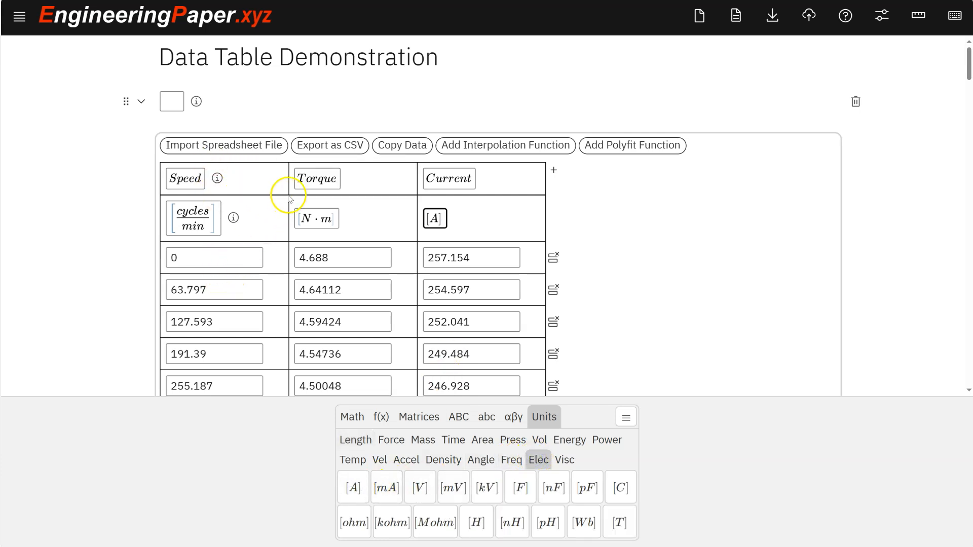
{"action": "left_click", "coordinate": [172, 101]}
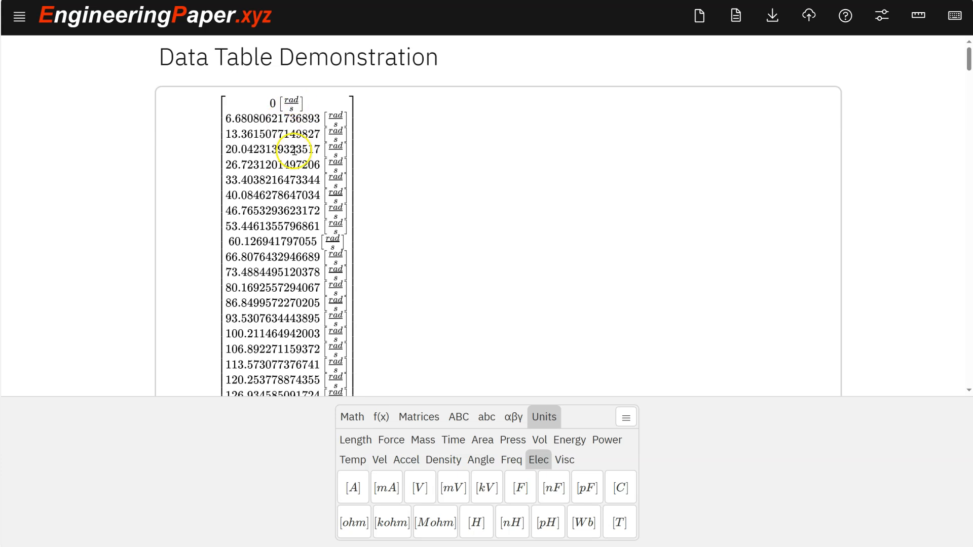
{"action": "scroll", "scroll_direction": "down", "scroll_amount": 3}
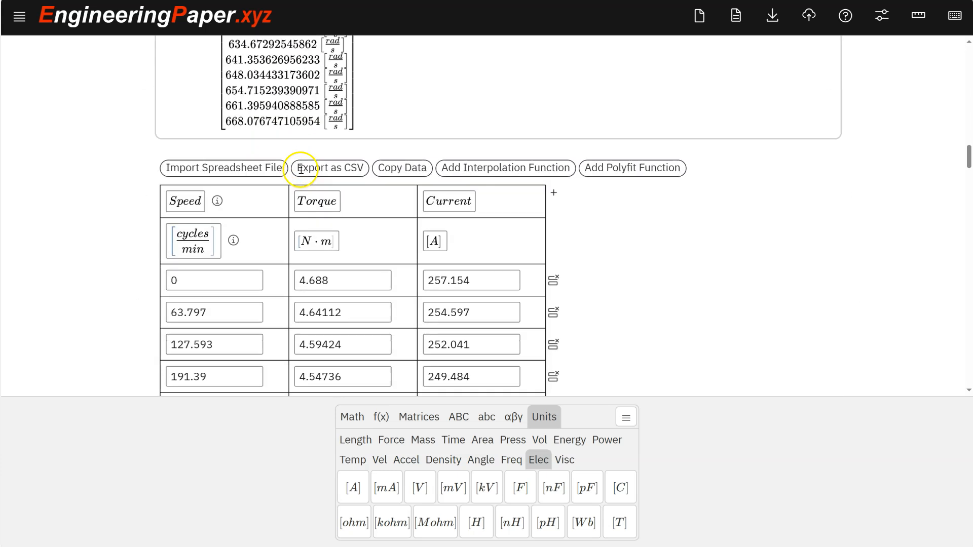
{"action": "scroll", "scroll_direction": "up", "scroll_amount": 3}
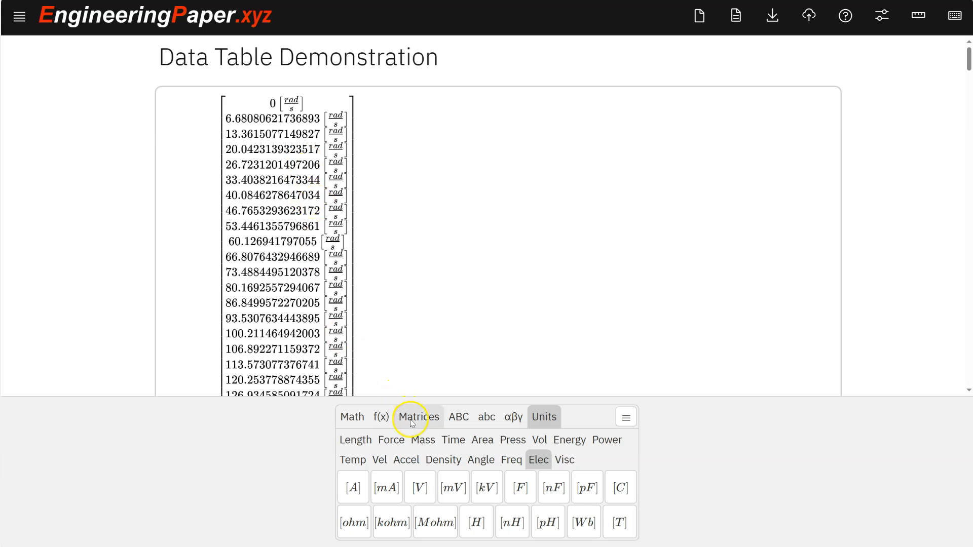
{"action": "left_click", "coordinate": [418, 417]}
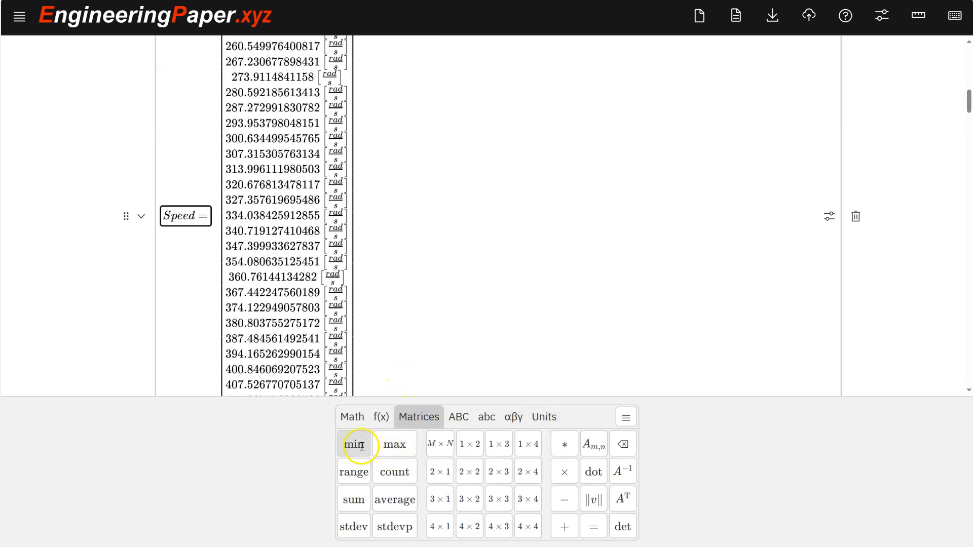
{"action": "mouse_move", "coordinate": [380, 478]}
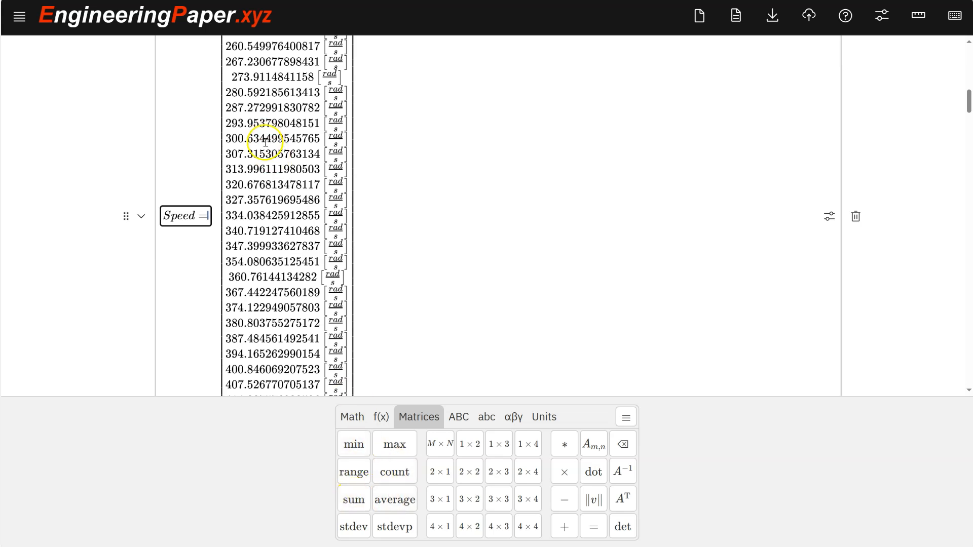
{"action": "scroll", "scroll_direction": "up", "scroll_amount": 3}
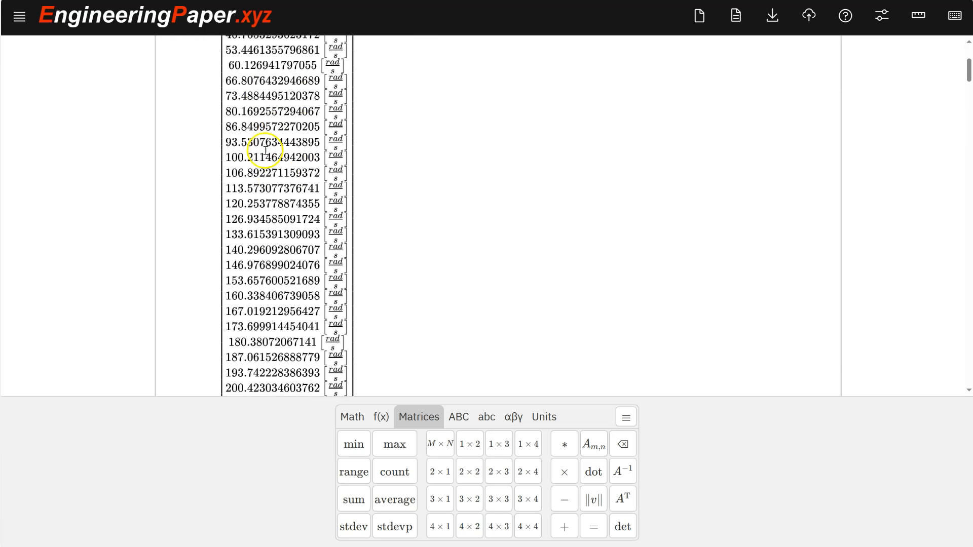
{"action": "scroll", "scroll_direction": "down", "scroll_amount": 3}
{"action": "type", "text": "Sn"}
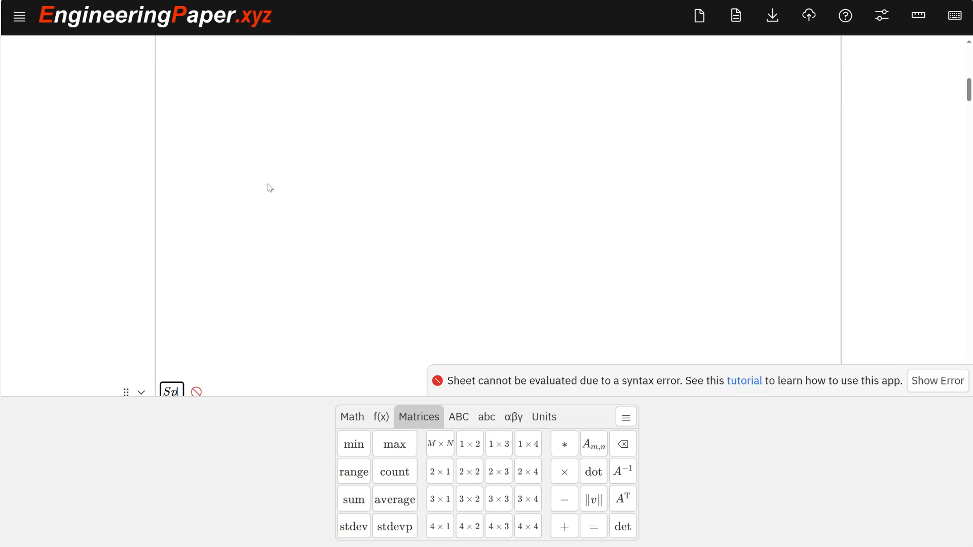
{"action": "scroll", "scroll_direction": "up", "scroll_amount": 3}
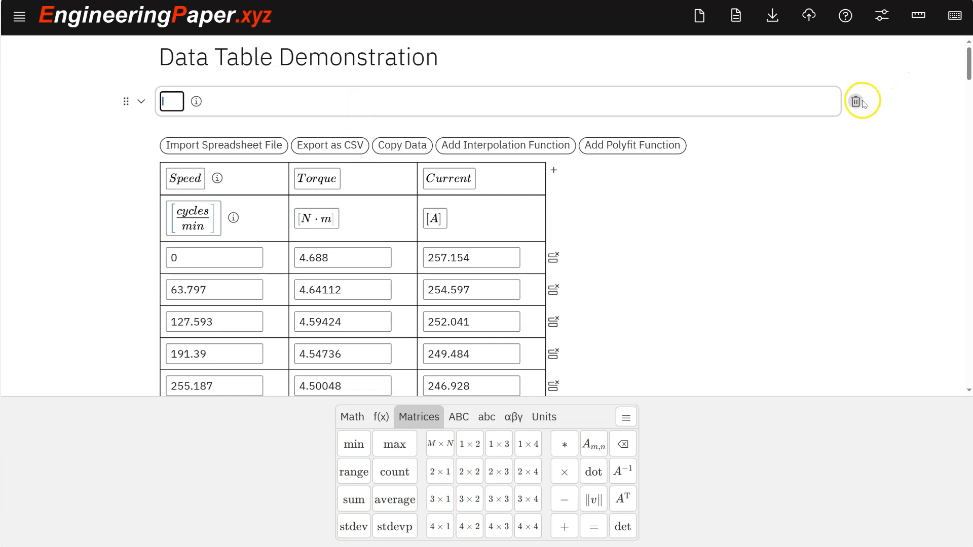
Step: Delete the empty math cell and graph (Speed, Torque) as a line in cycles/min and N·m
{"action": "left_click", "coordinate": [855, 102]}
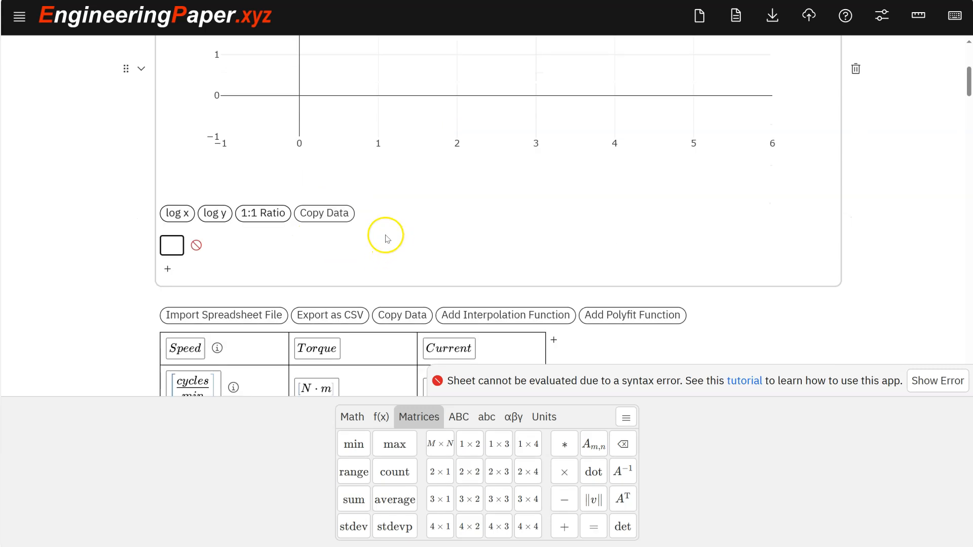
{"action": "scroll", "scroll_direction": "down", "scroll_amount": 3}
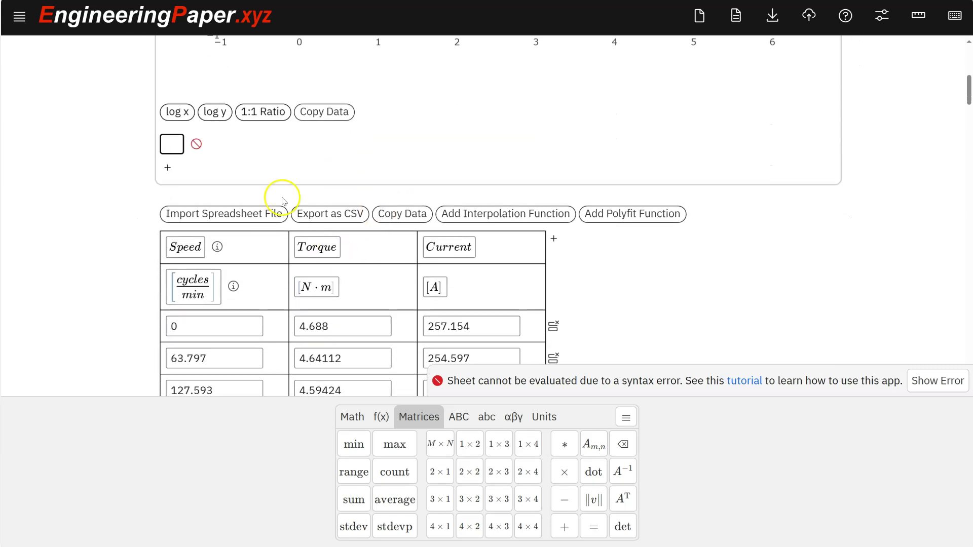
{"action": "scroll", "scroll_direction": "down", "scroll_amount": 3}
{"action": "type", "text": "(Speed,"}
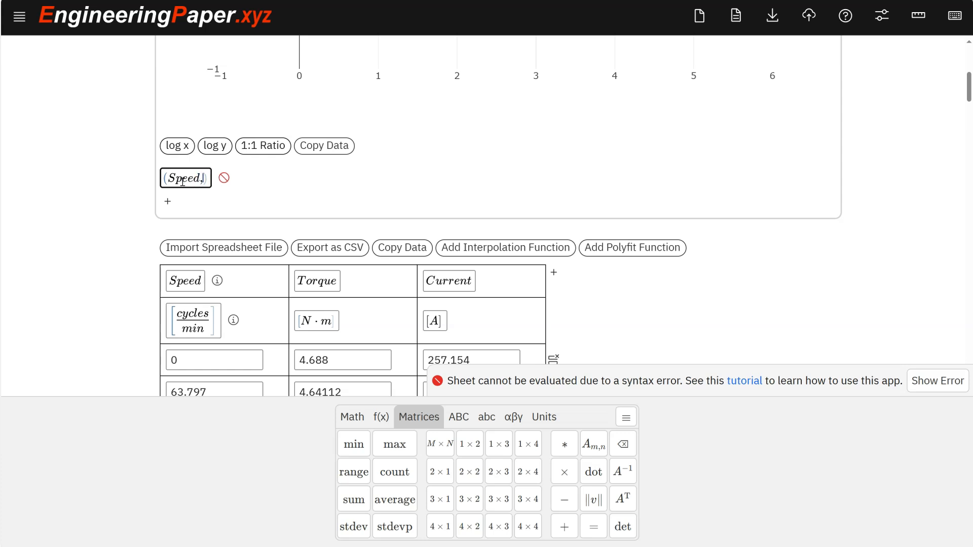
{"action": "type", "text": "Torqu"}
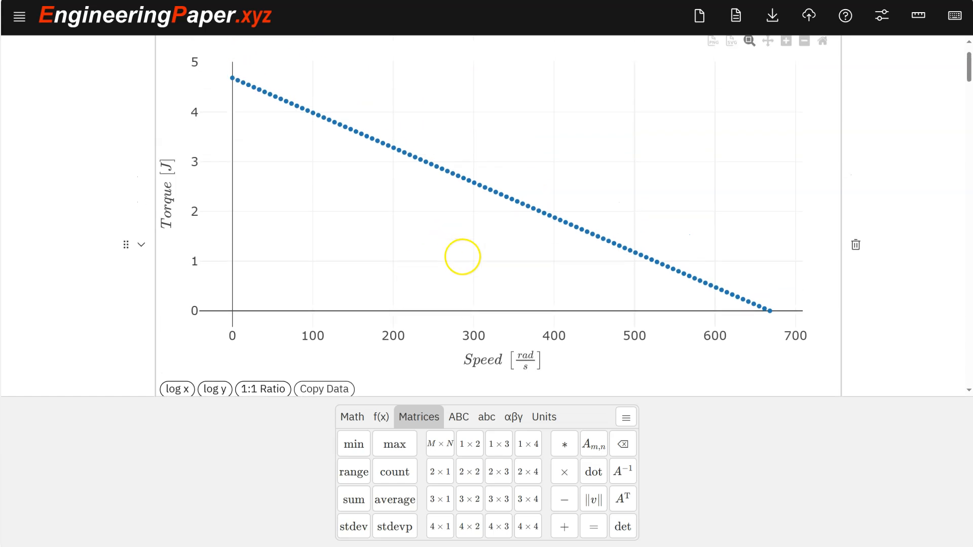
{"action": "scroll", "scroll_direction": "down", "scroll_amount": 3}
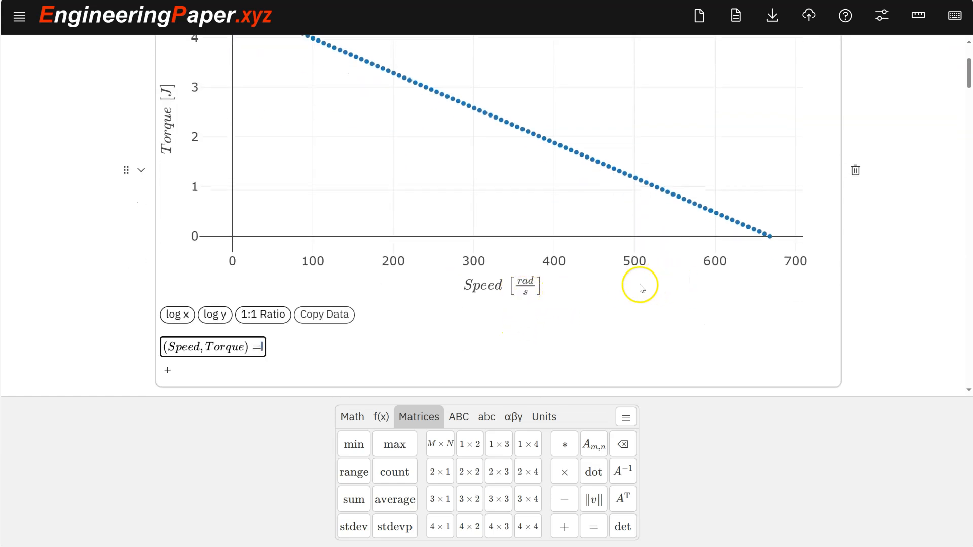
{"action": "scroll", "scroll_direction": "down", "scroll_amount": 3}
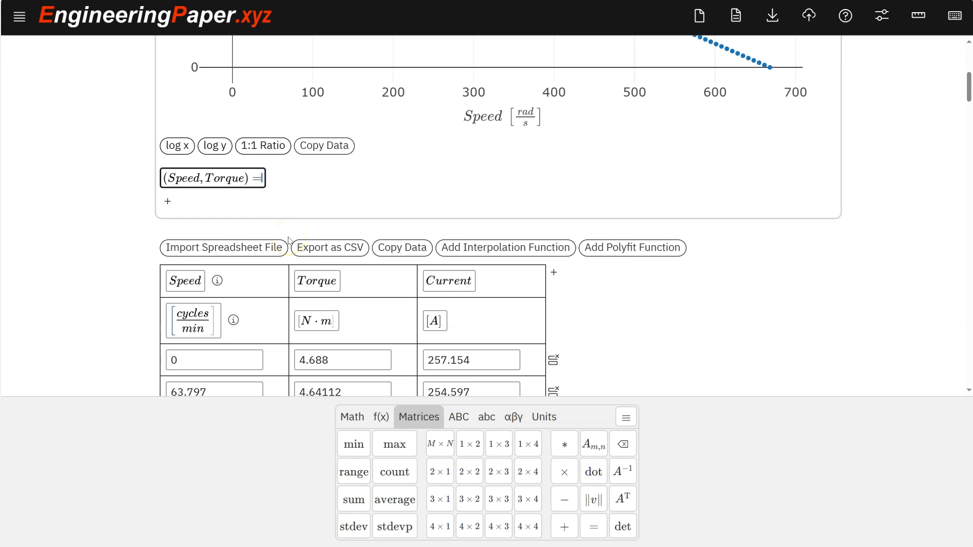
{"action": "type", "text": "()"}
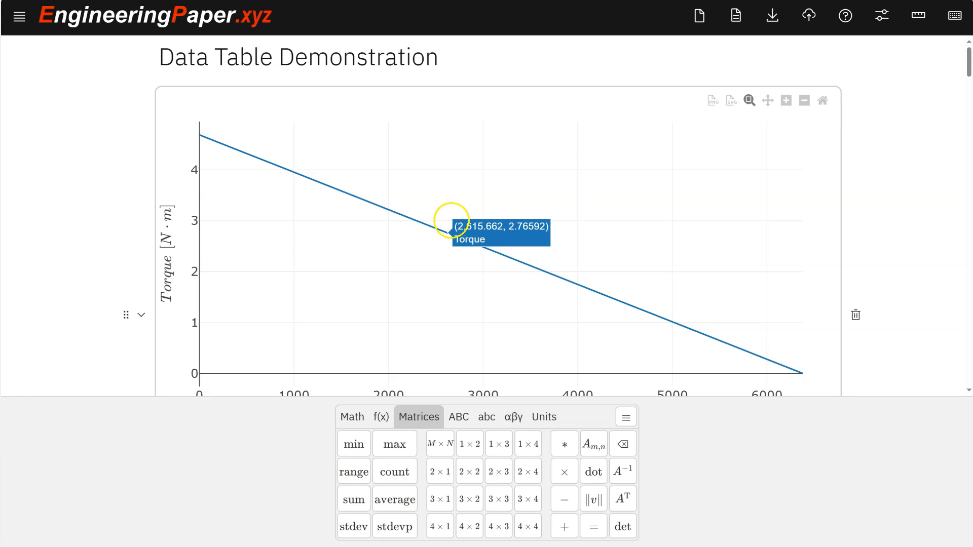
{"action": "scroll", "scroll_direction": "down", "scroll_amount": 3}
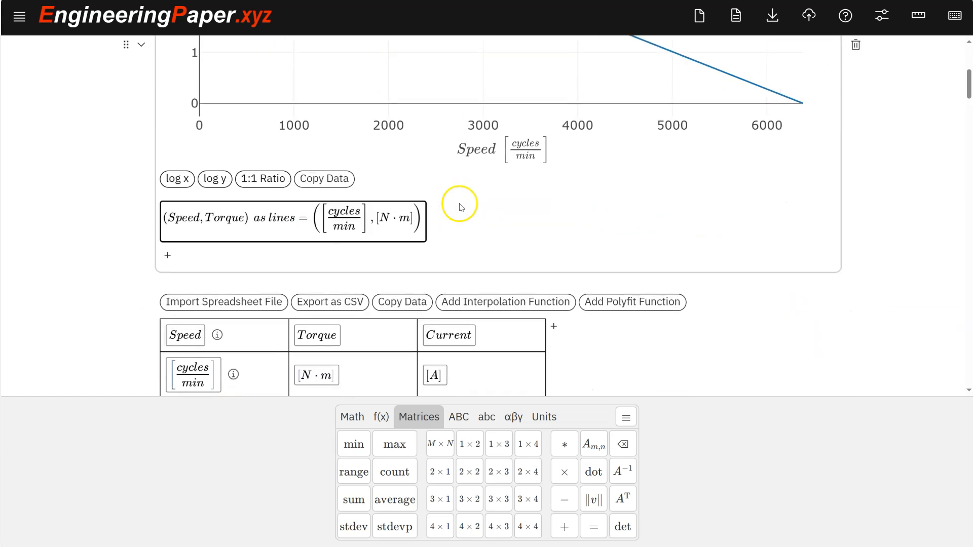
{"action": "scroll", "scroll_direction": "down", "scroll_amount": 3}
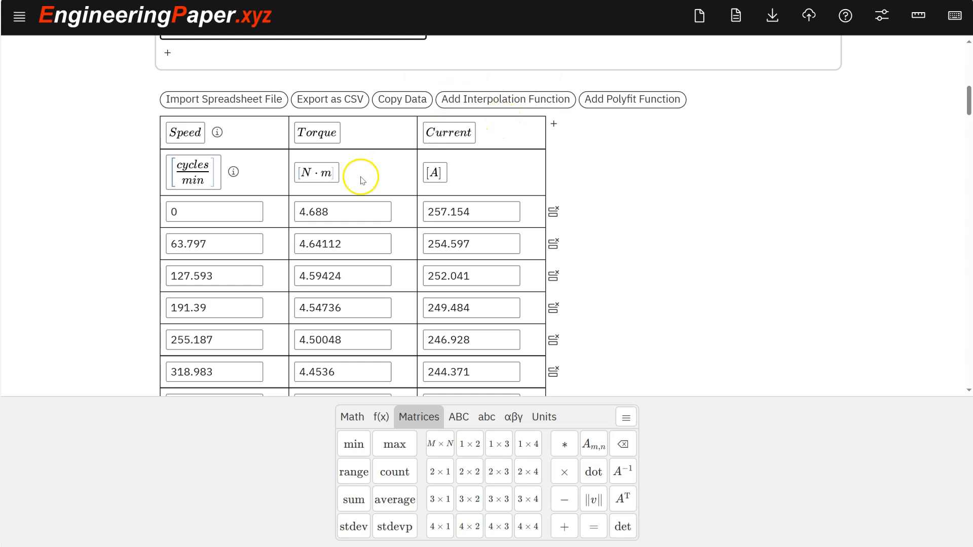
{"action": "mouse_move", "coordinate": [395, 170]}
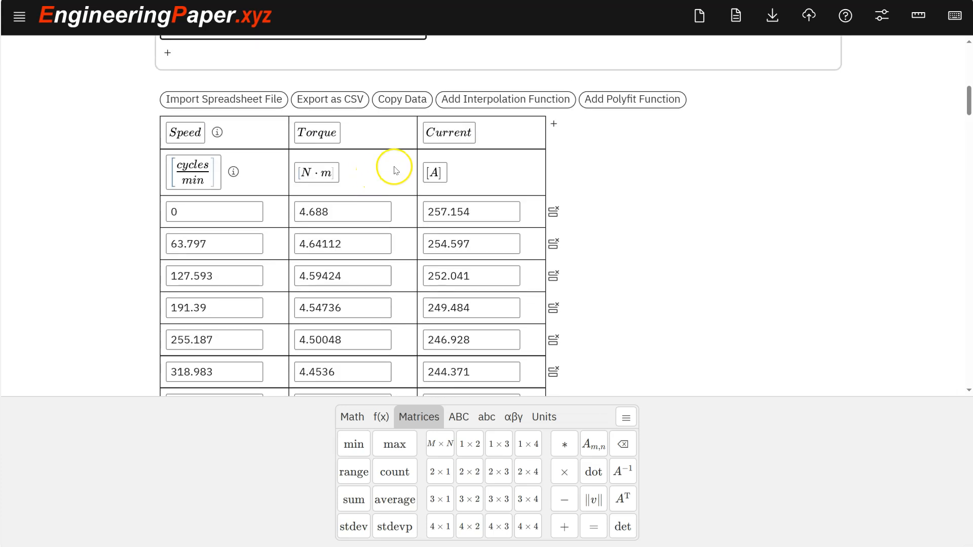
{"action": "mouse_move", "coordinate": [391, 160]}
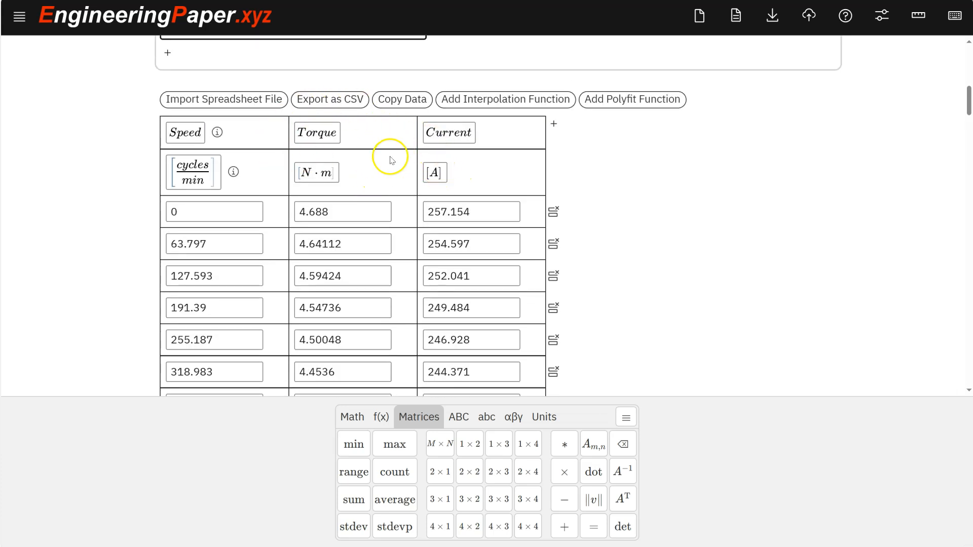
{"action": "mouse_move", "coordinate": [486, 181]}
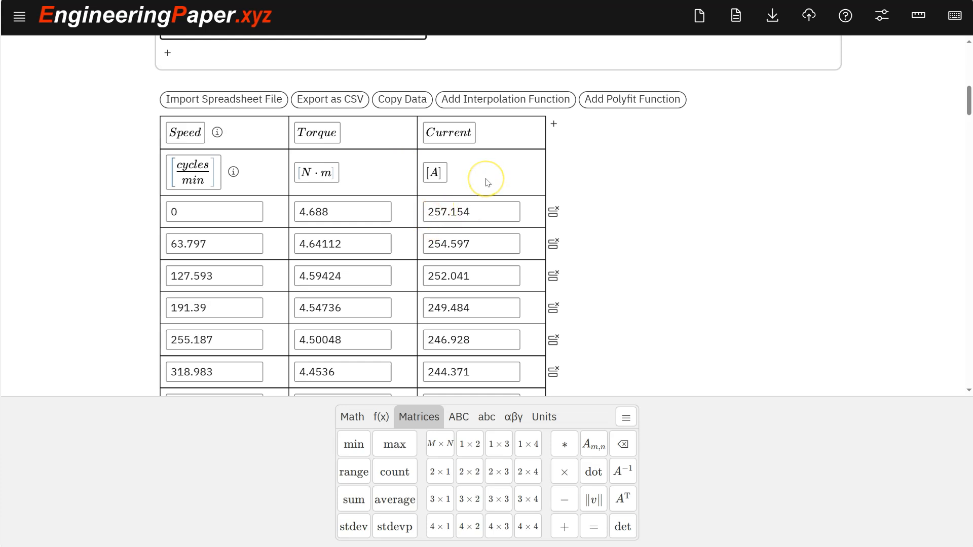
{"action": "mouse_move", "coordinate": [553, 124]}
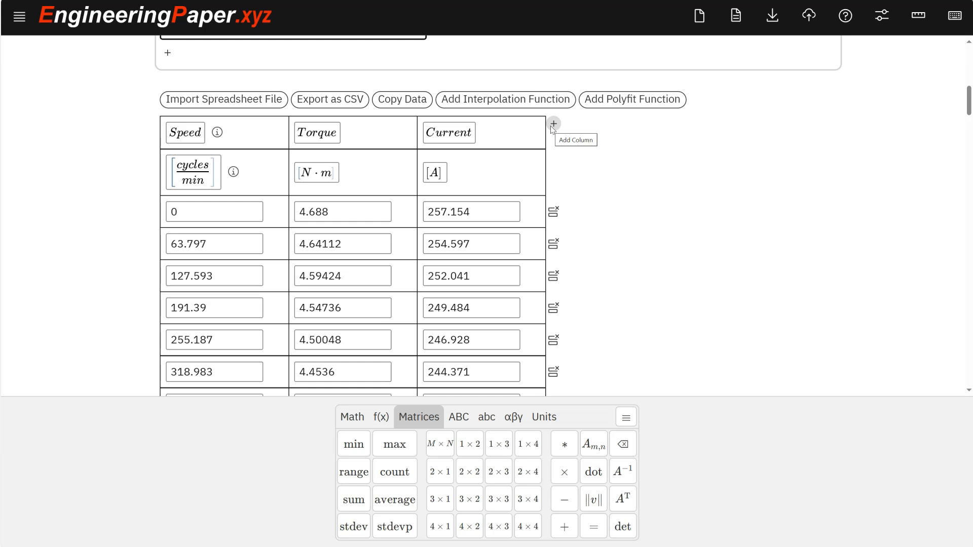
Step: Add an empty fourth column, Col3, beside Current
{"action": "left_click", "coordinate": [552, 124]}
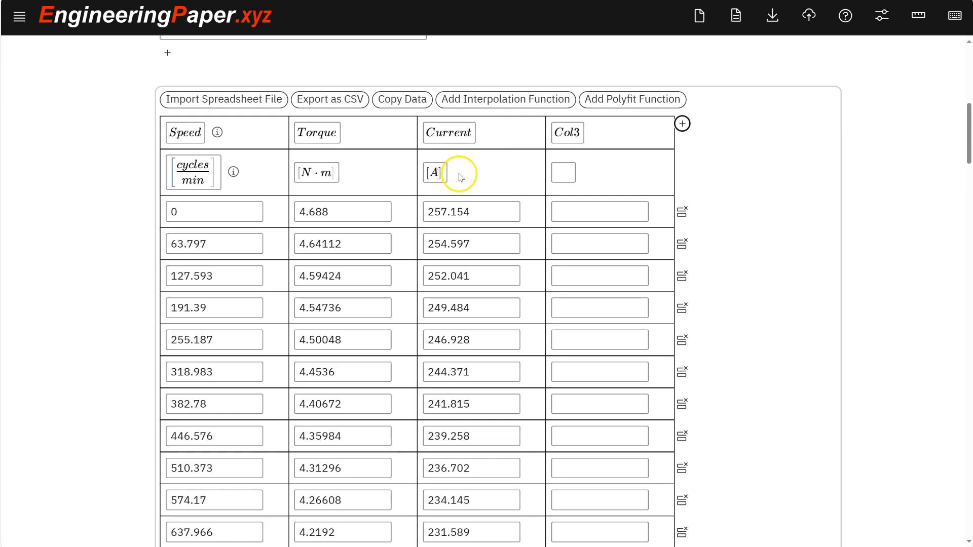
Step: Define the fourth column as P_in = 12 [V] · Current, in watts, and add an empty Col4
{"action": "left_click", "coordinate": [566, 133]}
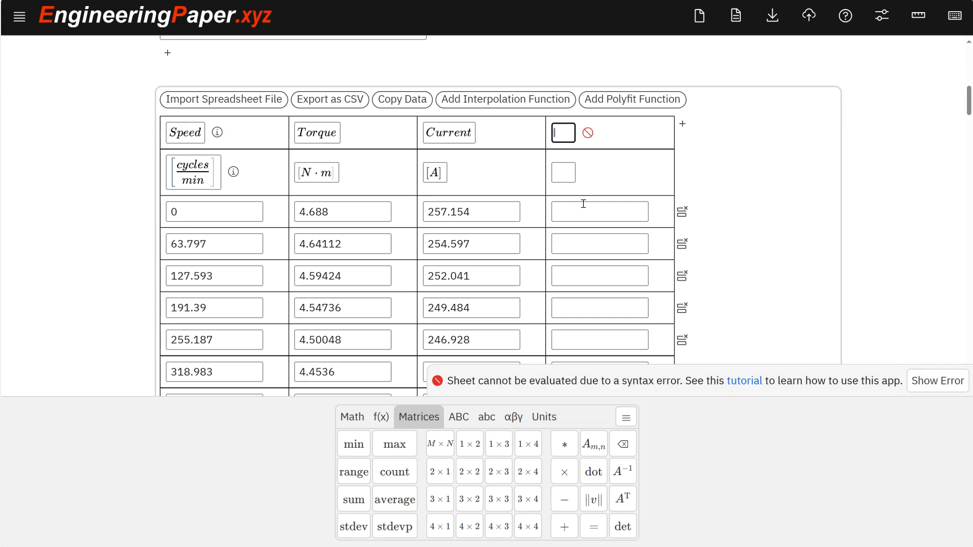
{"action": "type", "text": "P"}
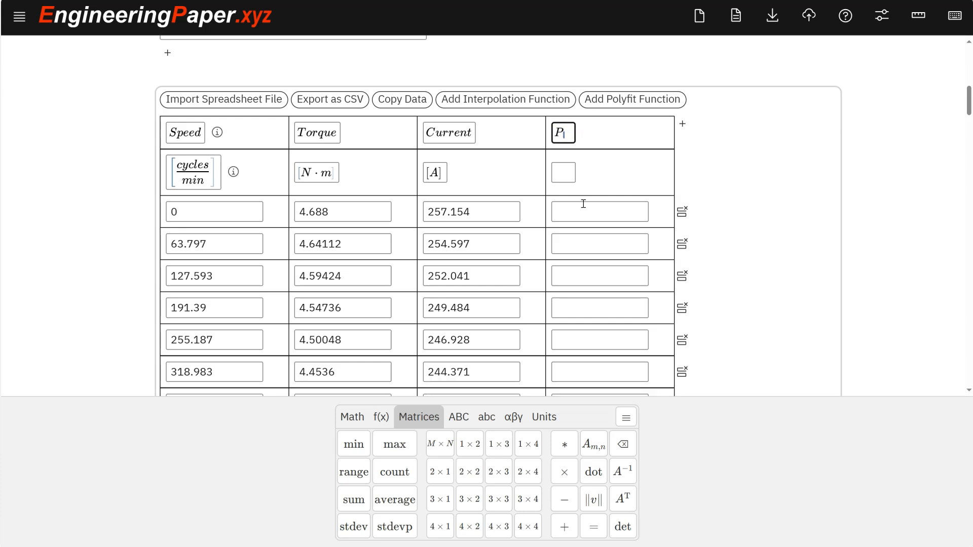
{"action": "type", "text": "in"}
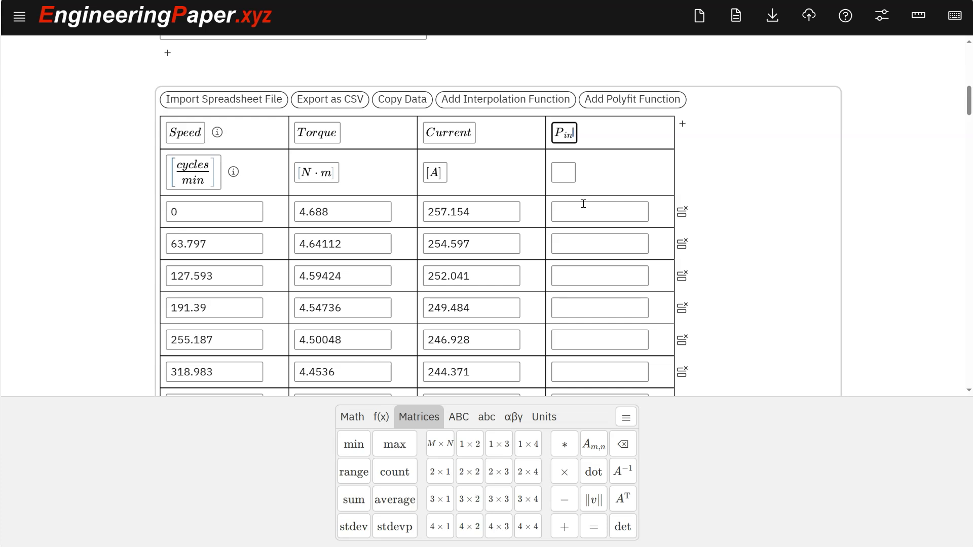
{"action": "left_click", "coordinate": [563, 132]}
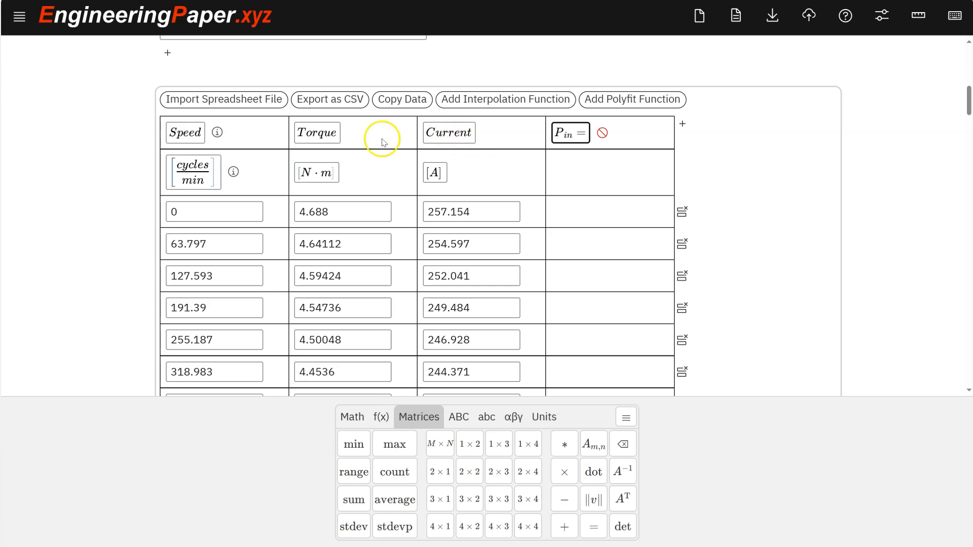
{"action": "mouse_move", "coordinate": [510, 170]}
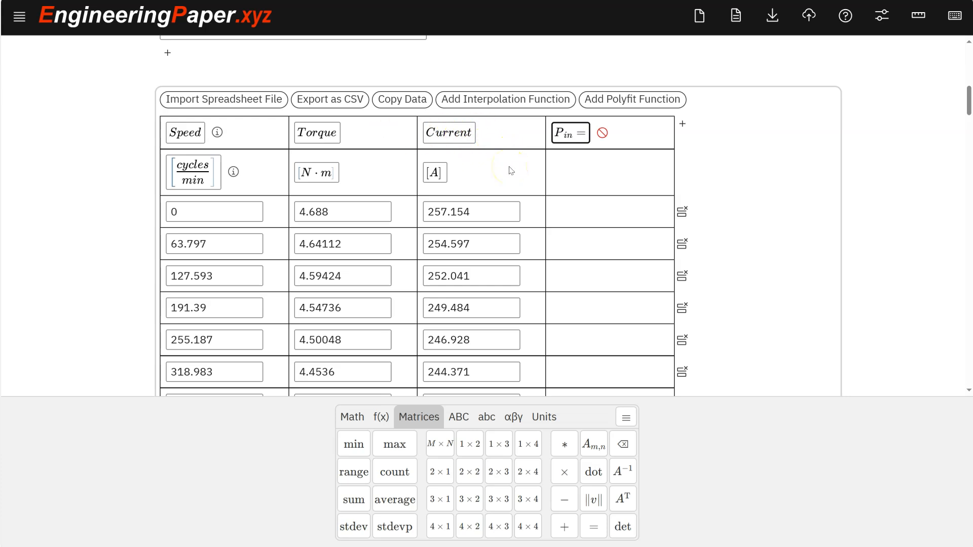
{"action": "type", "text": "12"}
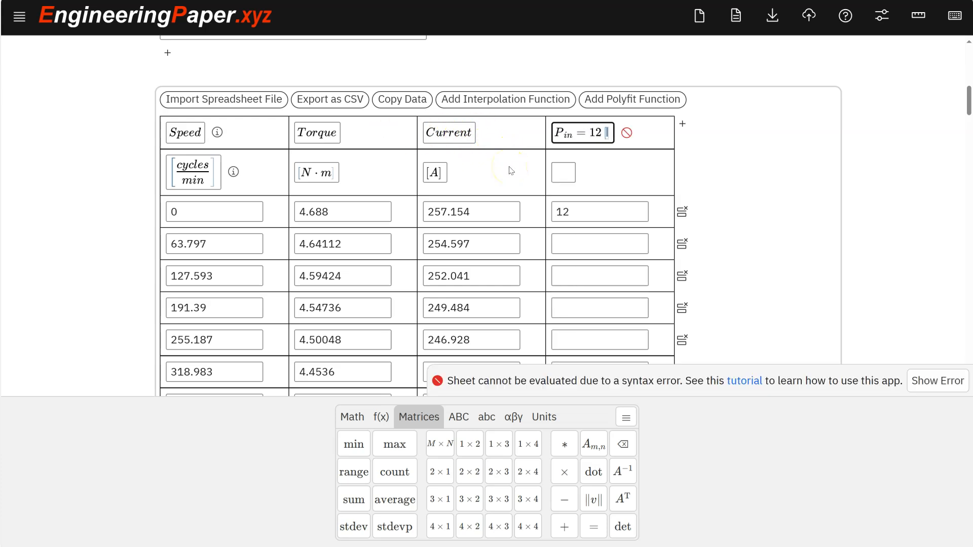
{"action": "type", "text": "[V]"}
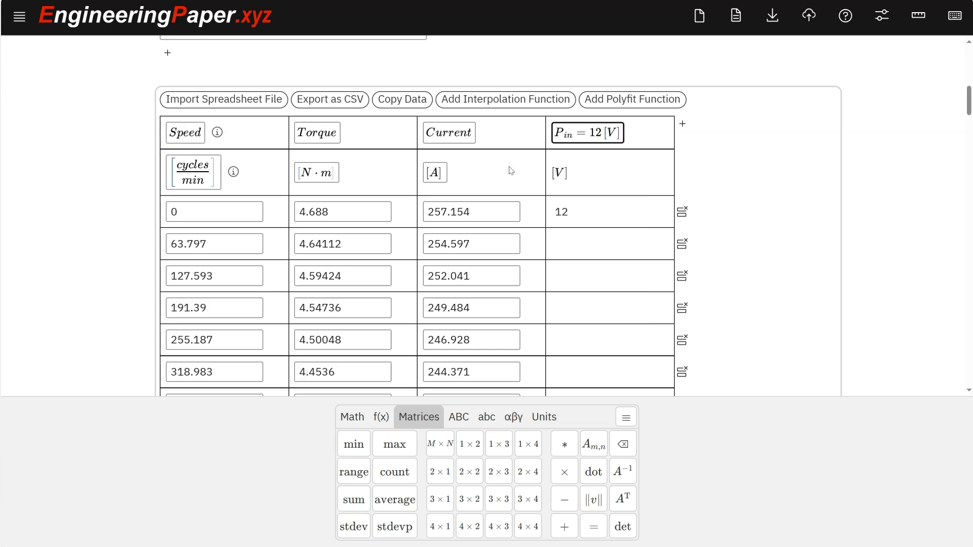
{"action": "type", "text": "Current"}
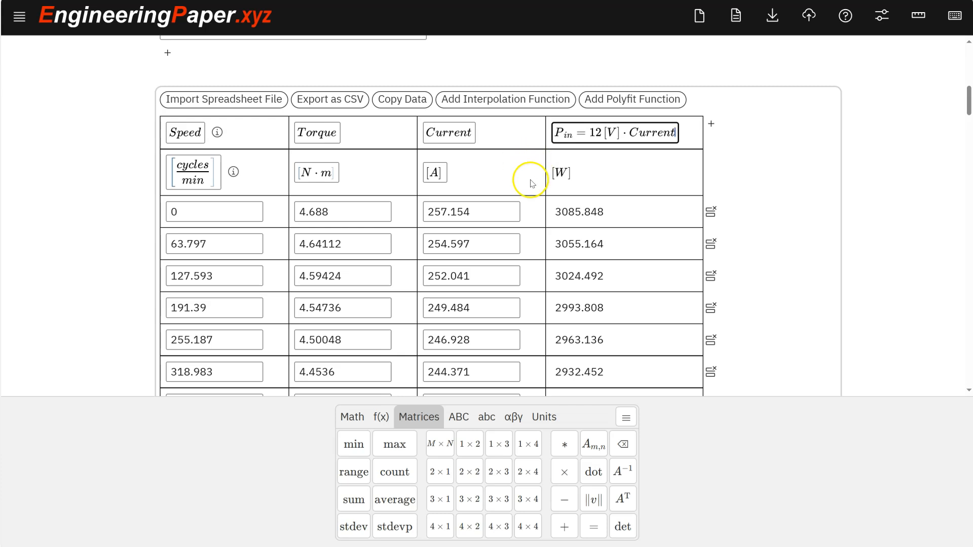
{"action": "mouse_move", "coordinate": [576, 211]}
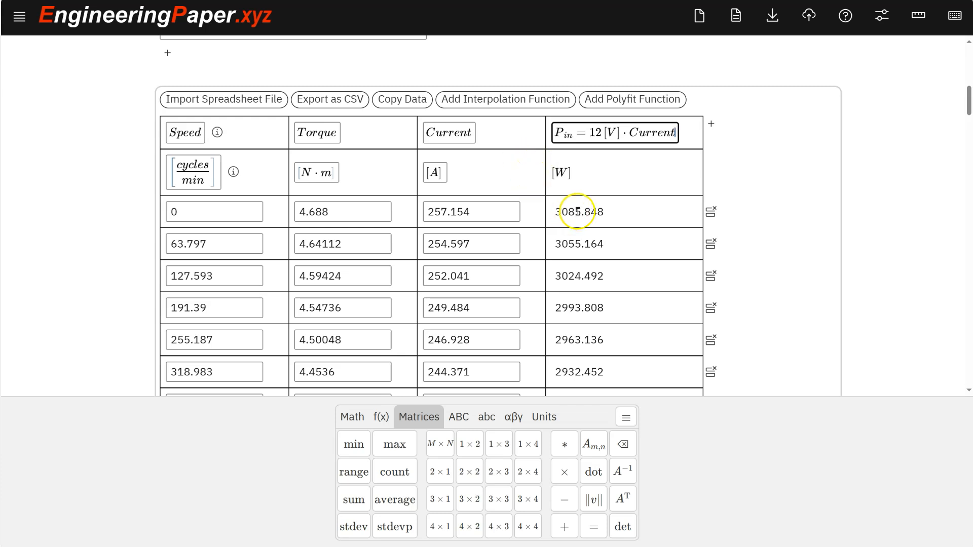
{"action": "mouse_move", "coordinate": [590, 182]}
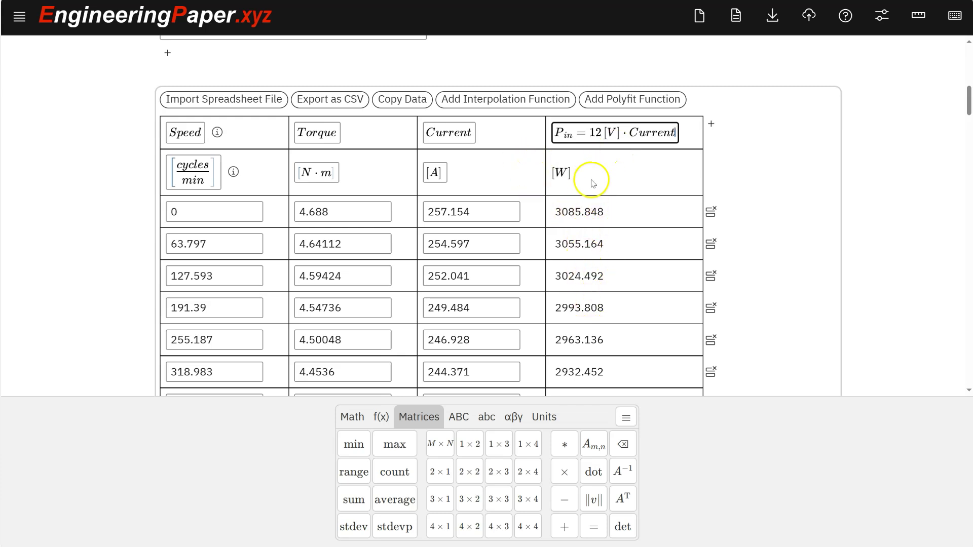
{"action": "mouse_move", "coordinate": [593, 320]}
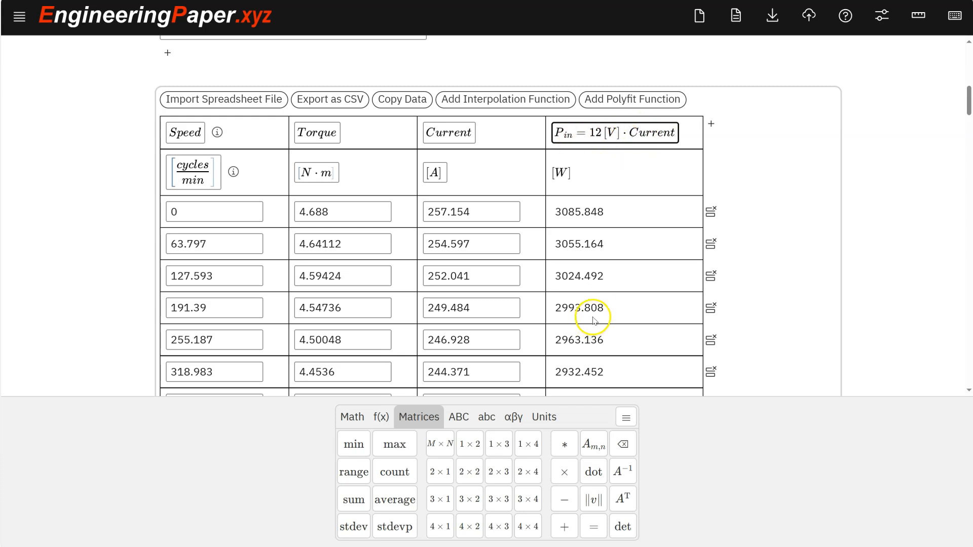
{"action": "scroll", "scroll_direction": "down", "scroll_amount": 3}
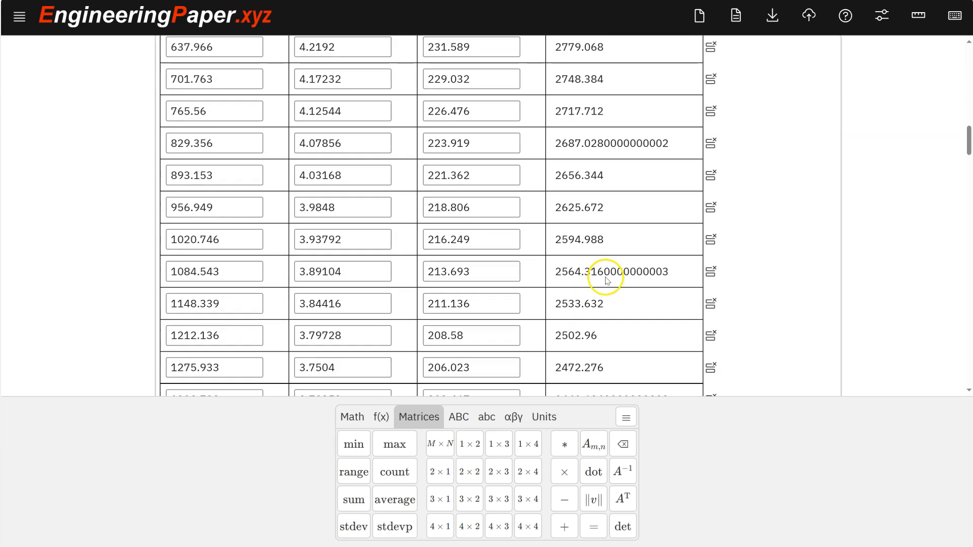
{"action": "scroll", "scroll_direction": "up", "scroll_amount": 3}
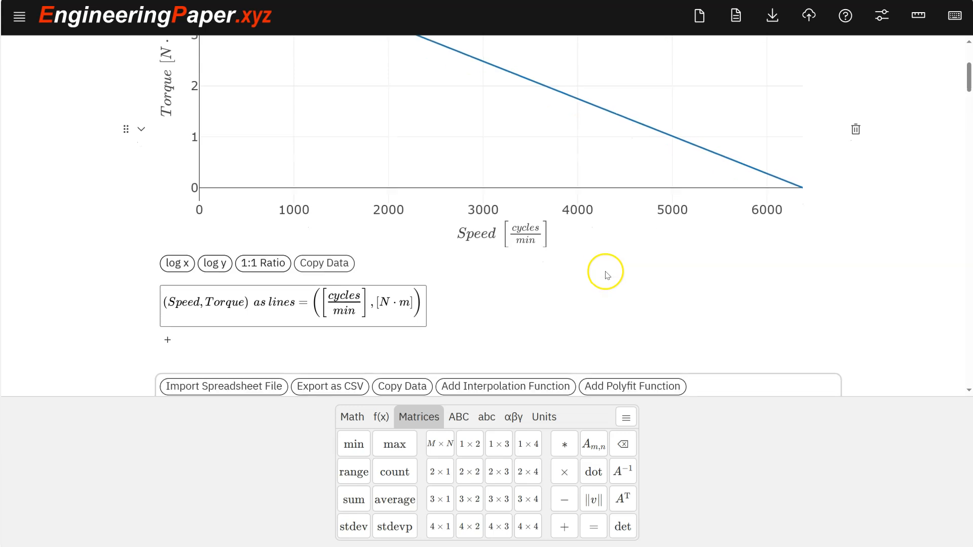
{"action": "scroll", "scroll_direction": "down", "scroll_amount": 3}
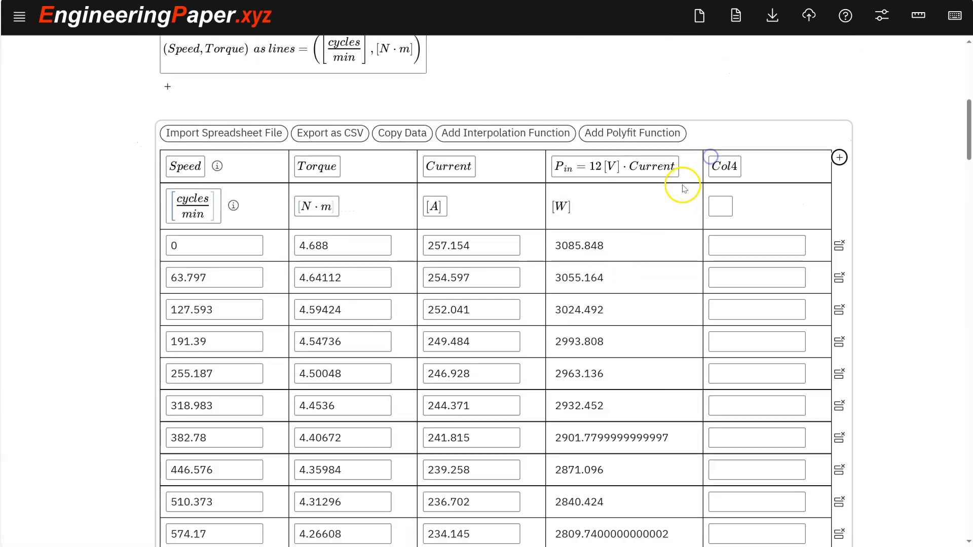
Step: Define the fifth column as P_out = Speed · 1[1/rad] · Torque
{"action": "left_click", "coordinate": [724, 166]}
{"action": "type", "text": "P_out ="}
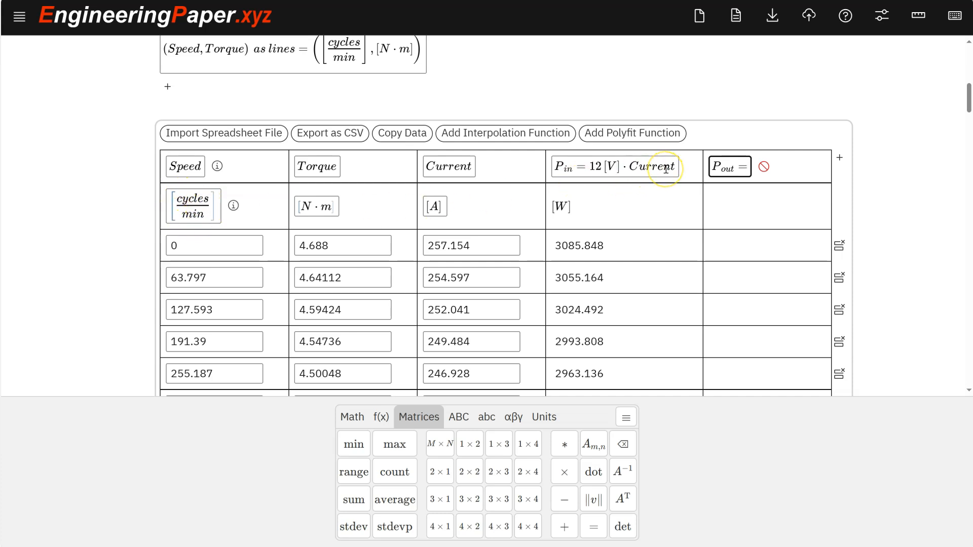
{"action": "type", "text": "Speed ·"}
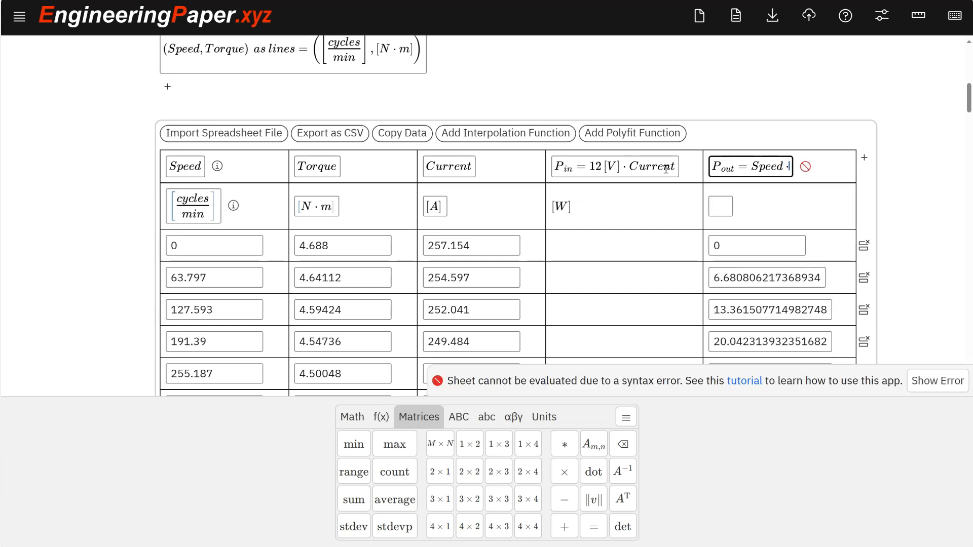
{"action": "type", "text": "1"}
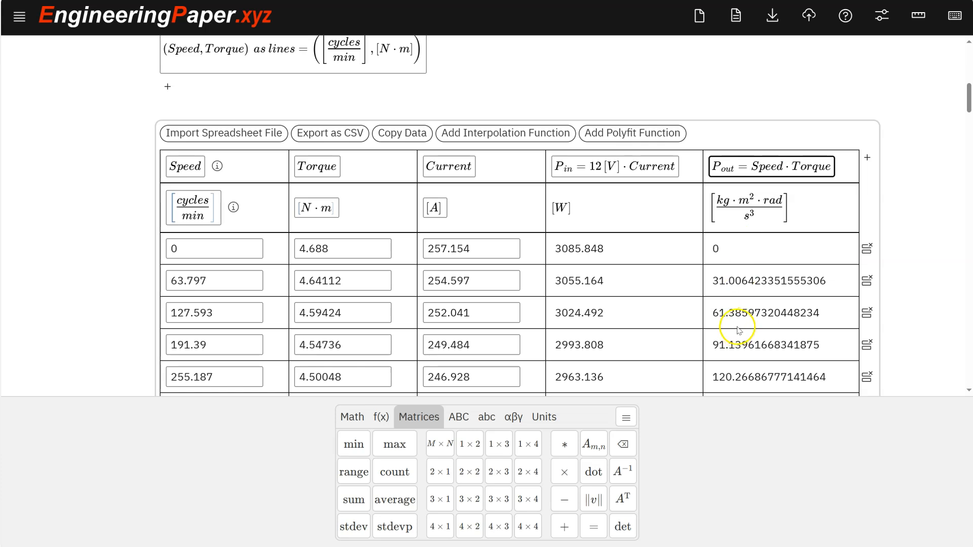
{"action": "mouse_move", "coordinate": [794, 190]}
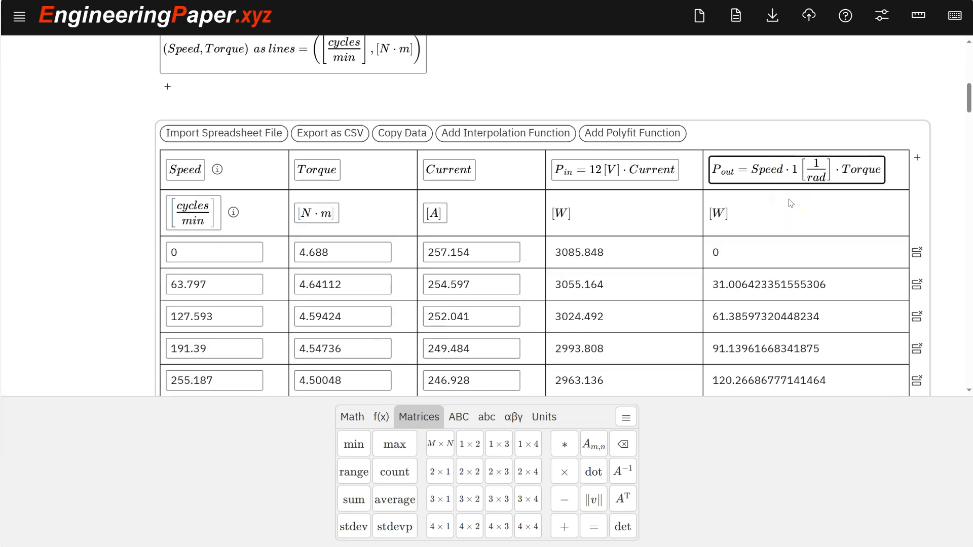
{"action": "mouse_move", "coordinate": [769, 199]}
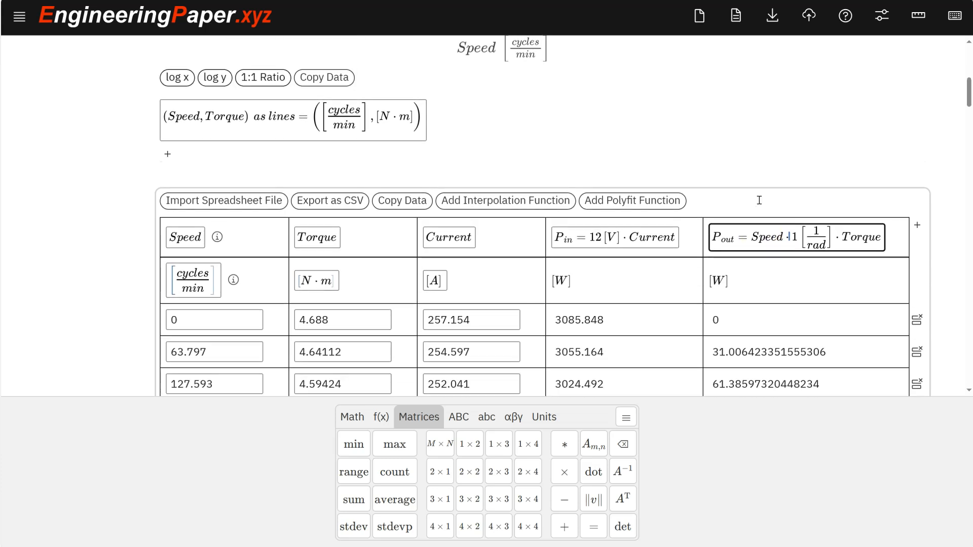
Step: Add a second curve (Speed, P_out) as lines to the torque plot
{"action": "scroll", "scroll_direction": "up", "scroll_amount": 3}
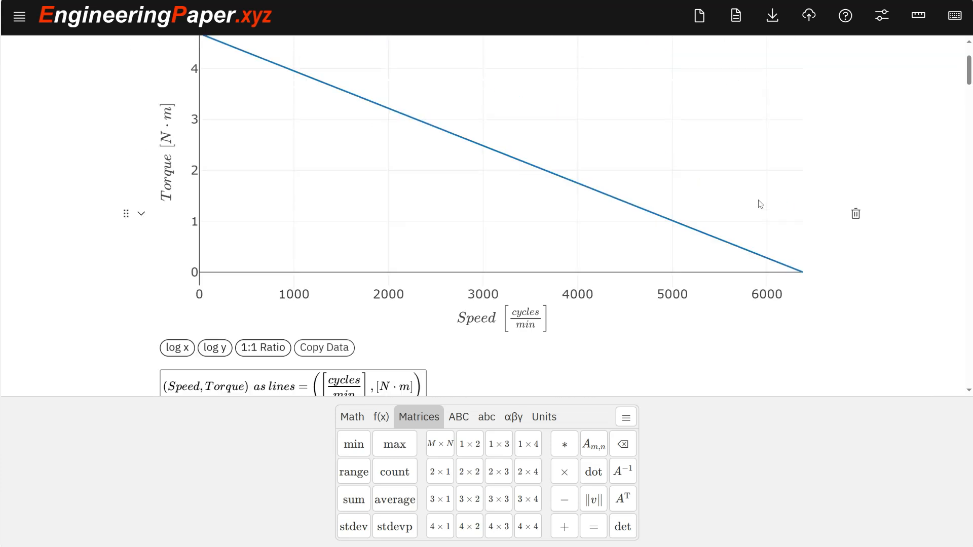
{"action": "scroll", "scroll_direction": "down", "scroll_amount": 3}
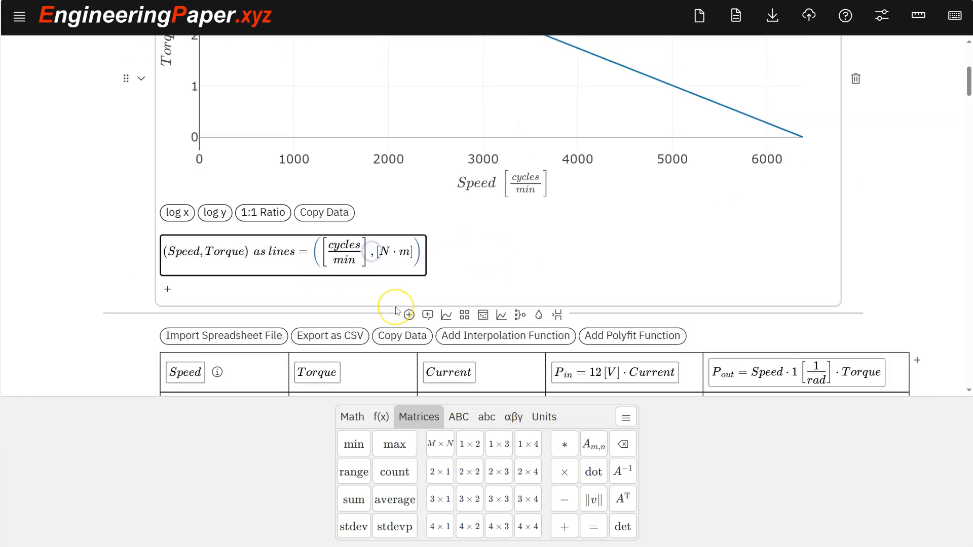
{"action": "left_click", "coordinate": [168, 289]}
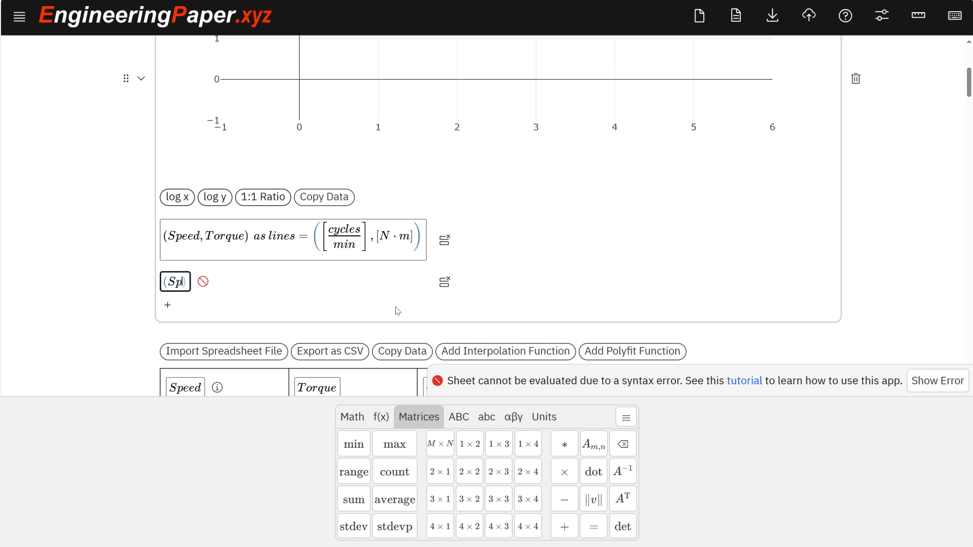
{"action": "type", "text": "eed,"}
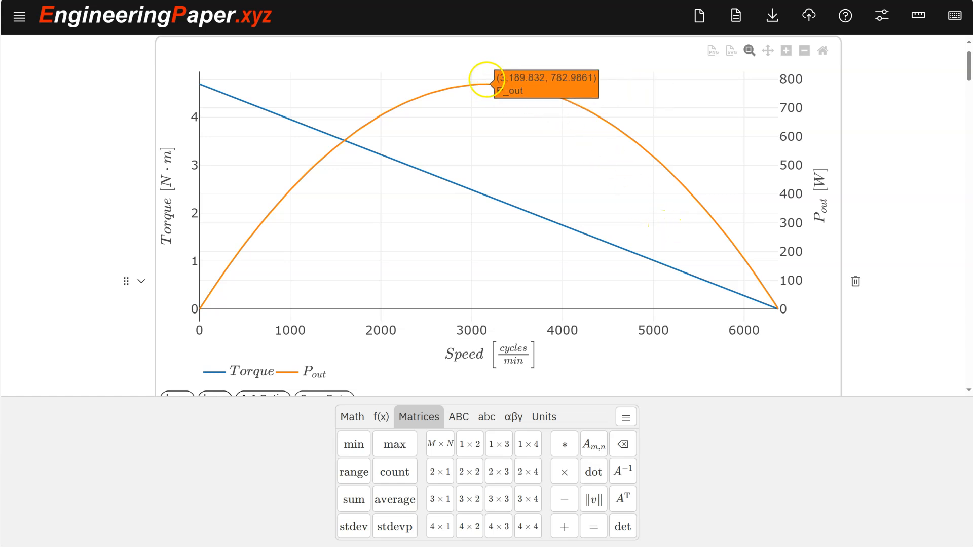
{"action": "scroll", "scroll_direction": "down", "scroll_amount": 3}
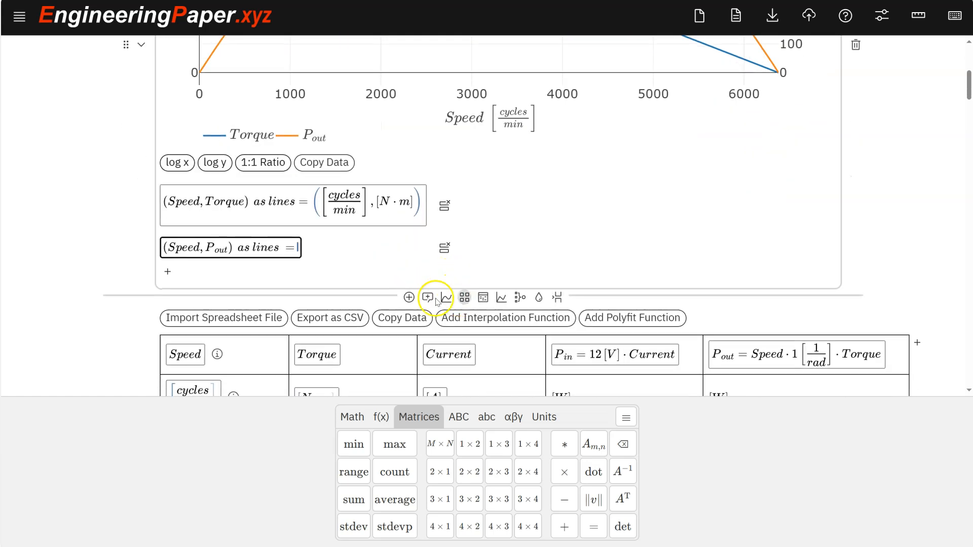
Step: Insert a math cell below the plot computing max(P_out) = 782.986 W
{"action": "left_click", "coordinate": [427, 298]}
{"action": "type", "text": "max(P_out)="}
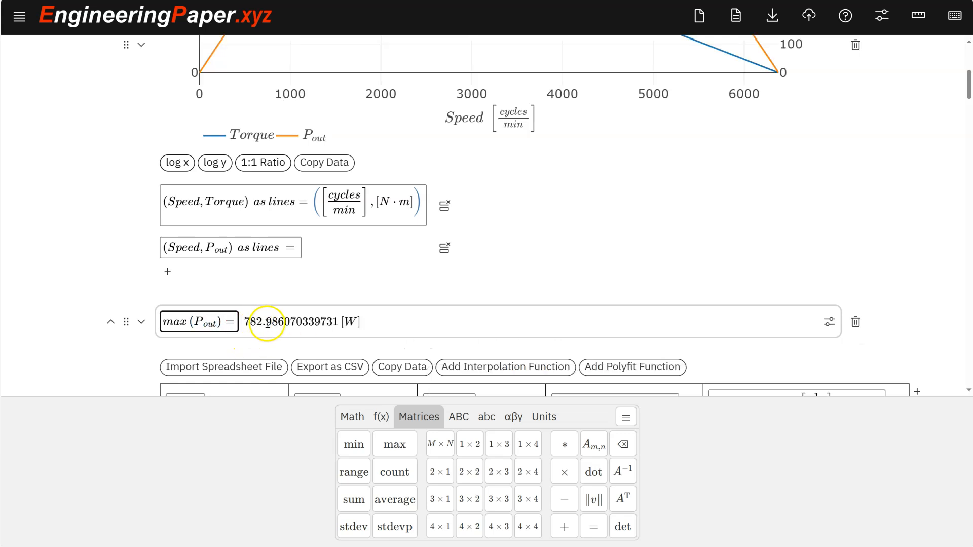
{"action": "scroll", "scroll_direction": "up", "scroll_amount": 3}
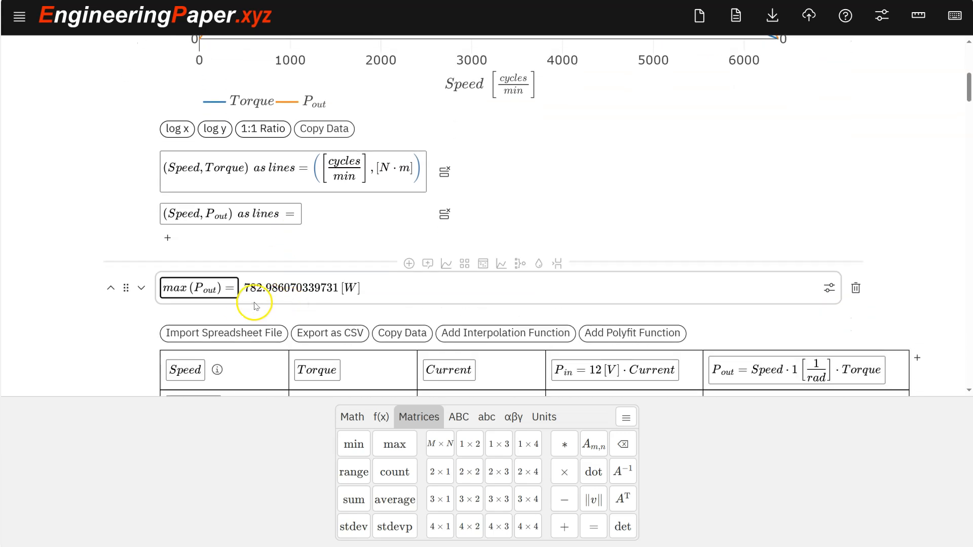
{"action": "mouse_move", "coordinate": [395, 471]}
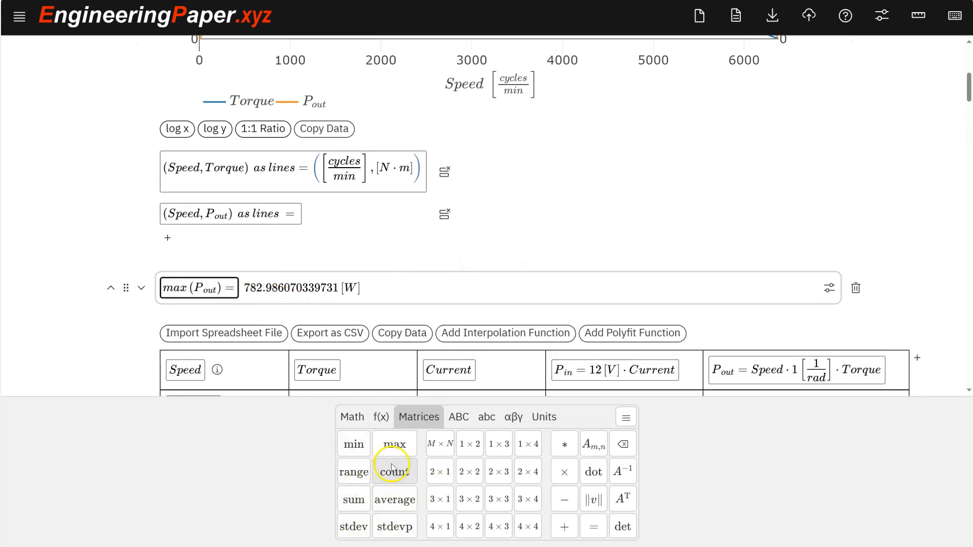
{"action": "scroll", "scroll_direction": "down", "scroll_amount": 3}
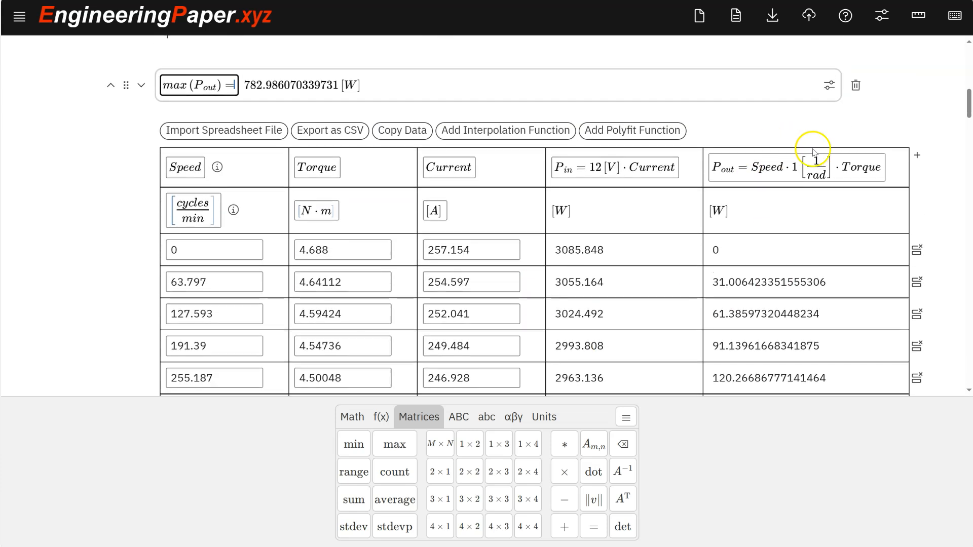
Step: Add a sixth table column defined as Efficiency = P_out / P_in · 100
{"action": "left_click", "coordinate": [918, 155]}
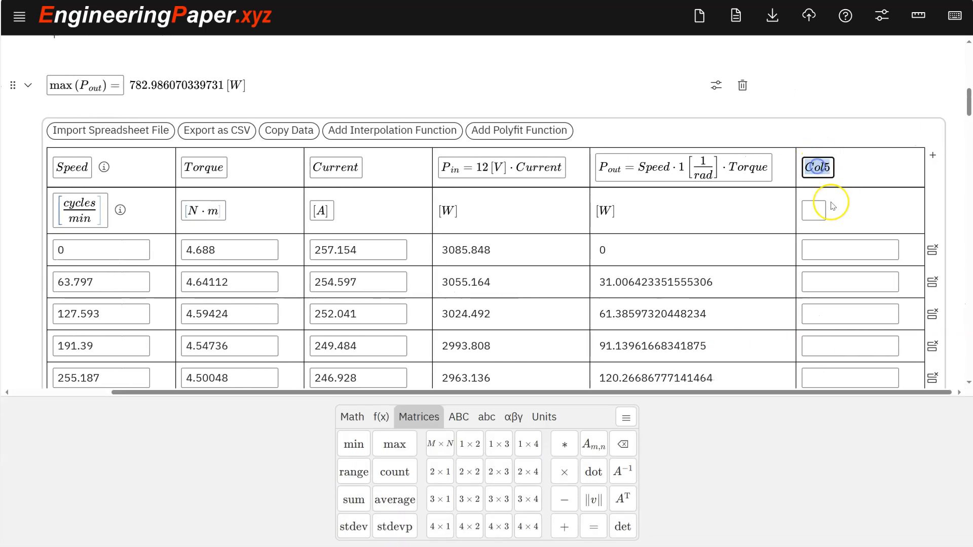
{"action": "type", "text": "Efficiency = P_out/P_in · 100"}
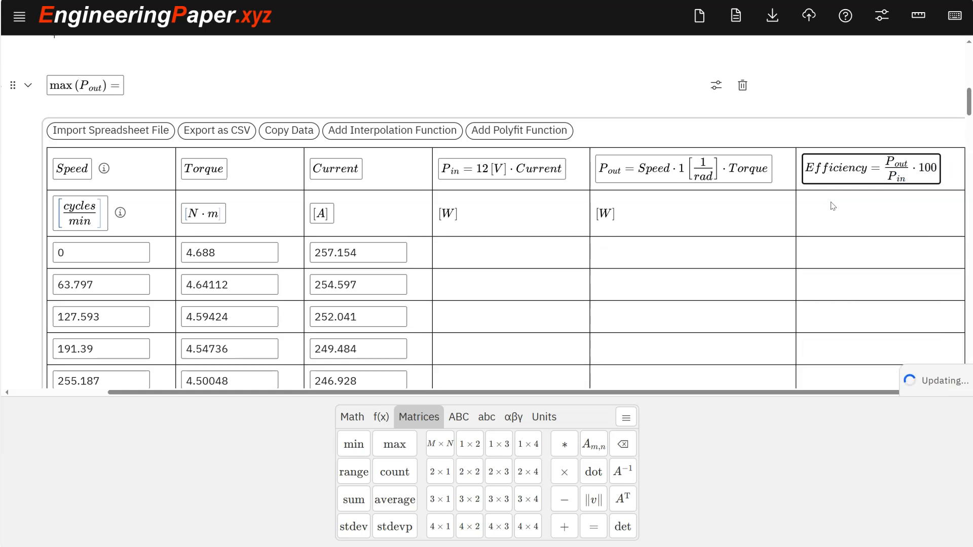
{"action": "scroll", "scroll_direction": "down", "scroll_amount": 3}
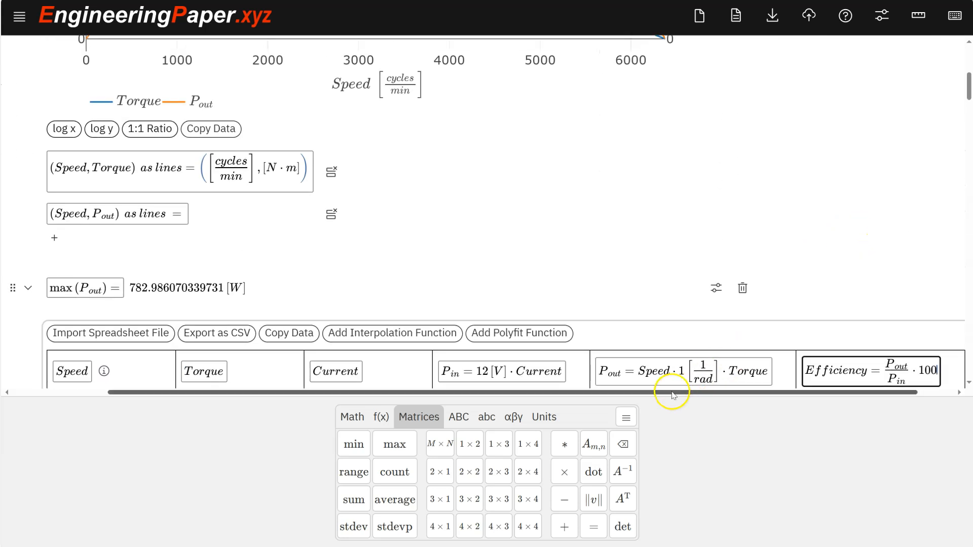
Step: Add a (Speed, Efficiency) as lines series to the plot and inspect the new curve
{"action": "scroll", "scroll_direction": "up", "scroll_amount": 3}
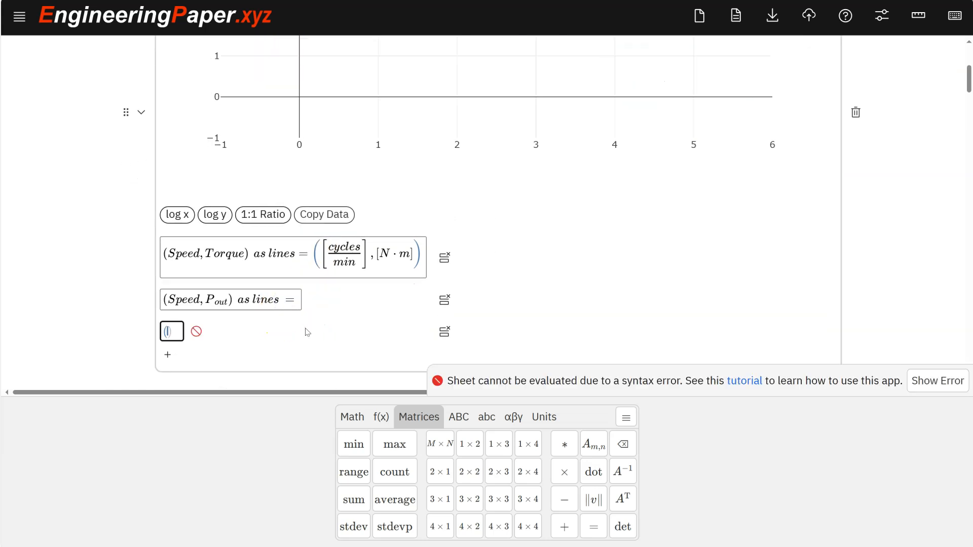
{"action": "type", "text": "(Speed,"}
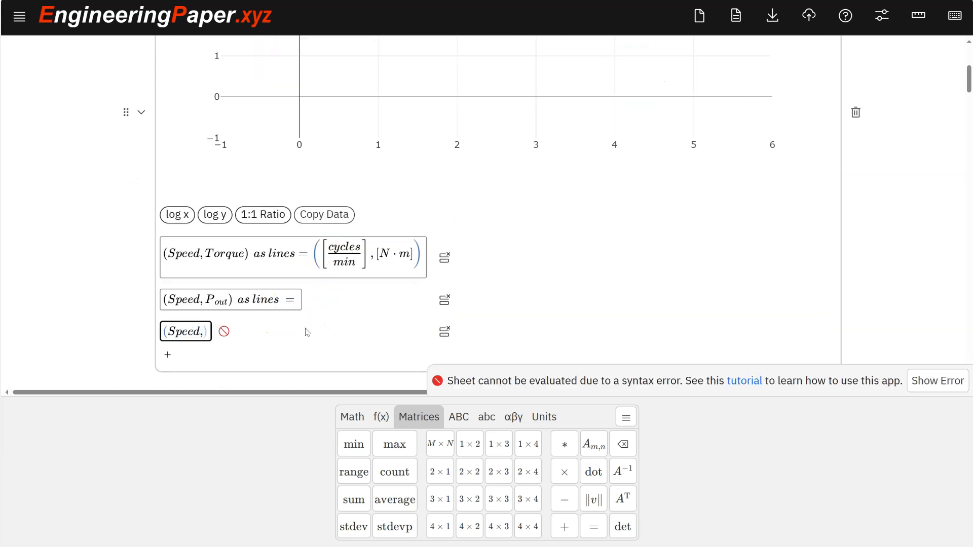
{"action": "type", "text": "Efficiency"}
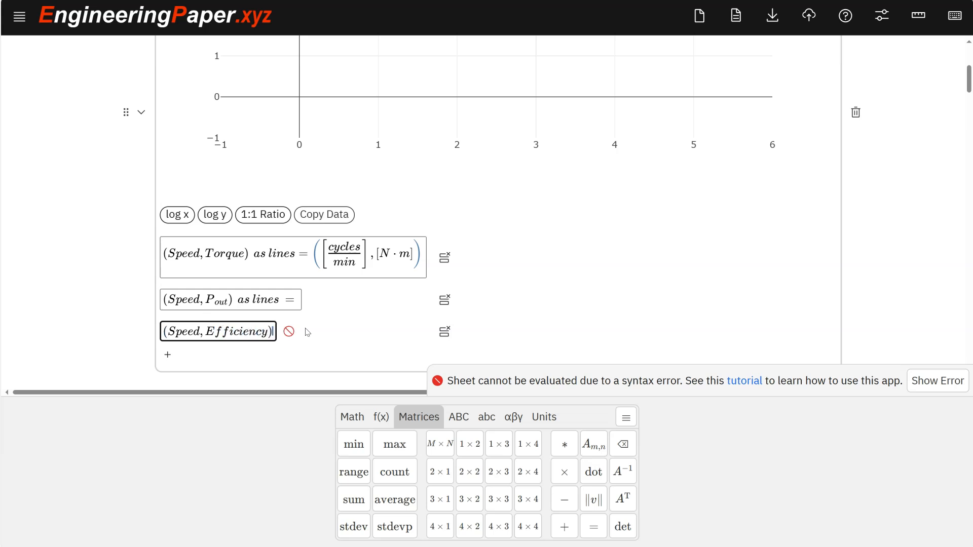
{"action": "type", "text": "as lines"}
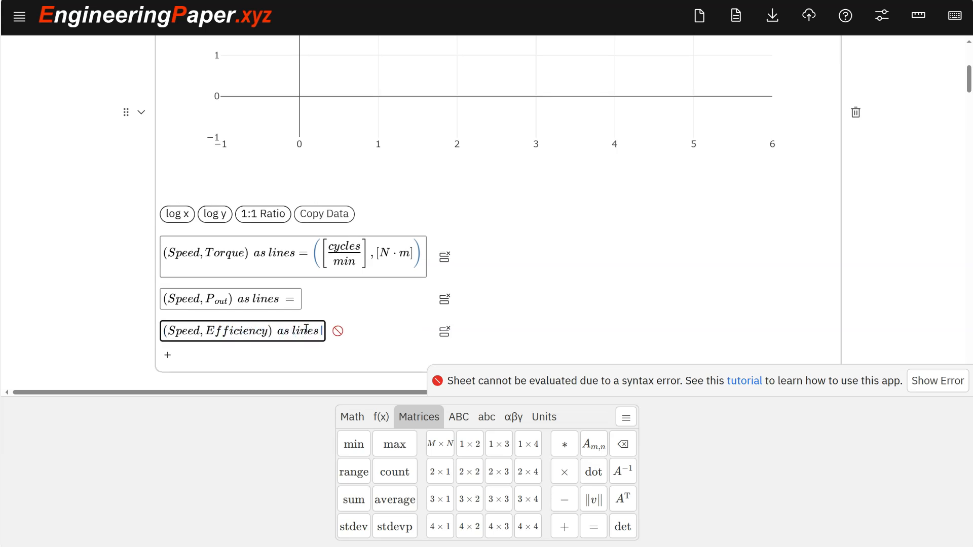
{"action": "scroll", "scroll_direction": "up", "scroll_amount": 3}
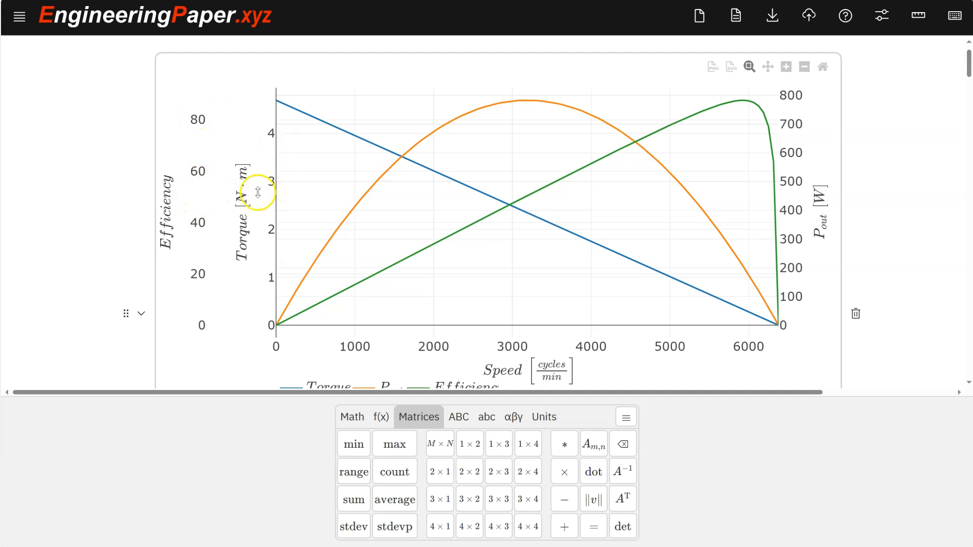
{"action": "mouse_move", "coordinate": [230, 216]}
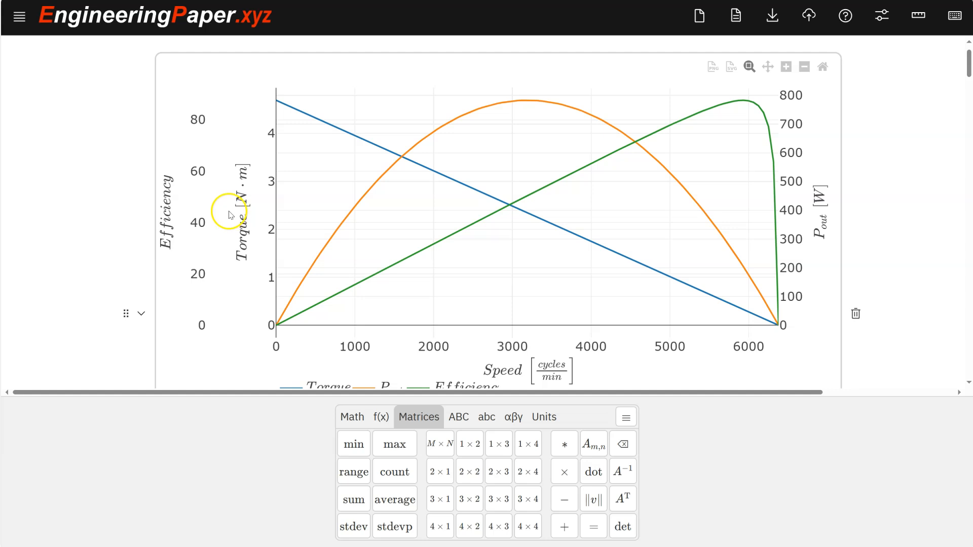
{"action": "mouse_move", "coordinate": [748, 288]}
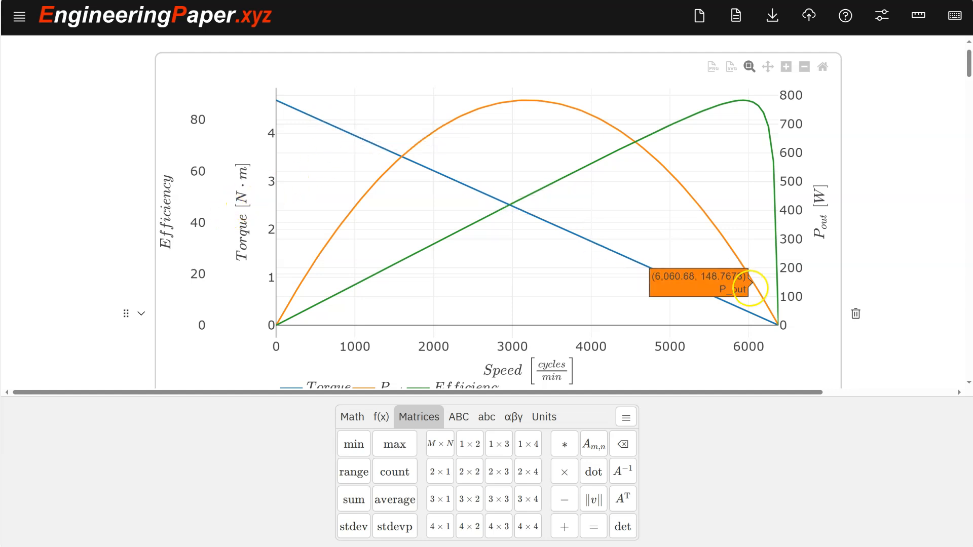
{"action": "mouse_move", "coordinate": [680, 247]}
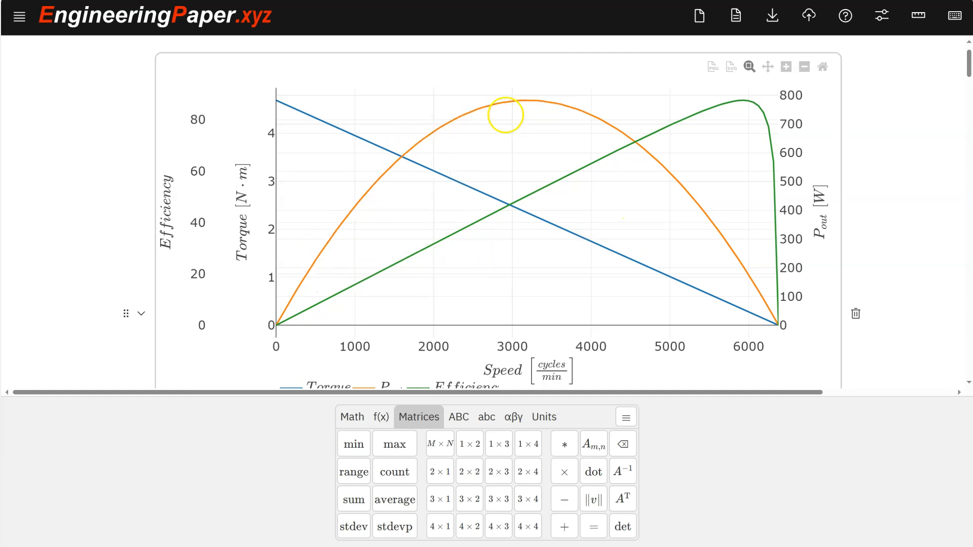
{"action": "mouse_move", "coordinate": [720, 139]}
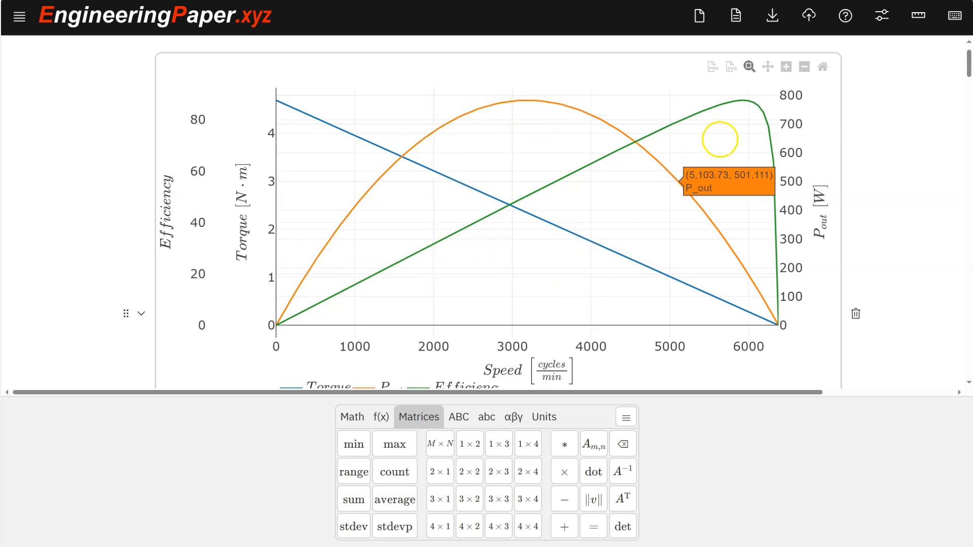
{"action": "mouse_move", "coordinate": [745, 99]}
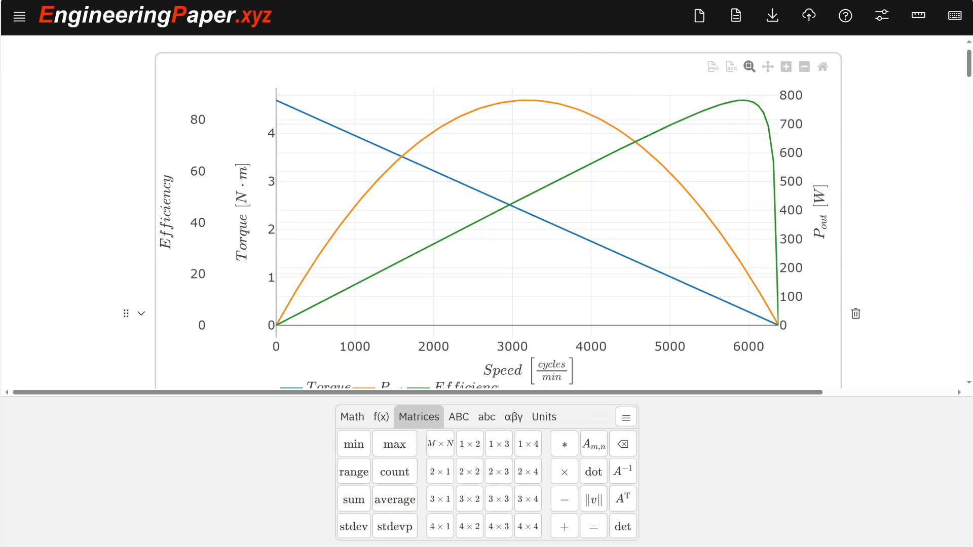
Step: Scroll down past the plot and right across the table to view the Efficiency values
{"action": "scroll", "scroll_direction": "down", "scroll_amount": 3}
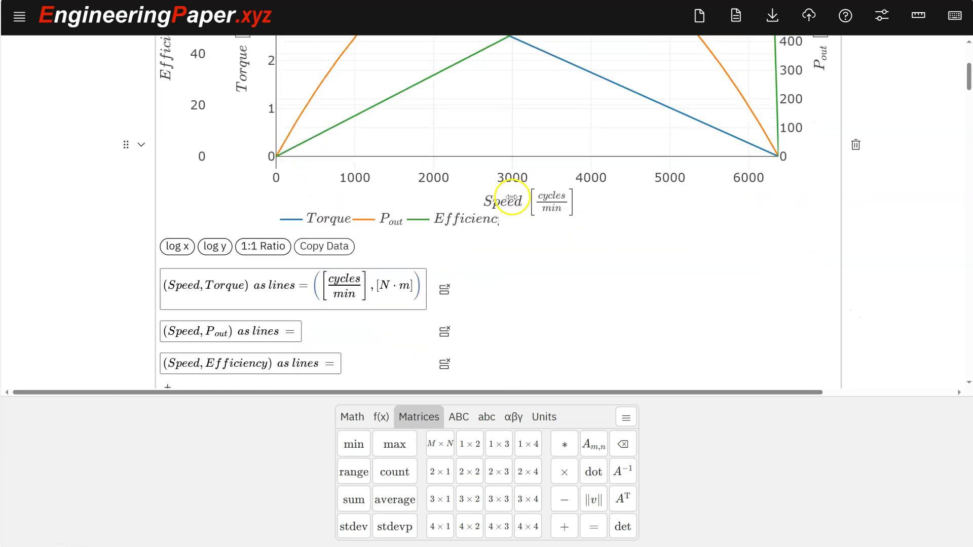
{"action": "scroll", "scroll_direction": "down", "scroll_amount": 3}
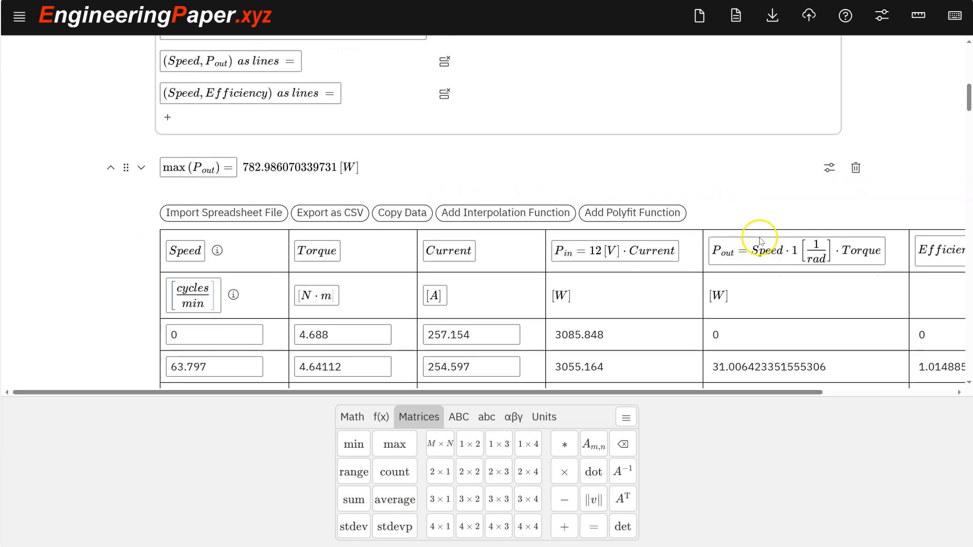
{"action": "scroll", "scroll_direction": "right", "scroll_amount": 3}
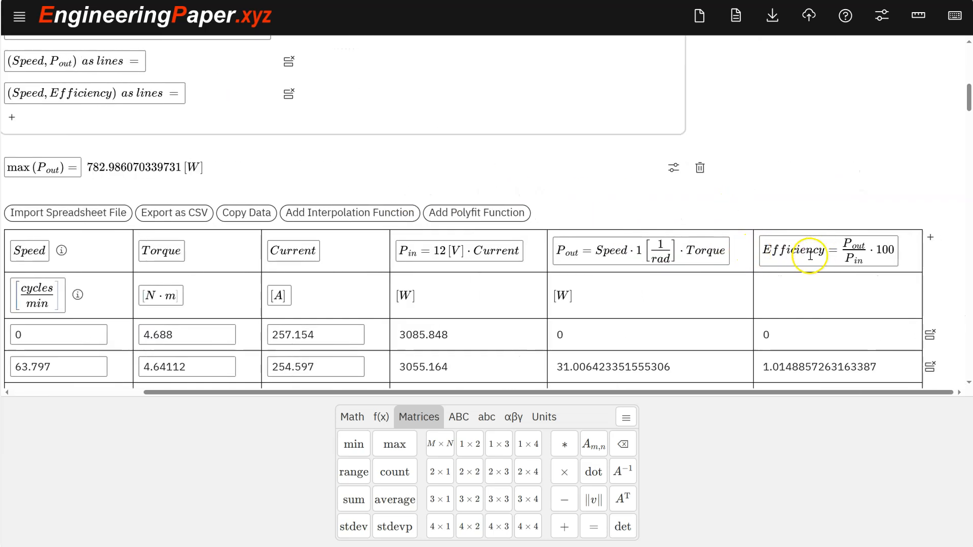
{"action": "scroll", "scroll_direction": "up", "scroll_amount": 3}
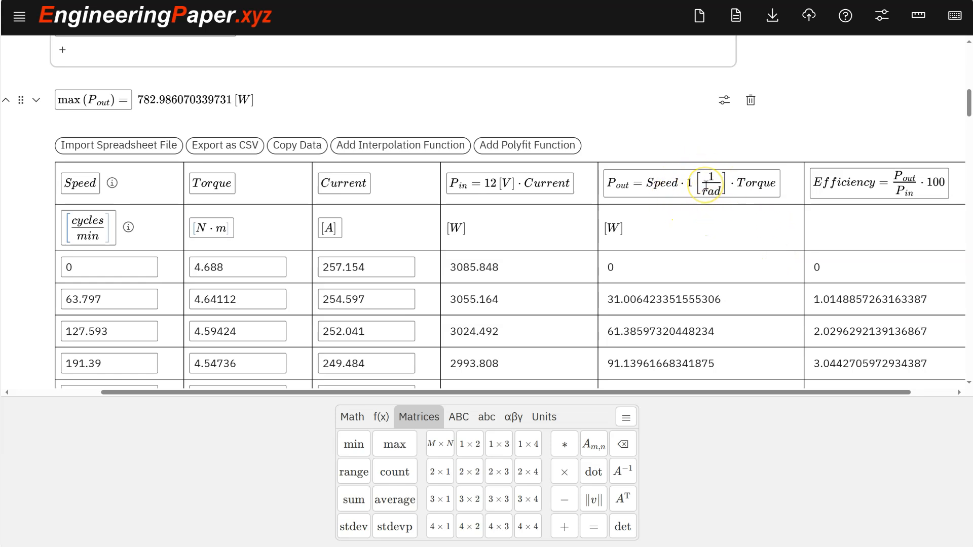
{"action": "mouse_move", "coordinate": [624, 205]}
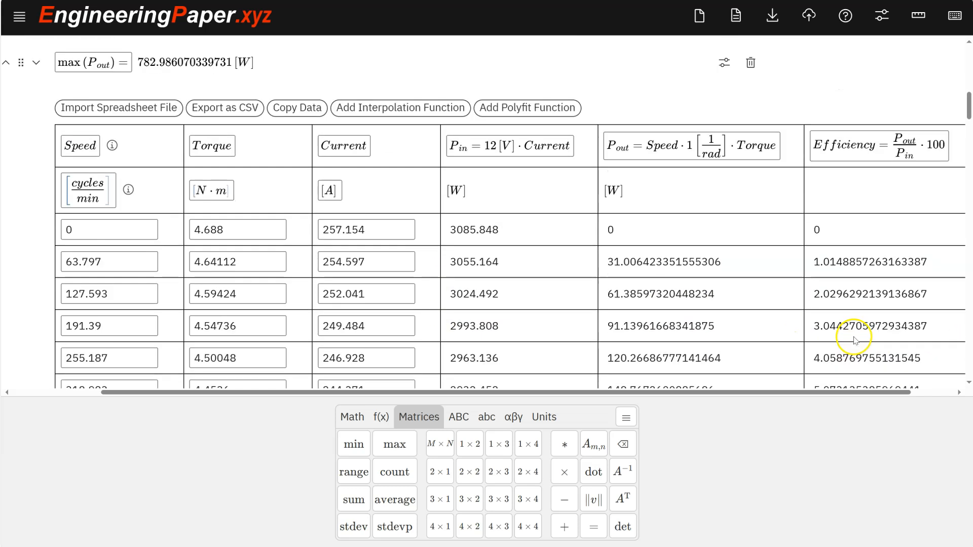
{"action": "scroll", "scroll_direction": "down", "scroll_amount": 3}
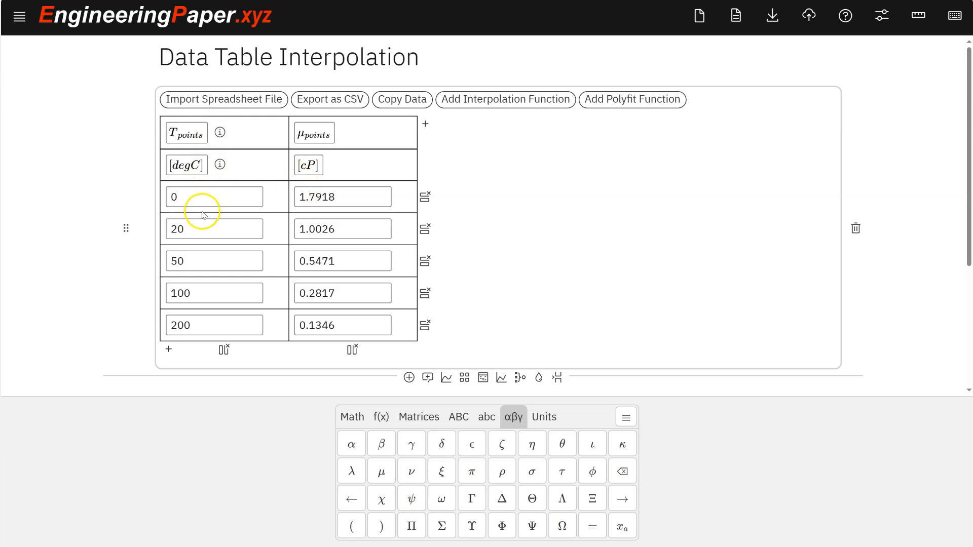
{"action": "mouse_move", "coordinate": [219, 189]}
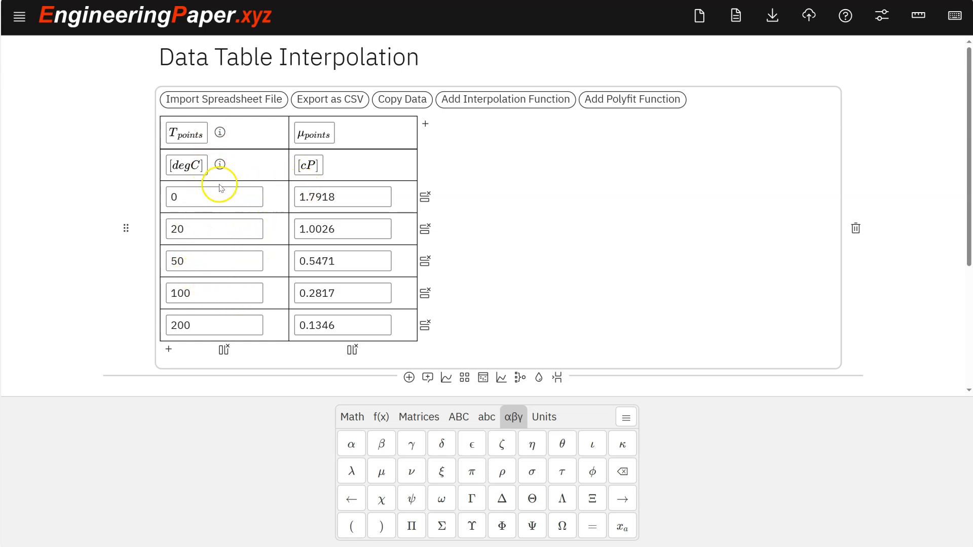
{"action": "mouse_move", "coordinate": [230, 246]}
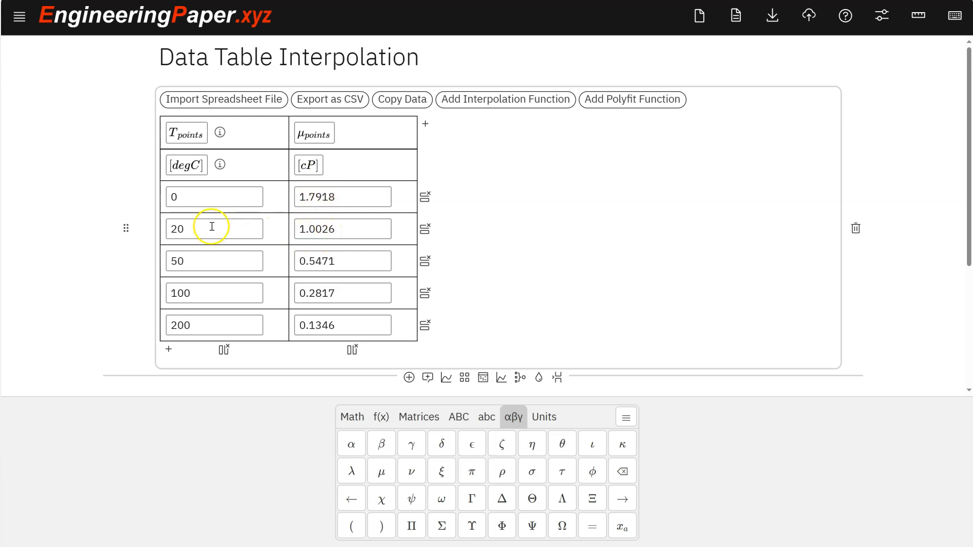
{"action": "mouse_move", "coordinate": [277, 214]}
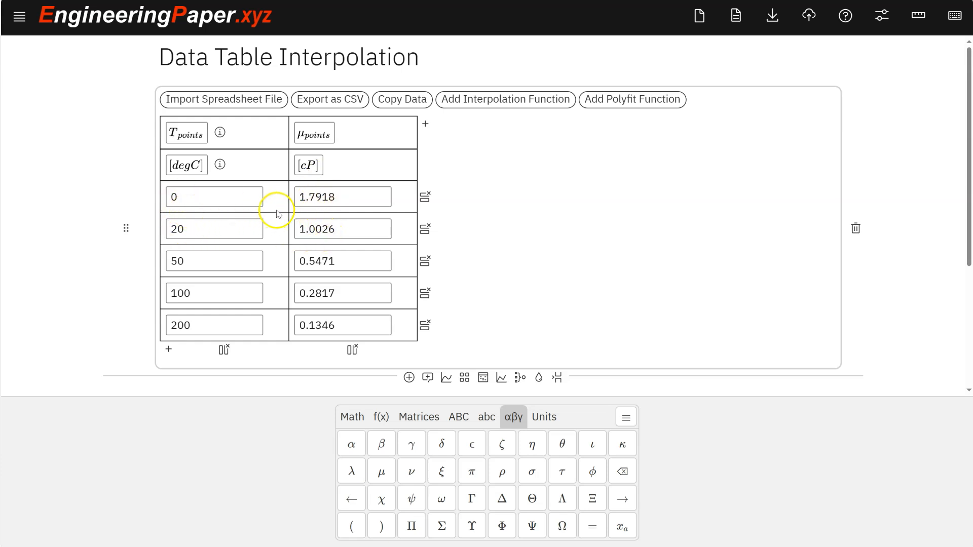
{"action": "mouse_move", "coordinate": [285, 210]}
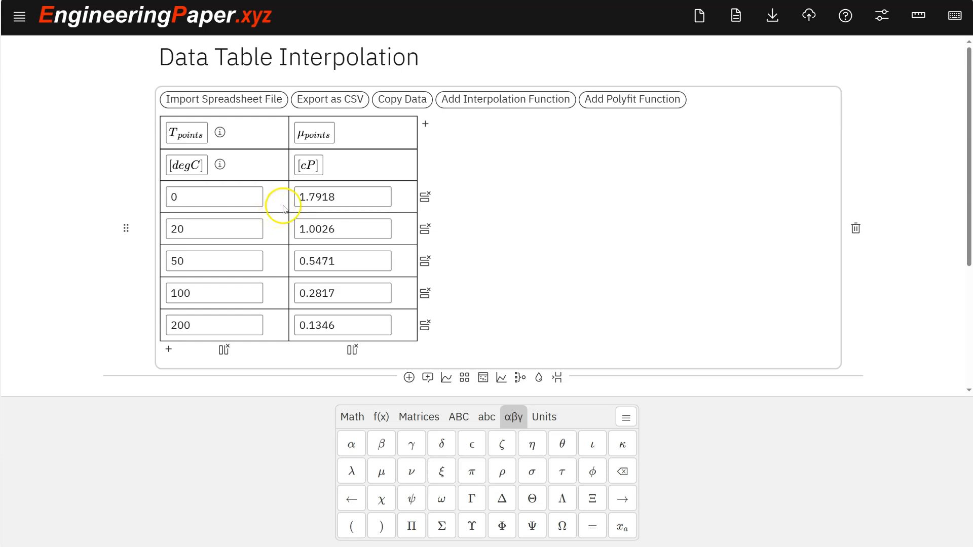
{"action": "mouse_move", "coordinate": [486, 113]}
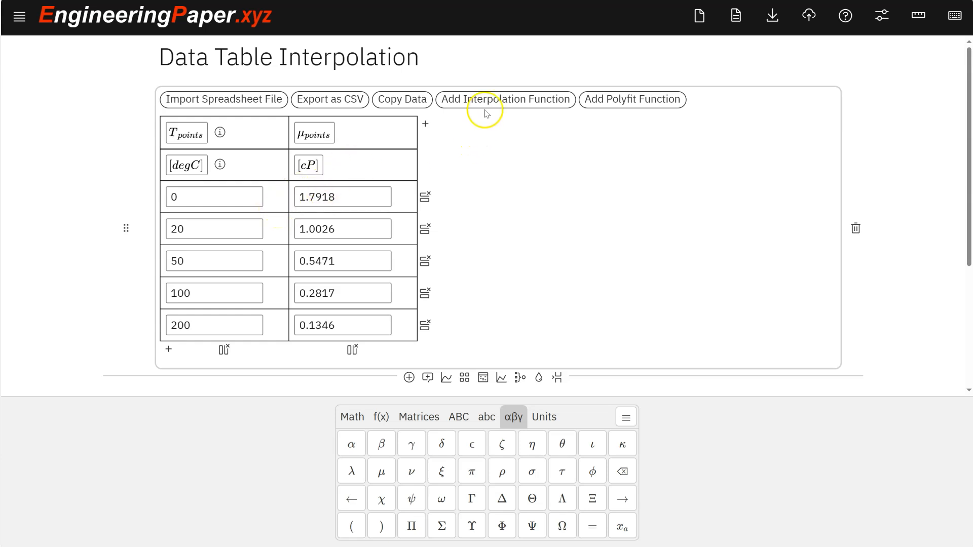
{"action": "mouse_move", "coordinate": [506, 100]}
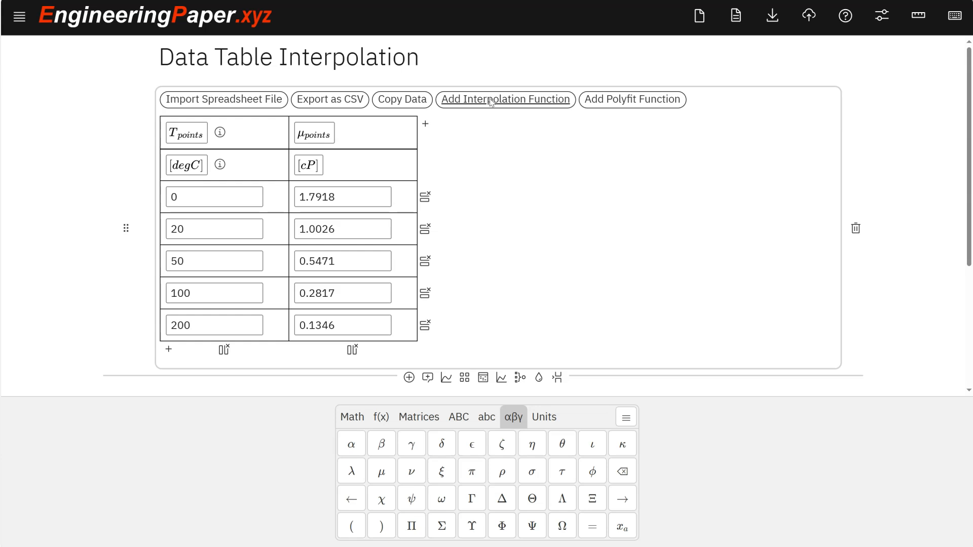
Step: Add an interpolation function to the viscosity table and rename it from Interp3 to Visc
{"action": "left_click", "coordinate": [505, 99]}
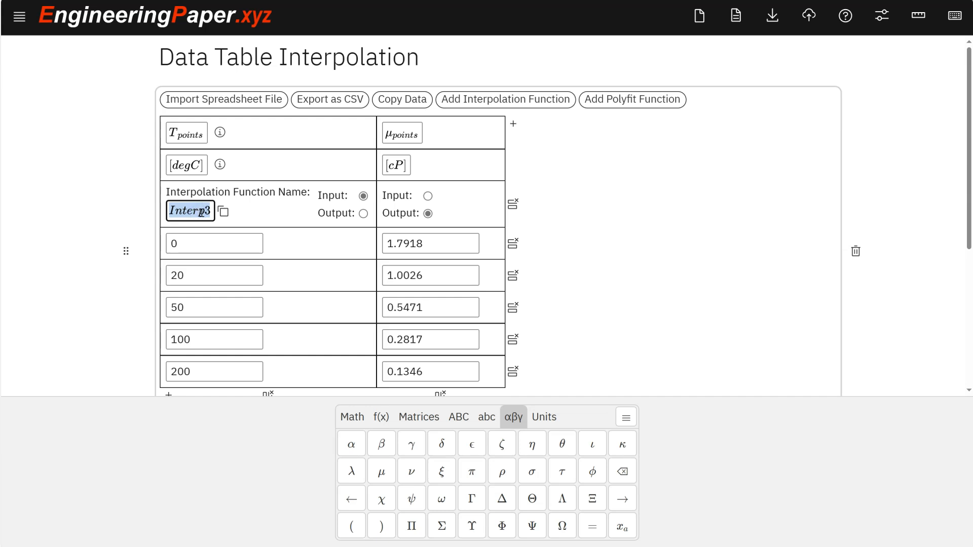
{"action": "type", "text": "Visc"}
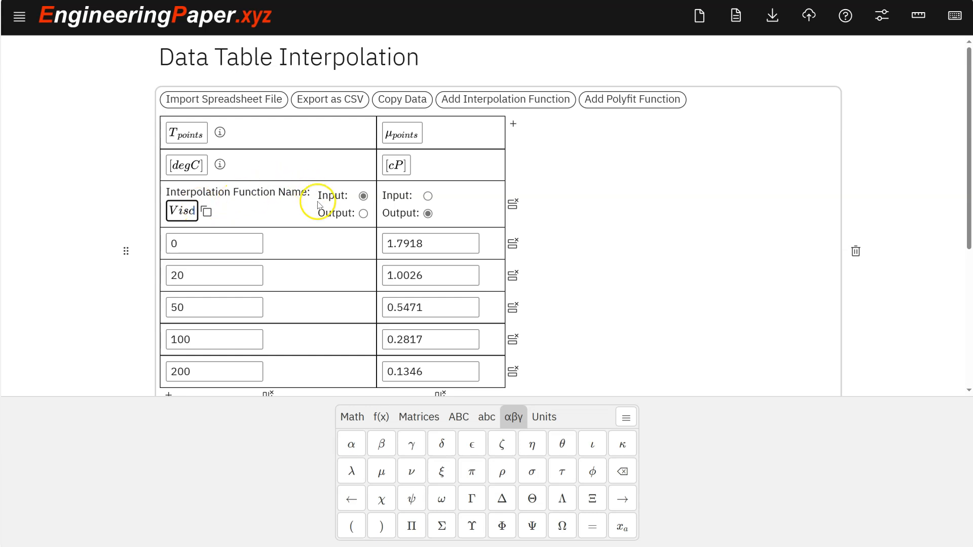
{"action": "scroll", "scroll_direction": "down", "scroll_amount": 3}
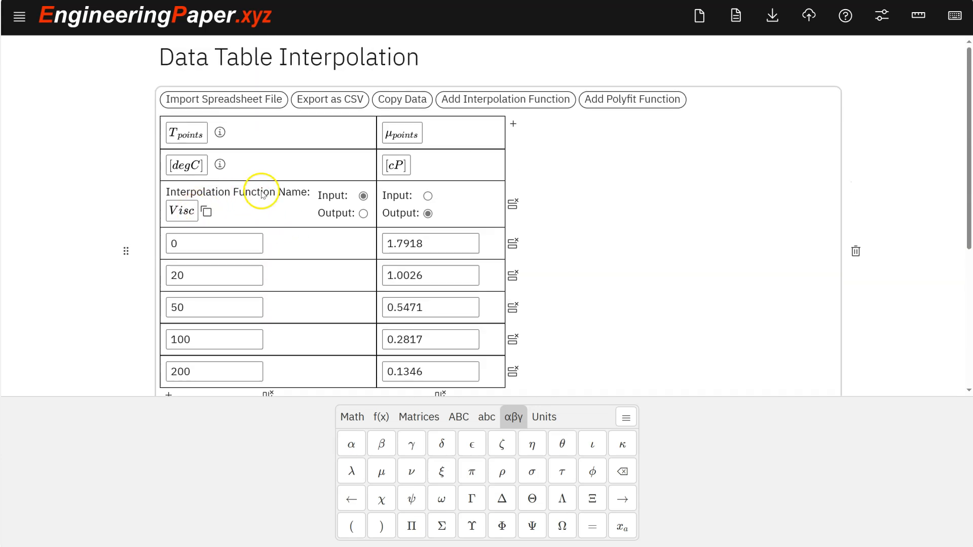
{"action": "scroll", "scroll_direction": "down", "scroll_amount": 3}
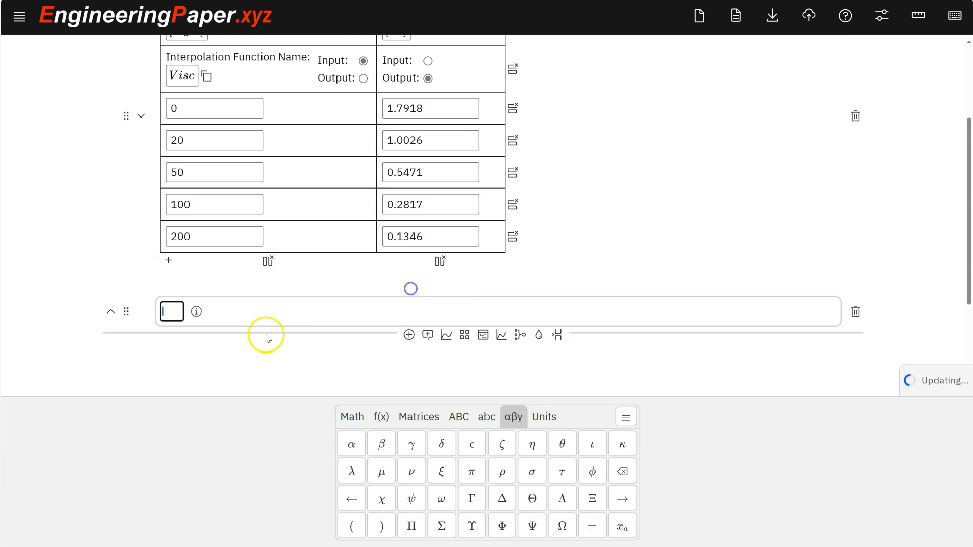
Step: Enter Visc(10 [degC]) = in the math cell below the table
{"action": "type", "text": "Visd"}
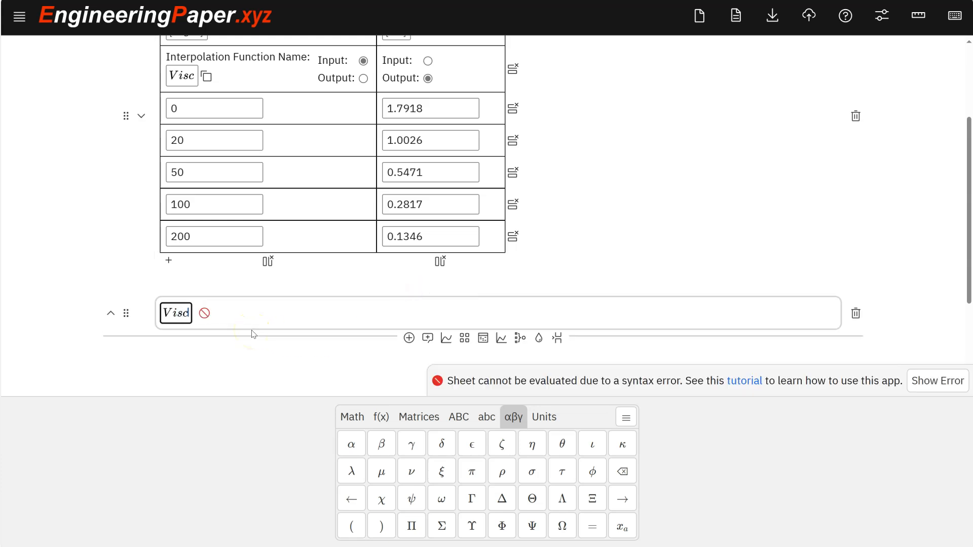
{"action": "type", "text": "(10)"}
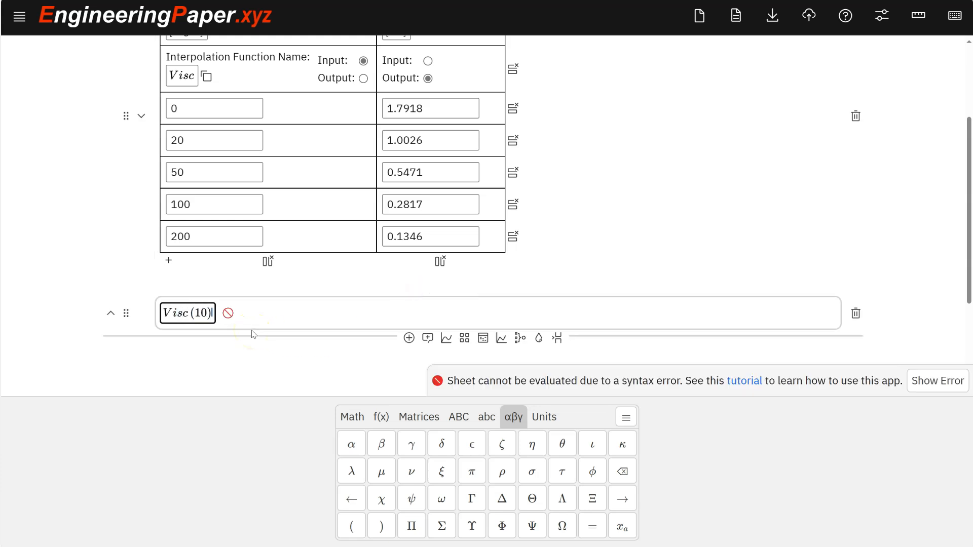
{"action": "type", "text": "="}
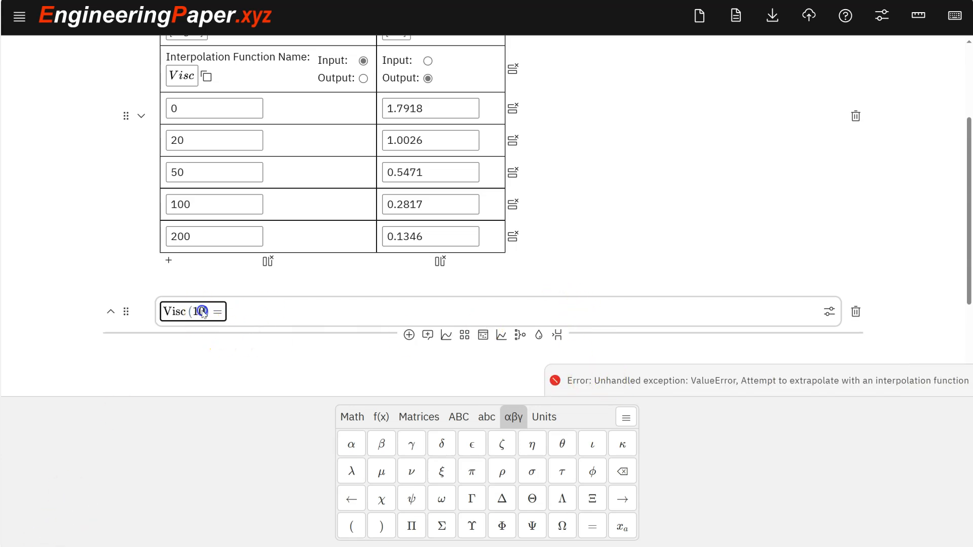
{"action": "type", "text": "det]"}
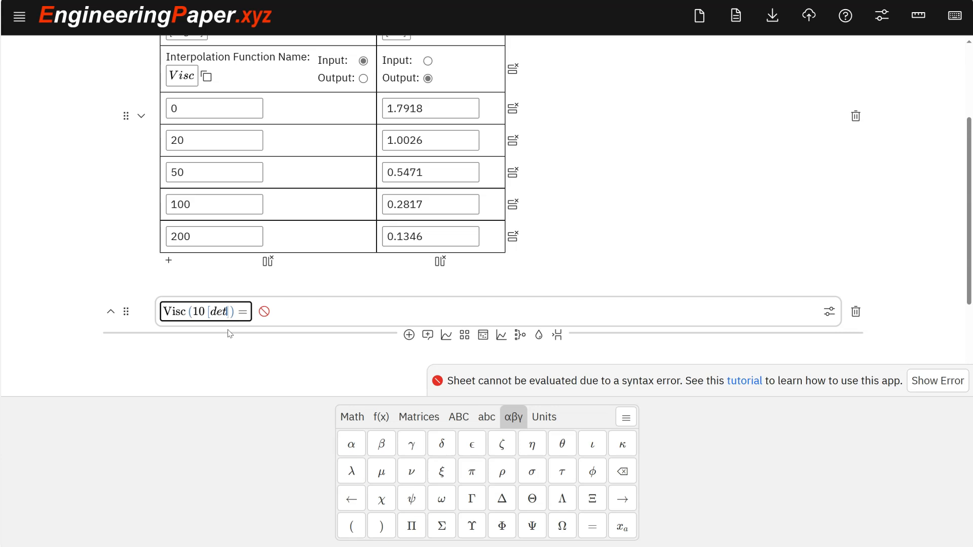
{"action": "type", "text": "egC"}
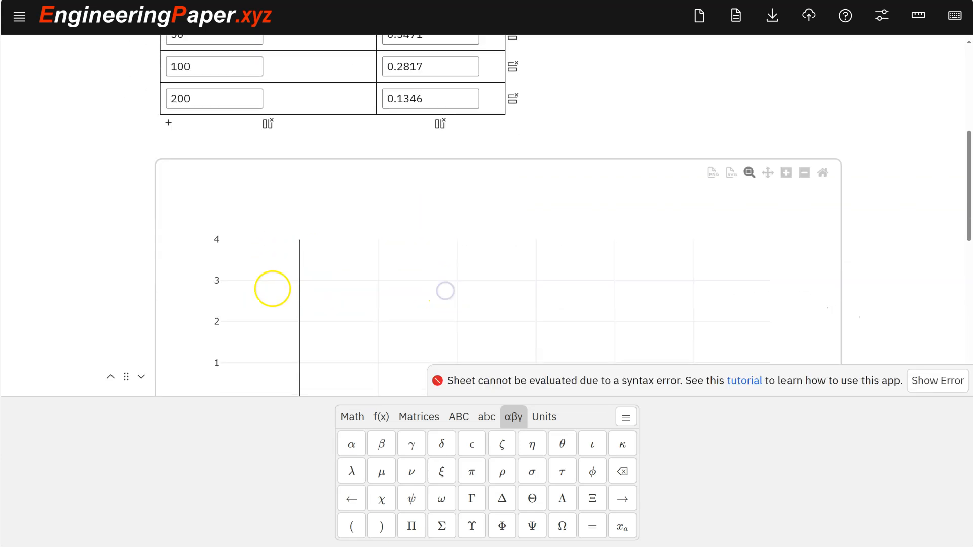
Step: Plot (T_points, mu_points) = ([degC], [cP]) as data markers in a new plot cell
{"action": "scroll", "scroll_direction": "down", "scroll_amount": 3}
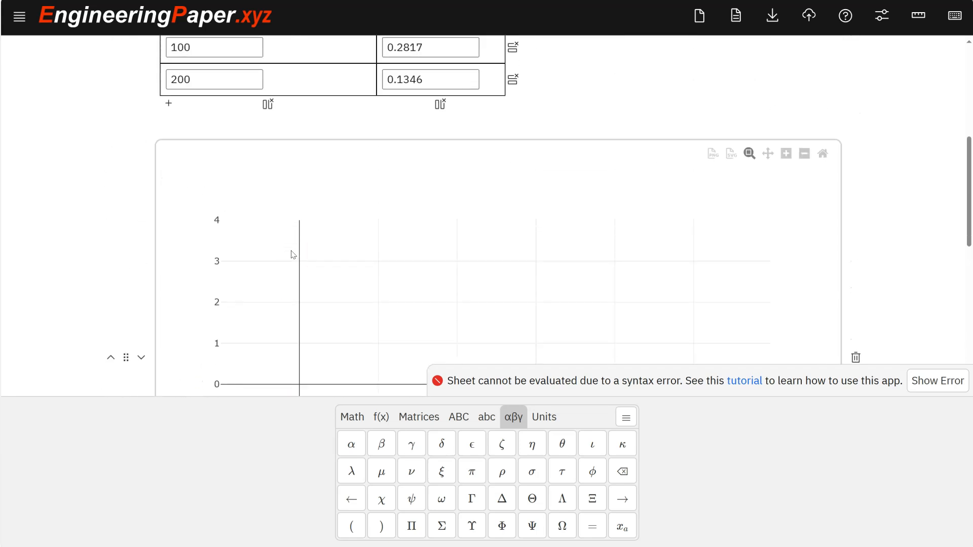
{"action": "scroll", "scroll_direction": "up", "scroll_amount": 3}
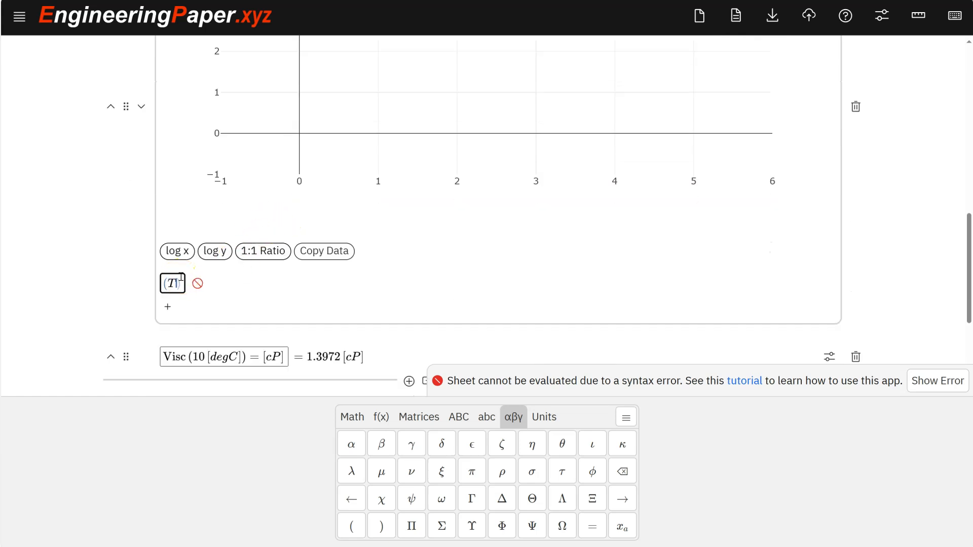
{"action": "type", "text": "points"}
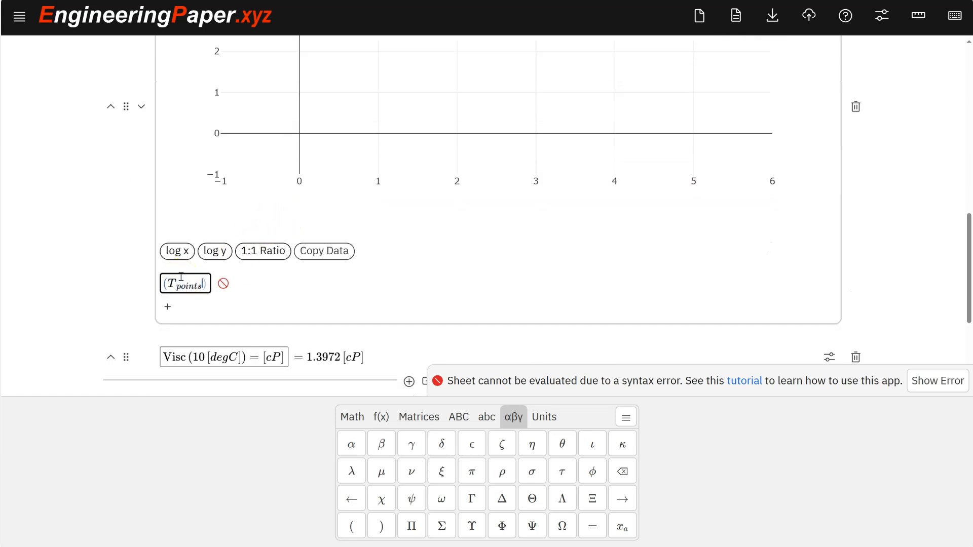
{"action": "type", "text": ", mu_points"}
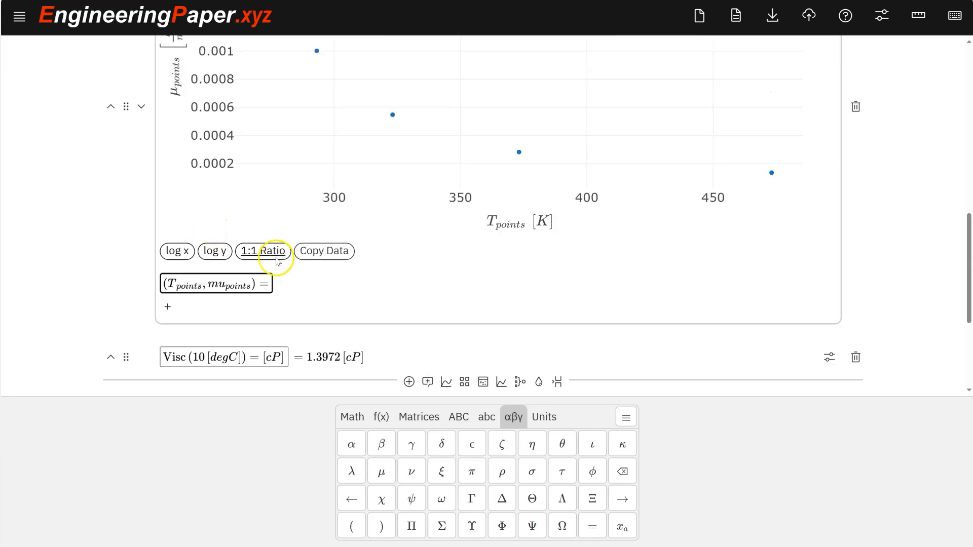
{"action": "mouse_move", "coordinate": [315, 274]}
{"action": "type", "text": " ["}
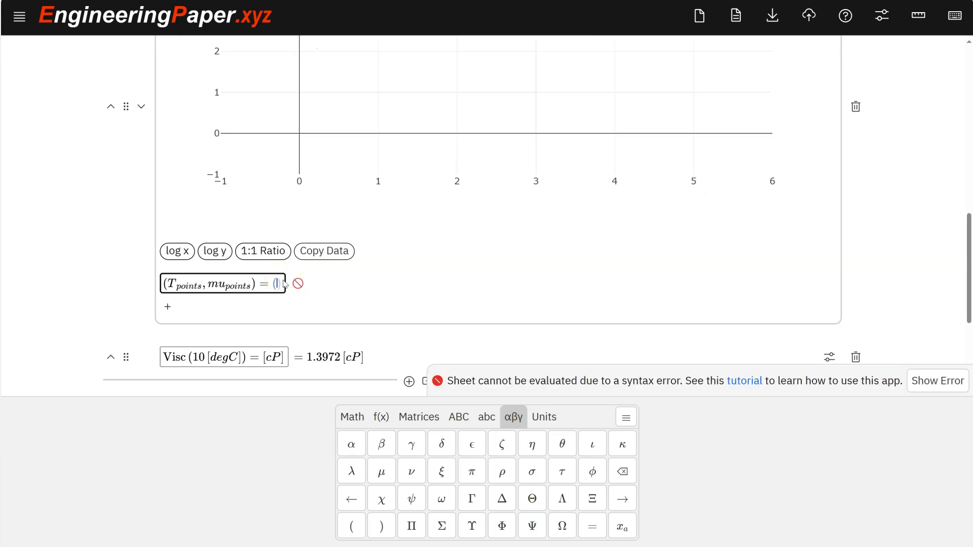
{"action": "type", "text": "degC]"}
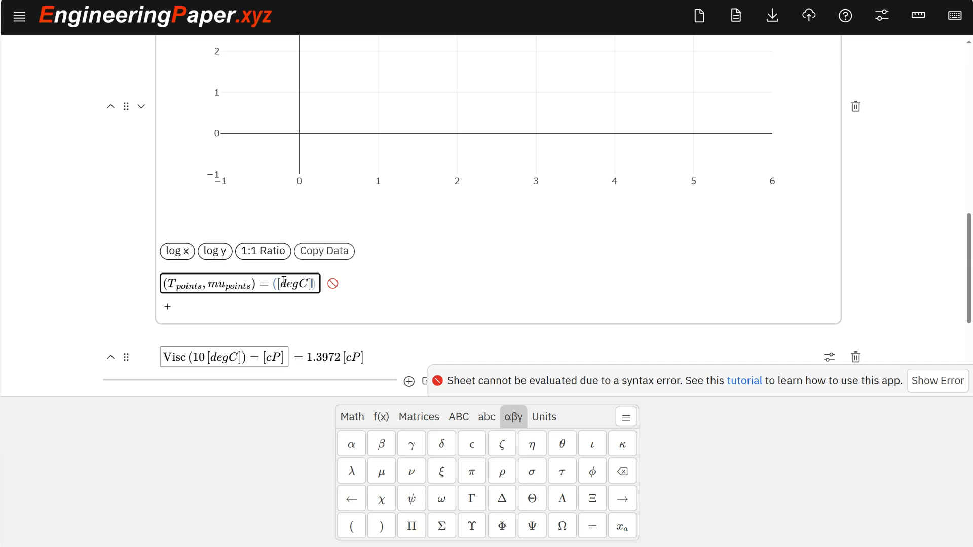
{"action": "type", "text": ","}
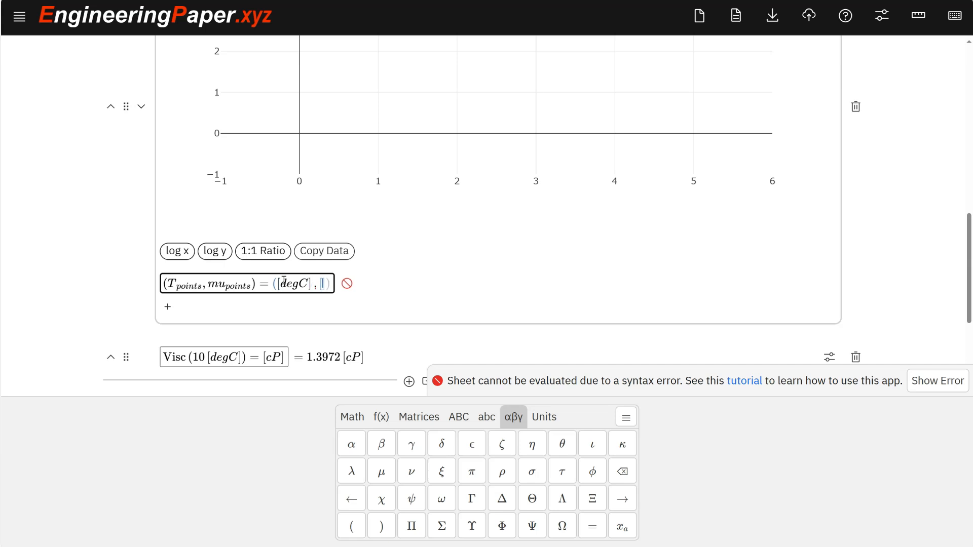
{"action": "type", "text": "cP"}
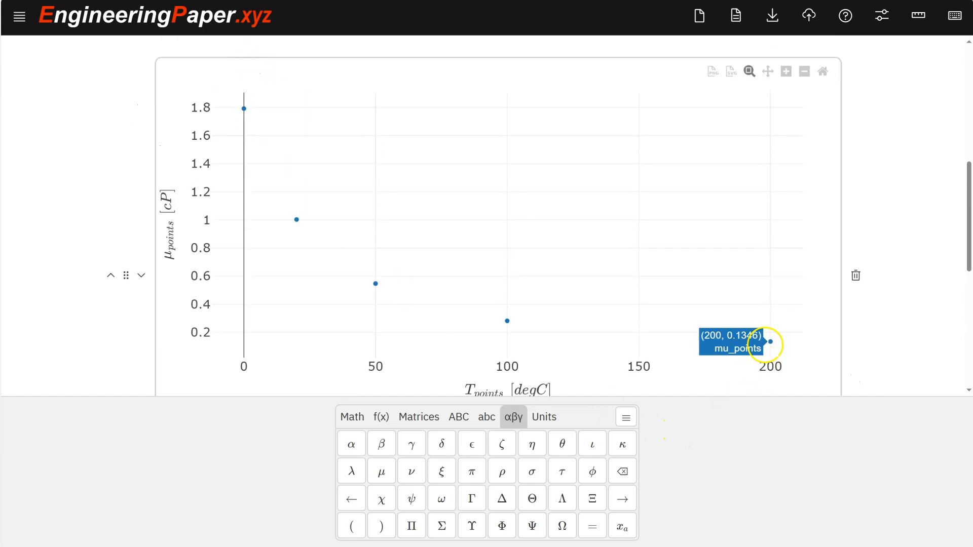
{"action": "scroll", "scroll_direction": "down", "scroll_amount": 3}
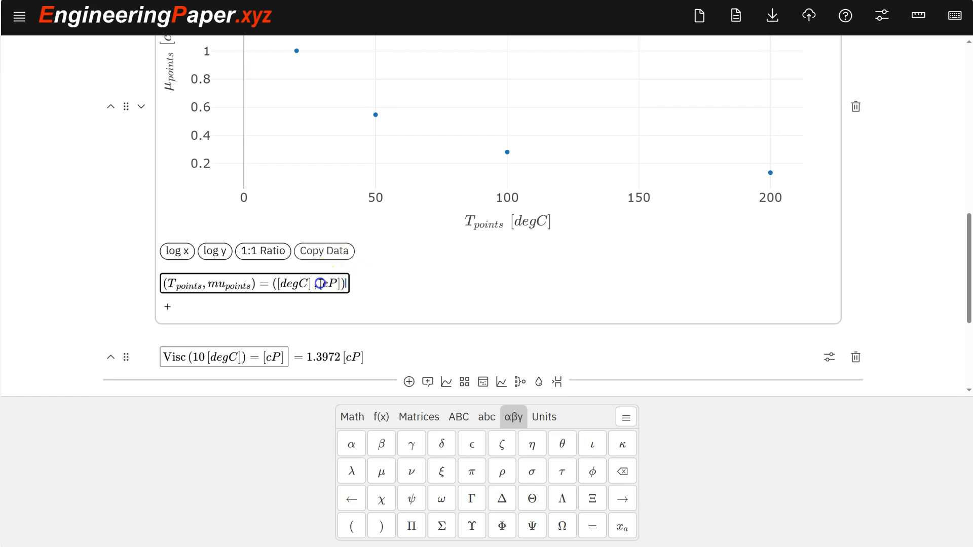
{"action": "left_click", "coordinate": [382, 471]}
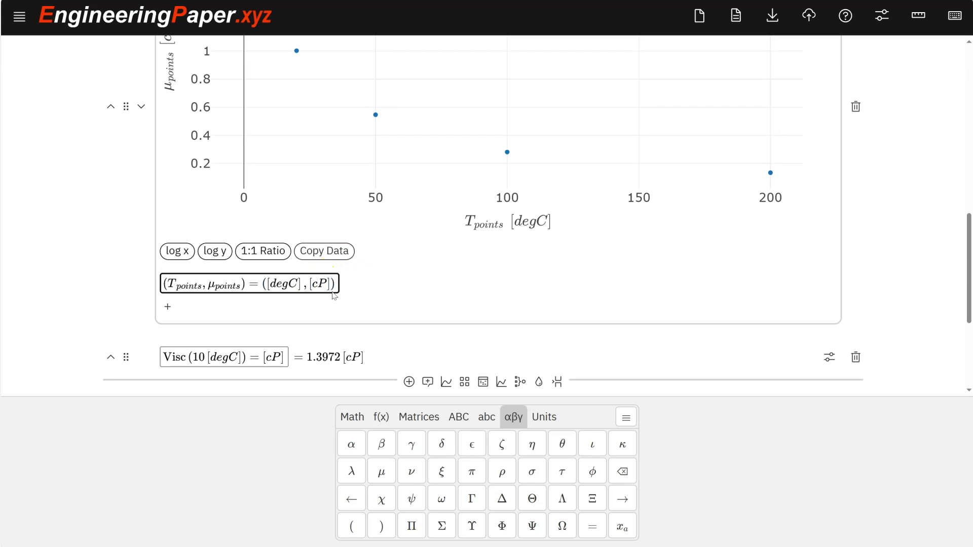
Step: Add a second plot row (T, Visc(T)) for 0 [degC] ≤ T ≤ max(T_points)
{"action": "left_click", "coordinate": [168, 307]}
{"action": "type", "text": "(T, Visc(T)) for ("}
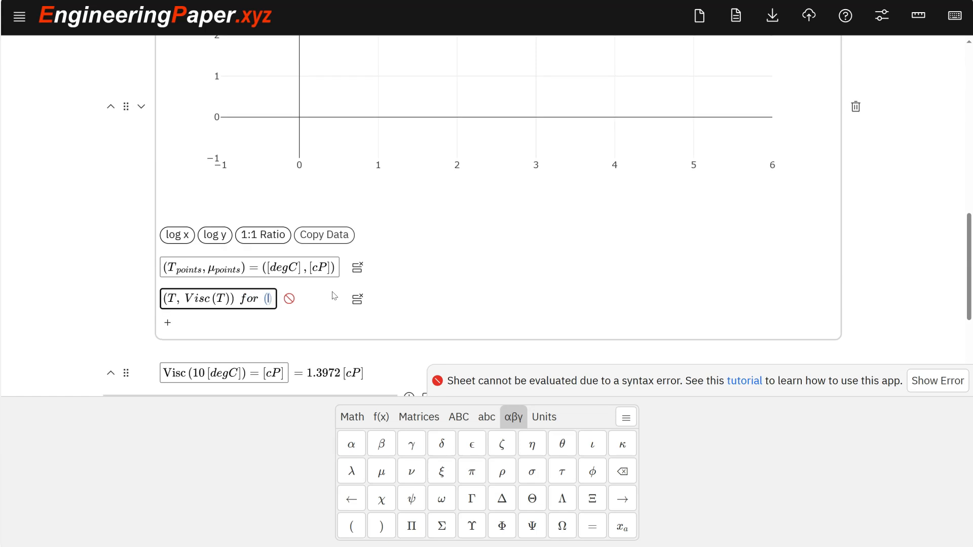
{"action": "type", "text": "0 [de"}
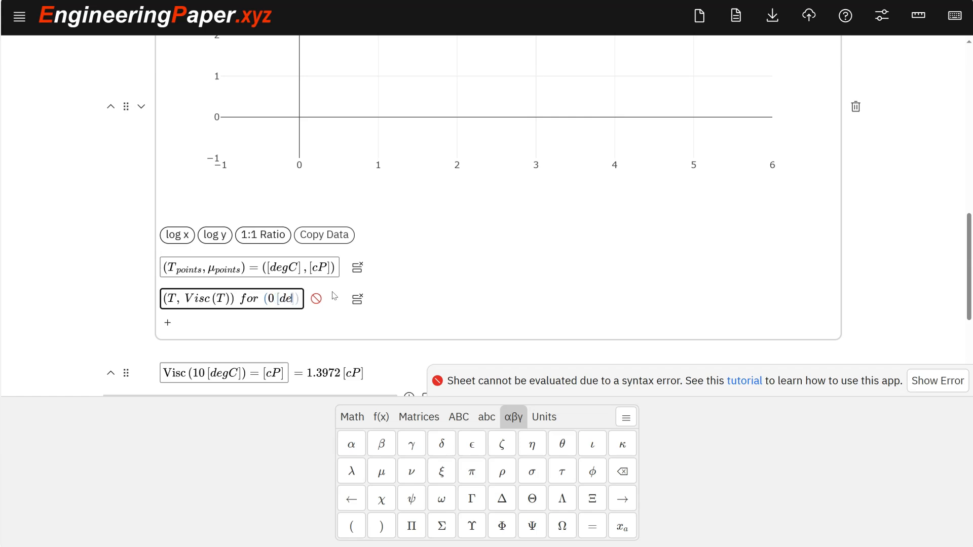
{"action": "type", "text": "gC] ≤"}
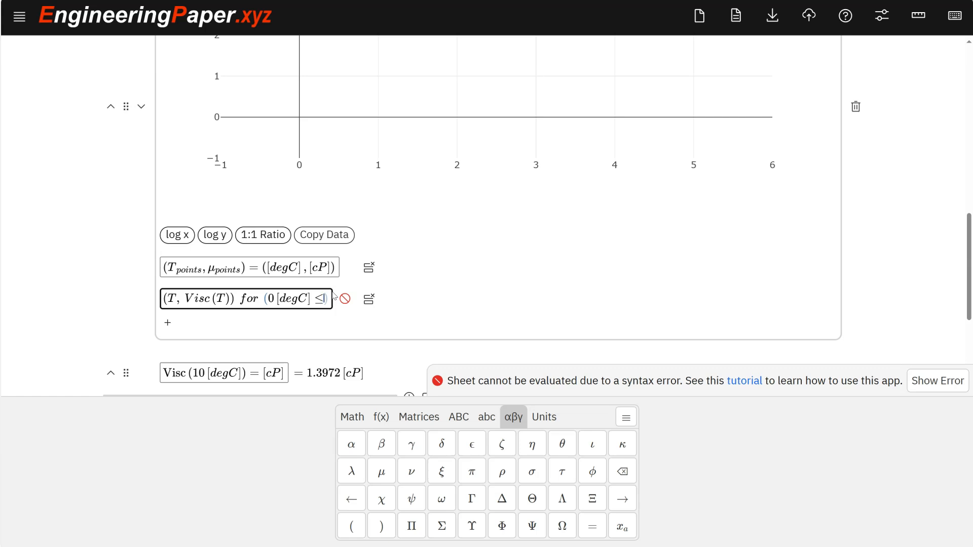
{"action": "type", "text": "T ≤"}
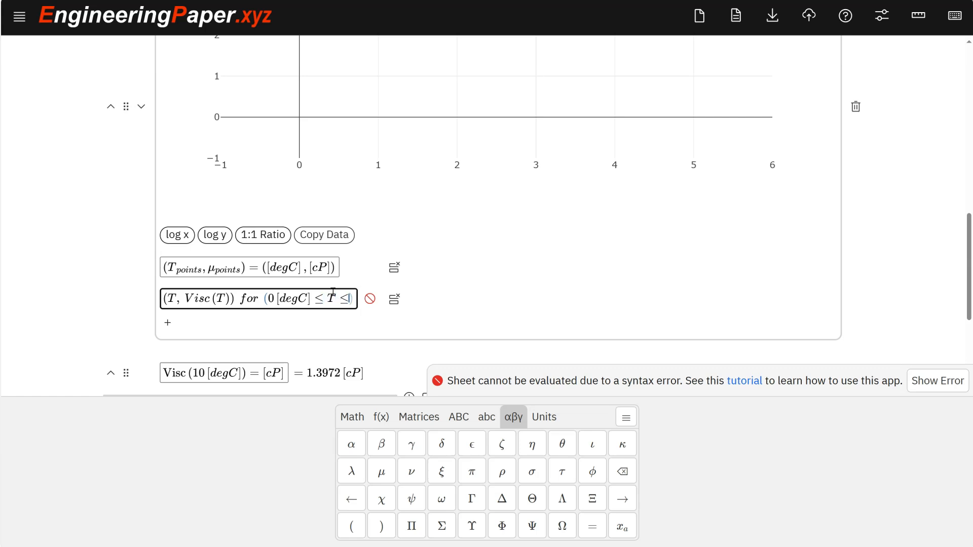
{"action": "scroll", "scroll_direction": "up", "scroll_amount": 3}
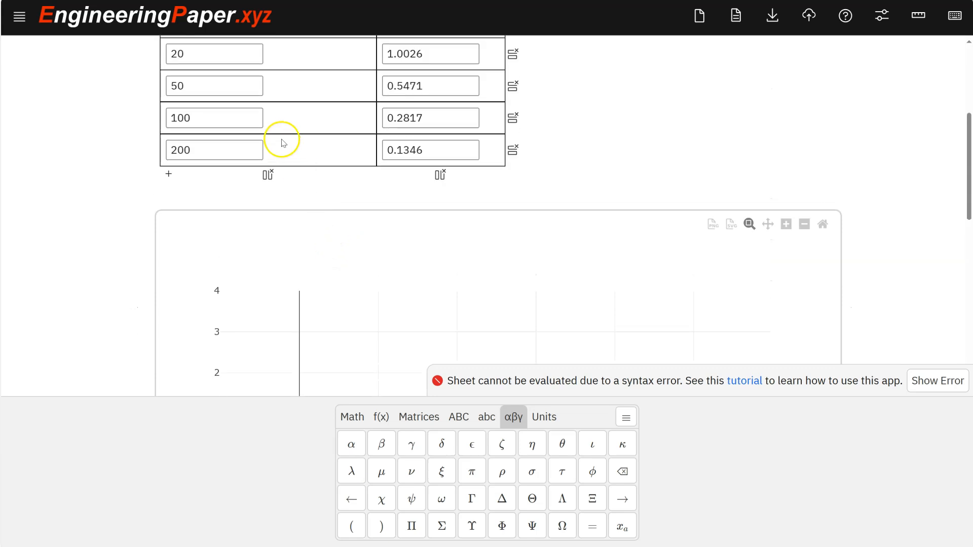
{"action": "scroll", "scroll_direction": "down", "scroll_amount": 3}
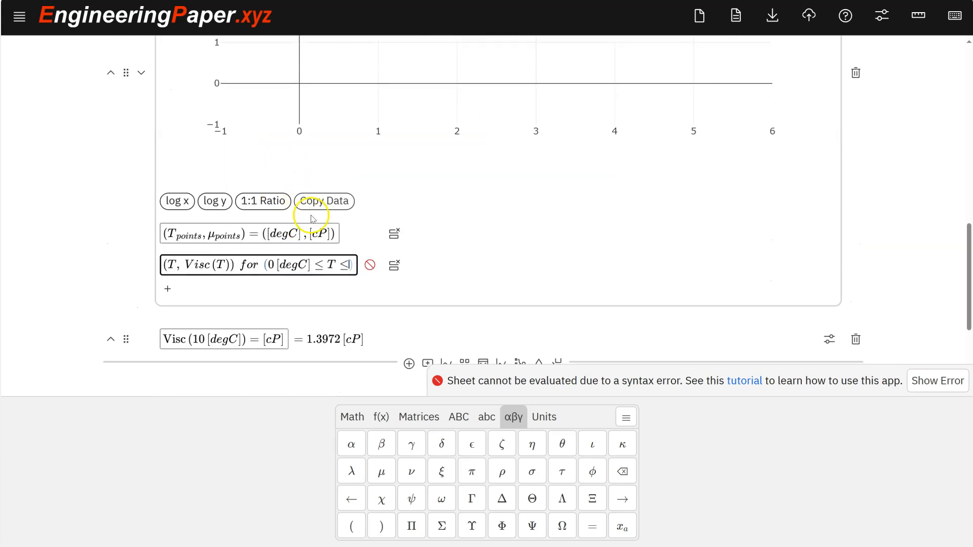
{"action": "type", "text": "max ("}
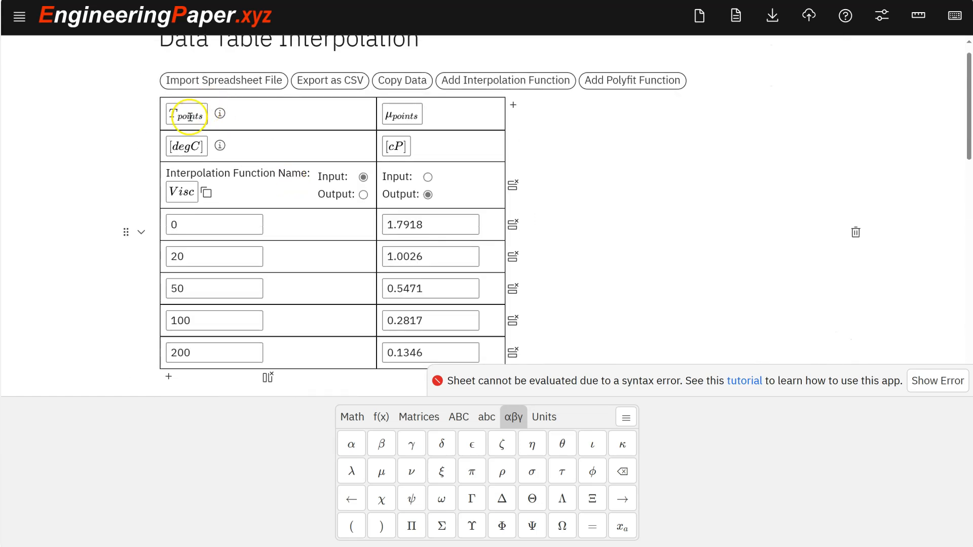
{"action": "scroll", "scroll_direction": "down", "scroll_amount": 3}
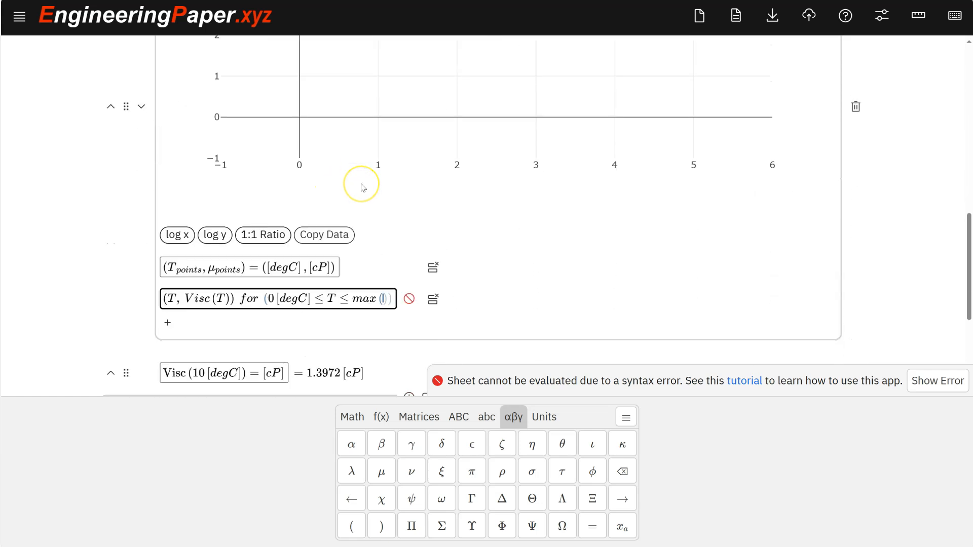
{"action": "type", "text": "T"}
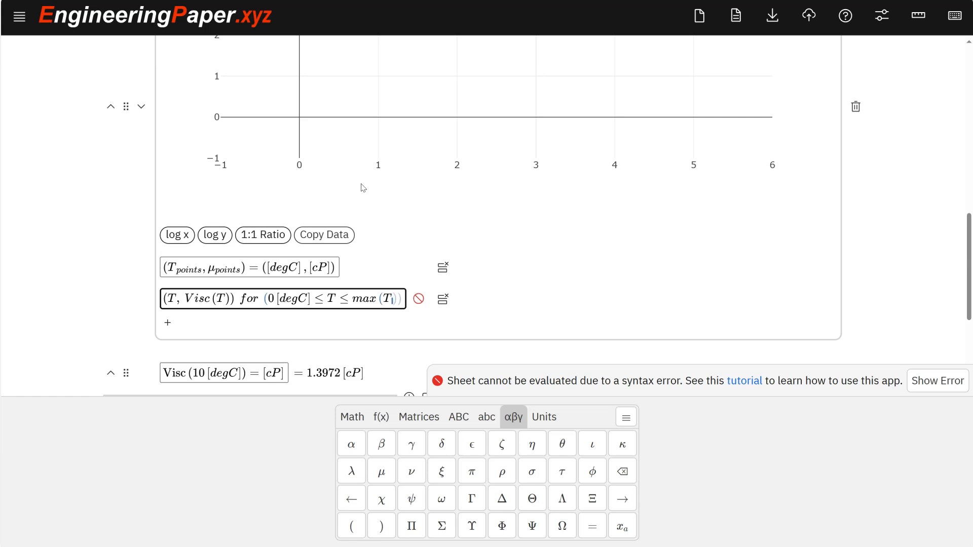
{"action": "type", "text": "points"}
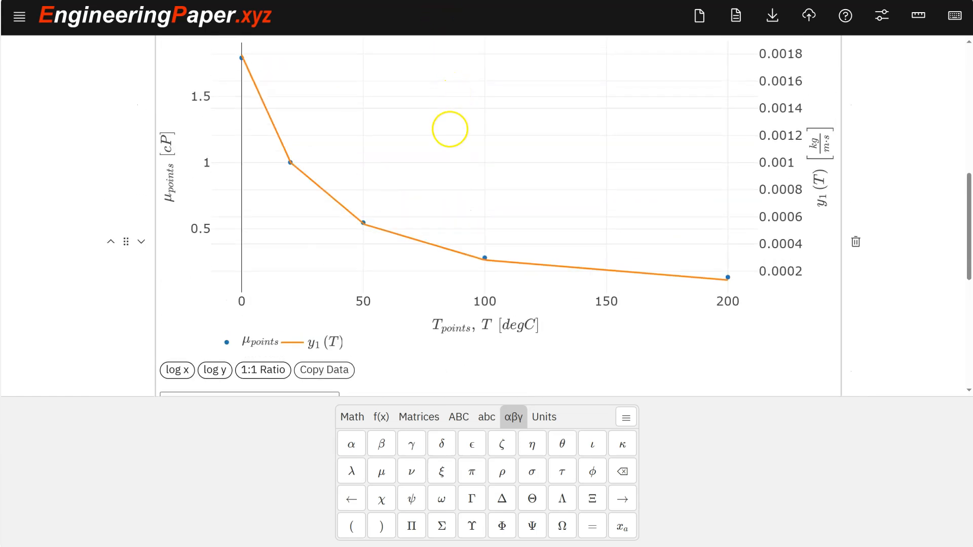
{"action": "mouse_move", "coordinate": [814, 100]}
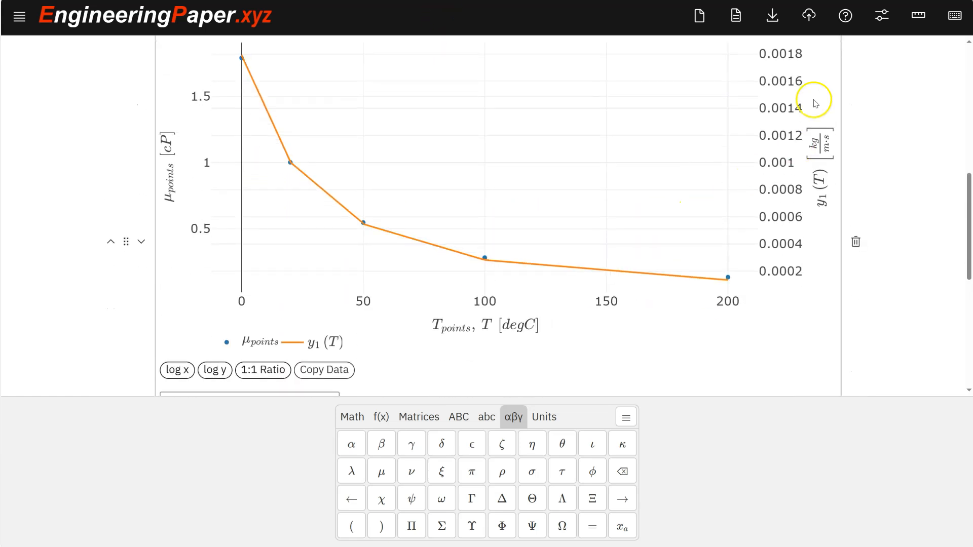
Step: Give the Visc(T) curve degC and cP units, then return to the data table
{"action": "scroll", "scroll_direction": "down", "scroll_amount": 3}
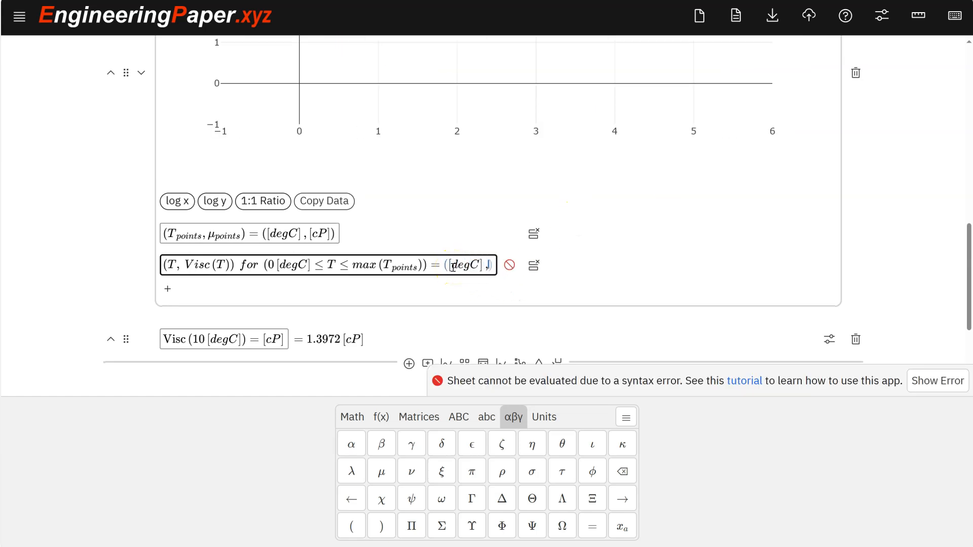
{"action": "type", "text": "d"}
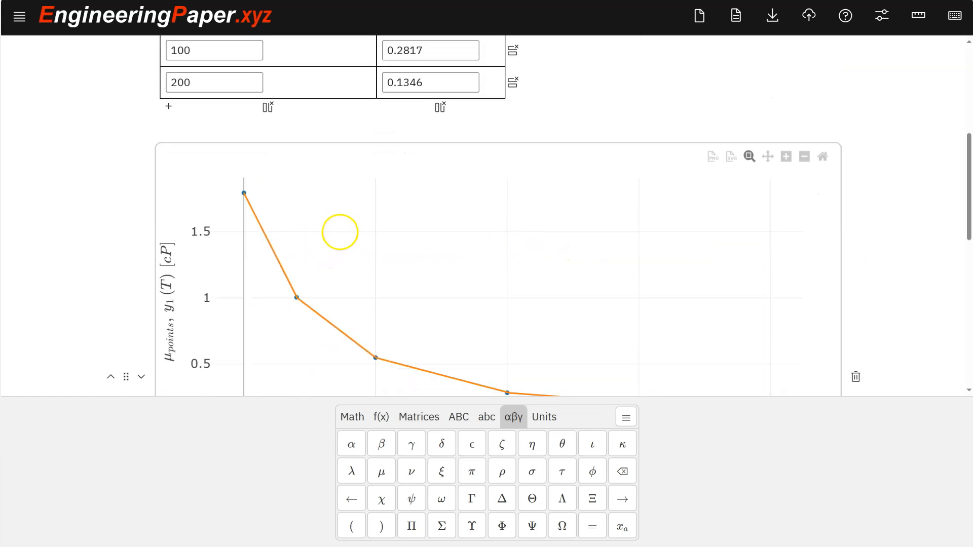
{"action": "scroll", "scroll_direction": "up", "scroll_amount": 3}
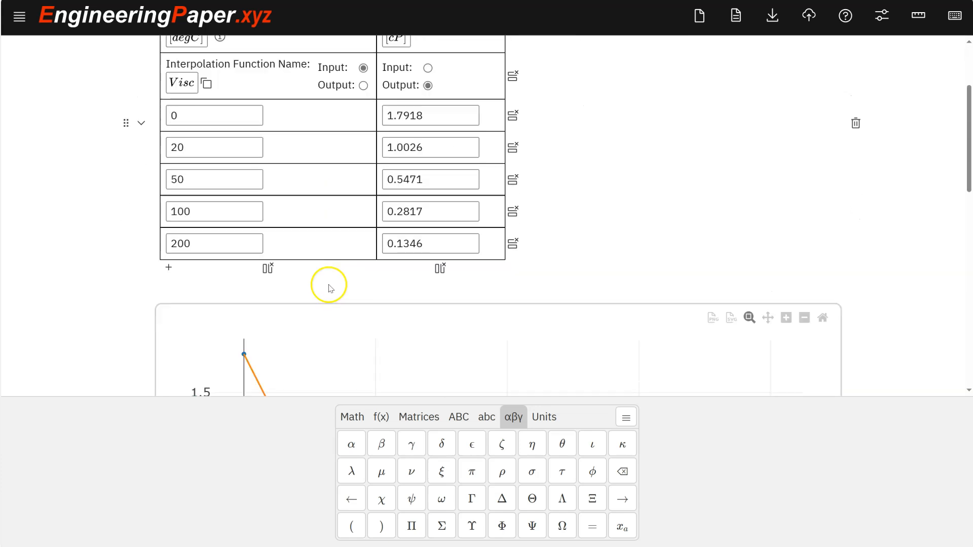
{"action": "scroll", "scroll_direction": "up", "scroll_amount": 3}
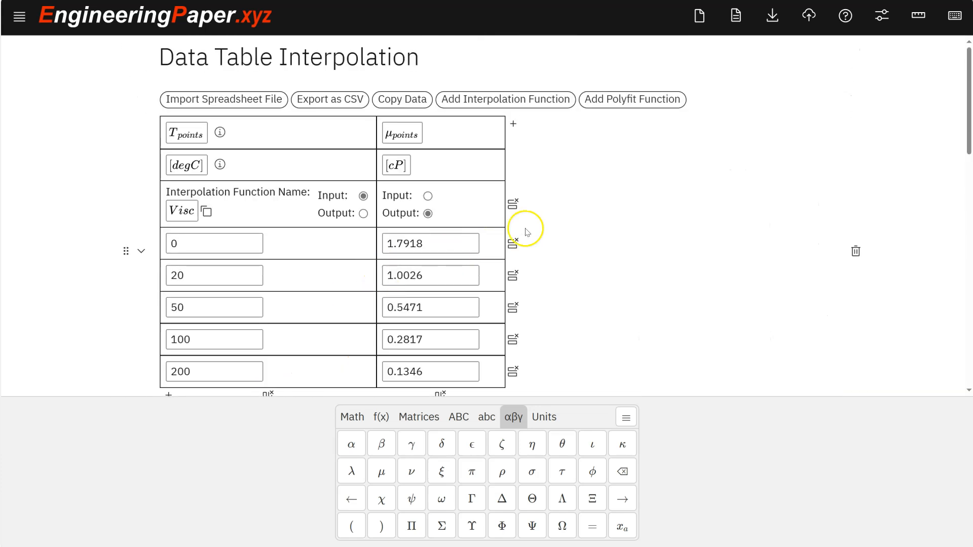
{"action": "mouse_move", "coordinate": [633, 99]}
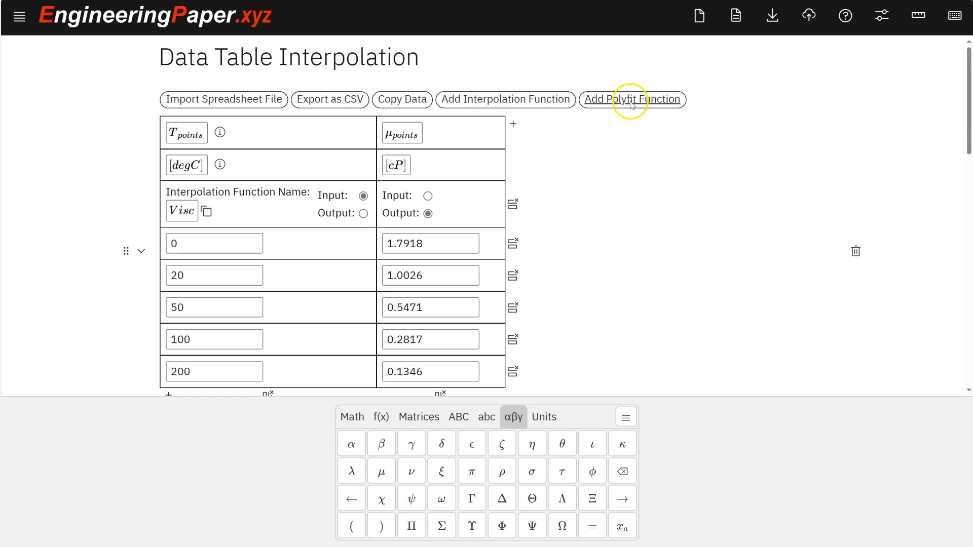
Step: Add a polyfit function to the viscosity table and rename it from Polyfit3 to ViscFit
{"action": "left_click", "coordinate": [632, 99]}
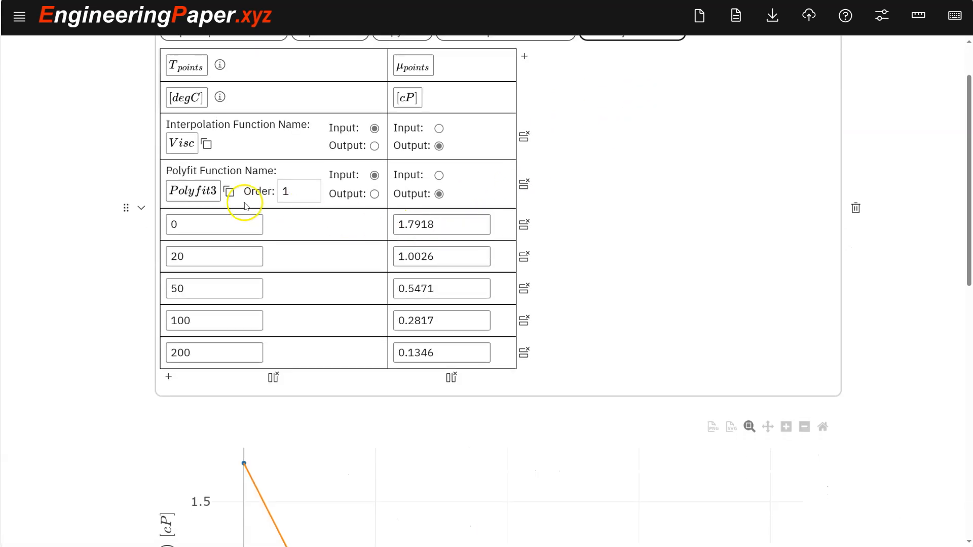
{"action": "left_click", "coordinate": [193, 190]}
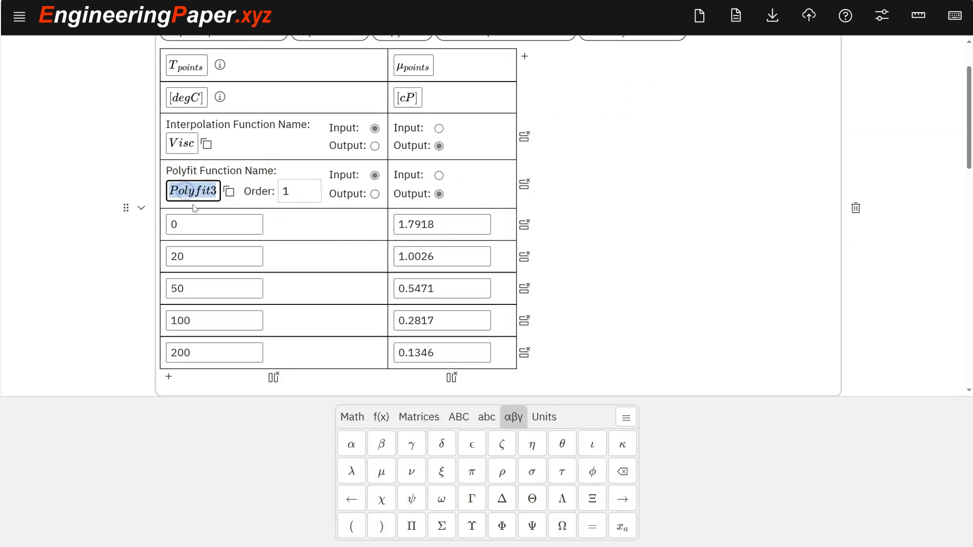
{"action": "type", "text": "ViscF"}
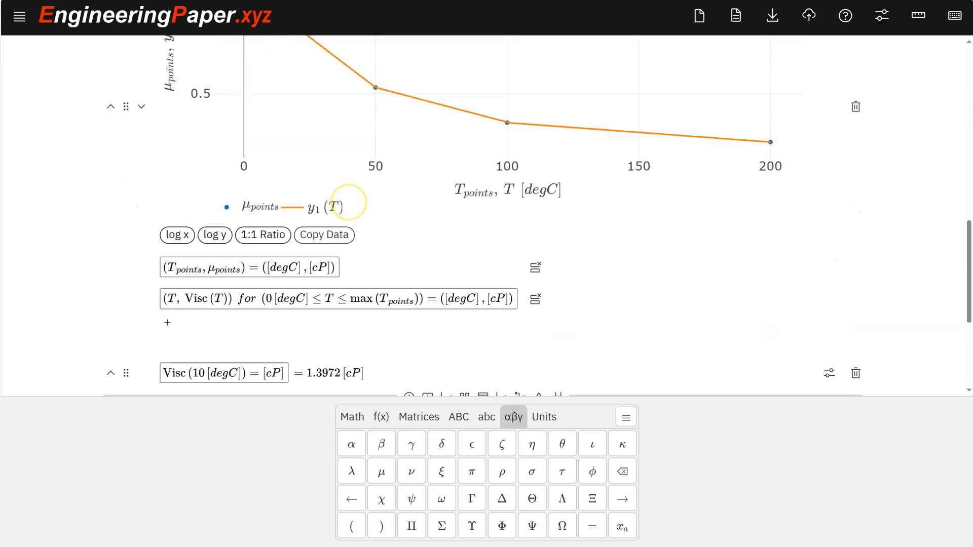
Step: Insert a math cell below Visc(10 [degC]) displaying ViscFit(T)=
{"action": "scroll", "scroll_direction": "down", "scroll_amount": 3}
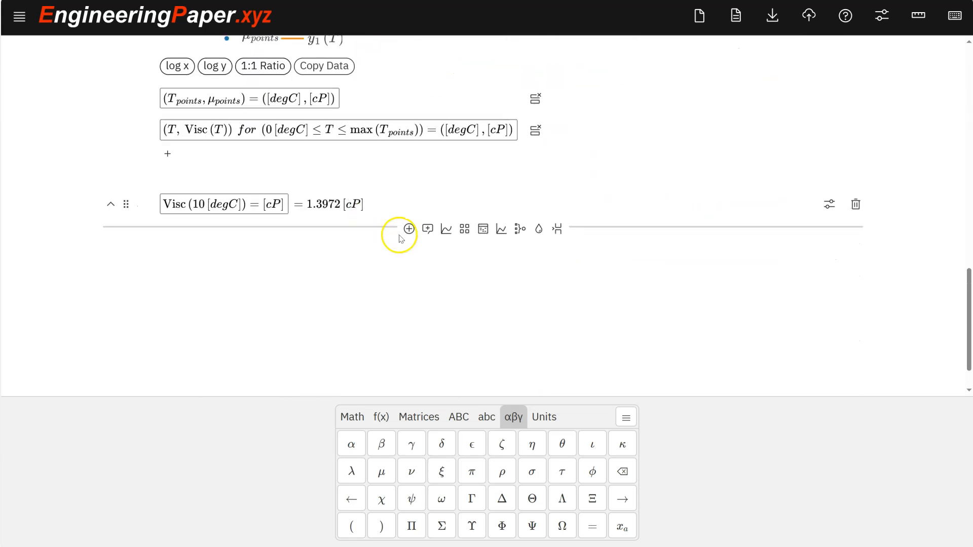
{"action": "left_click", "coordinate": [252, 204]}
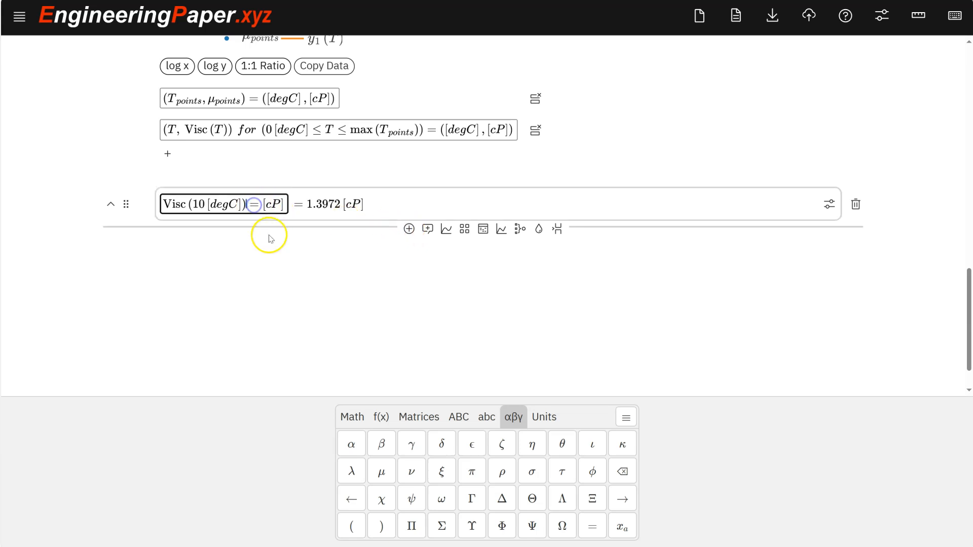
{"action": "mouse_move", "coordinate": [408, 229]}
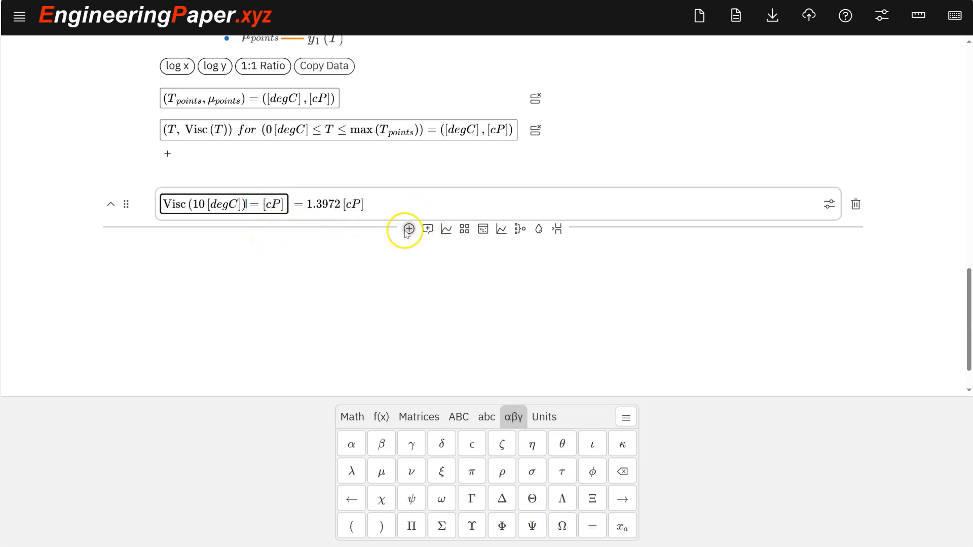
{"action": "left_click", "coordinate": [409, 229]}
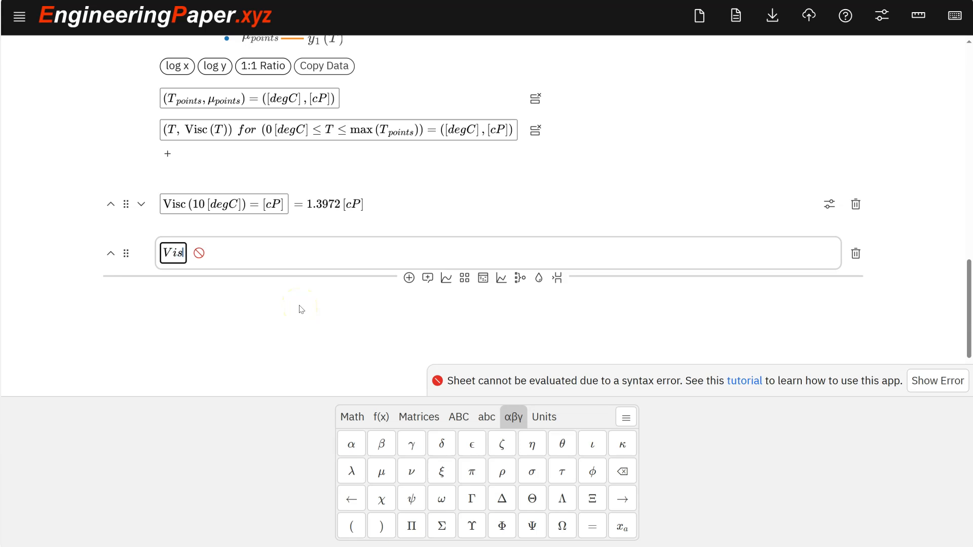
{"action": "type", "text": "cFit ("}
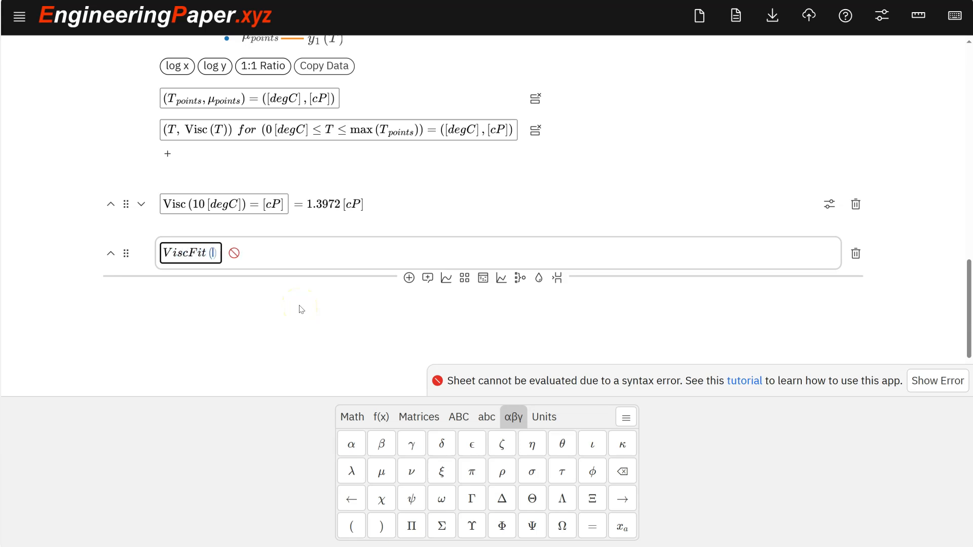
{"action": "type", "text": "T"}
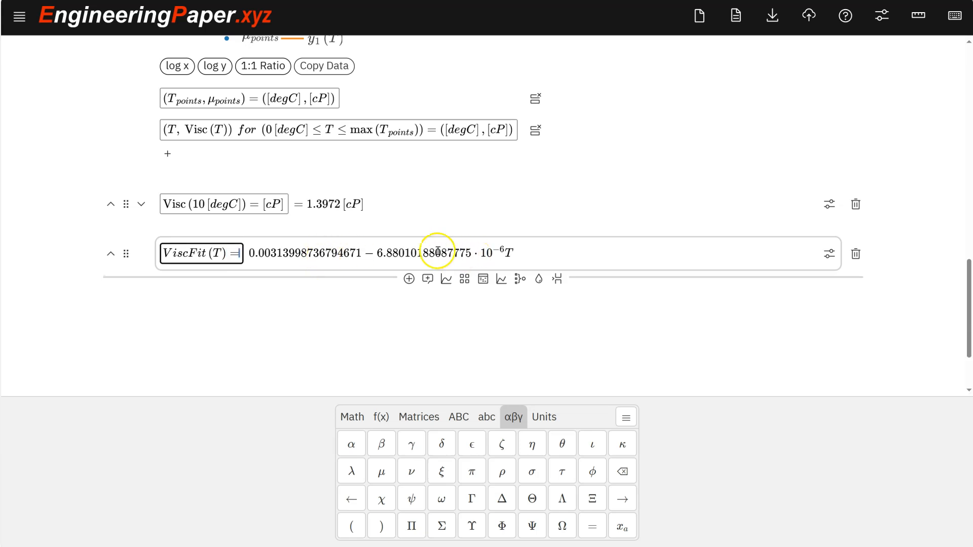
{"action": "mouse_move", "coordinate": [376, 271]}
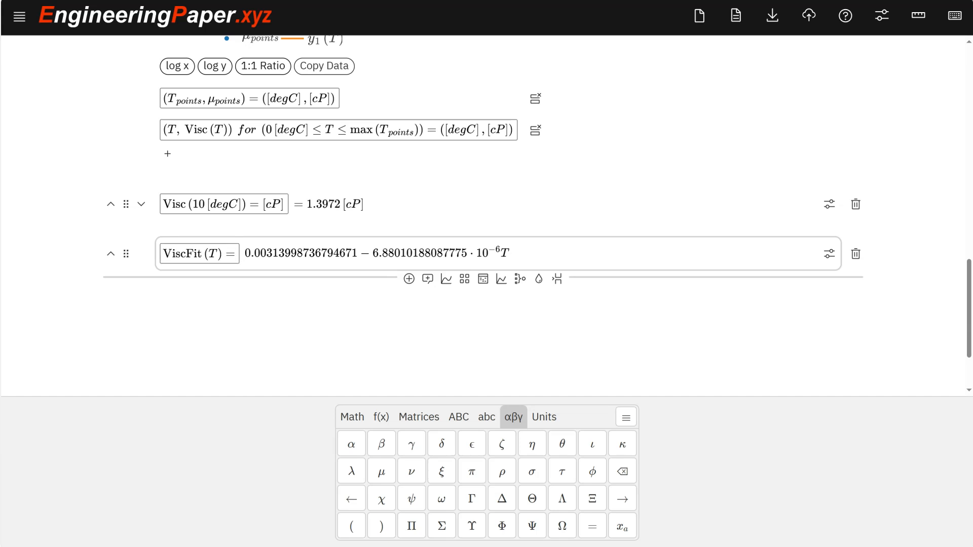
Step: Add plot row (T, ViscFit(T)) for 0[degC] ≤ T ≤ max(T_points) in degC and cP
{"action": "scroll", "scroll_direction": "up", "scroll_amount": 3}
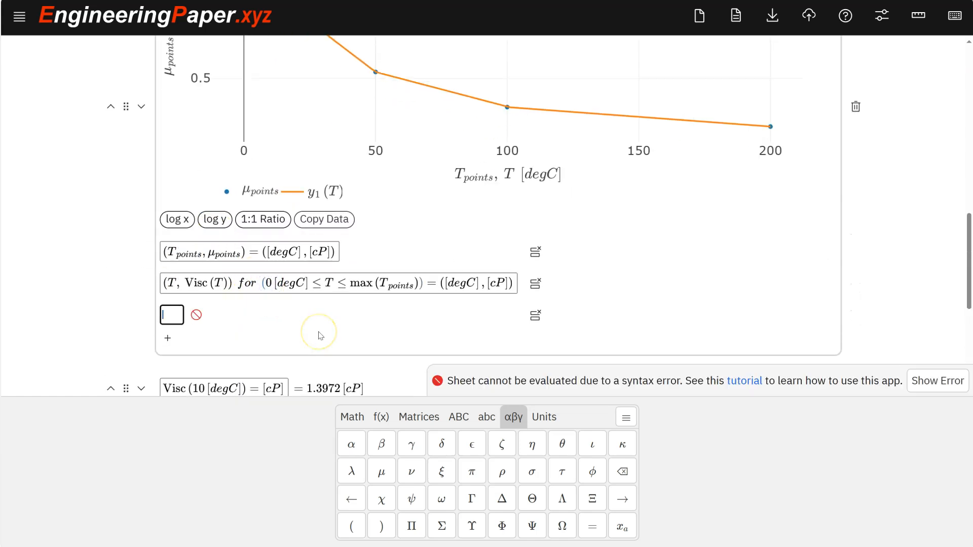
{"action": "type", "text": "(T"}
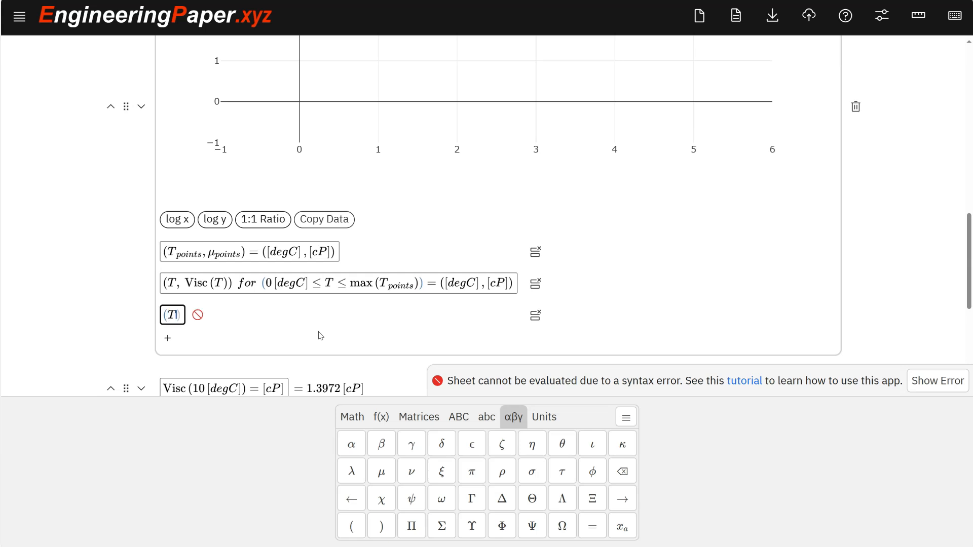
{"action": "type", "text": ", Vi"}
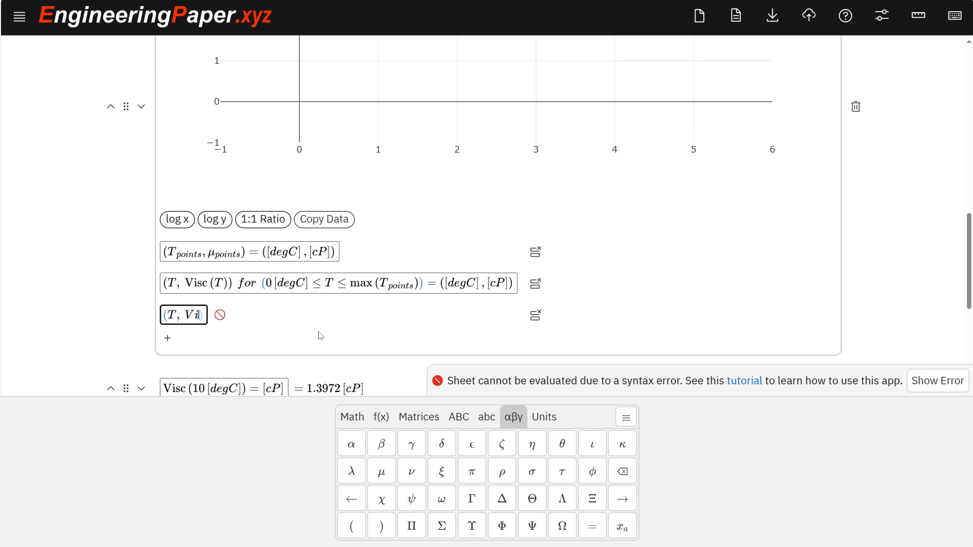
{"action": "type", "text": "scFit(T)"}
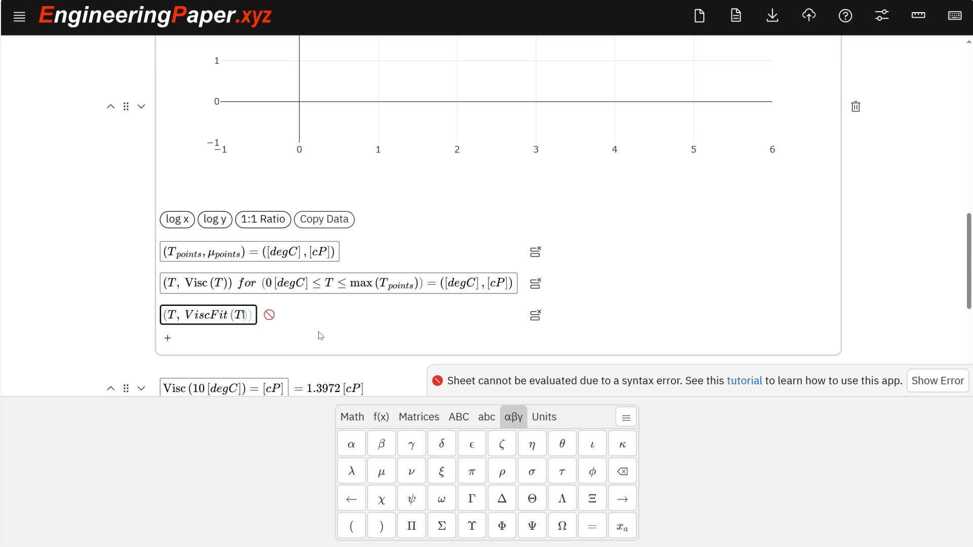
{"action": "type", "text": "for"}
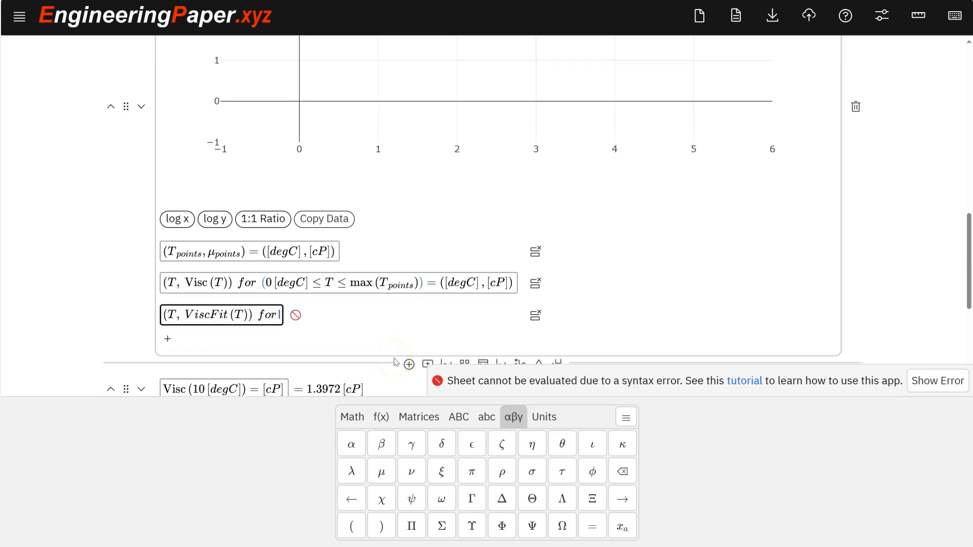
{"action": "left_click", "coordinate": [359, 283]}
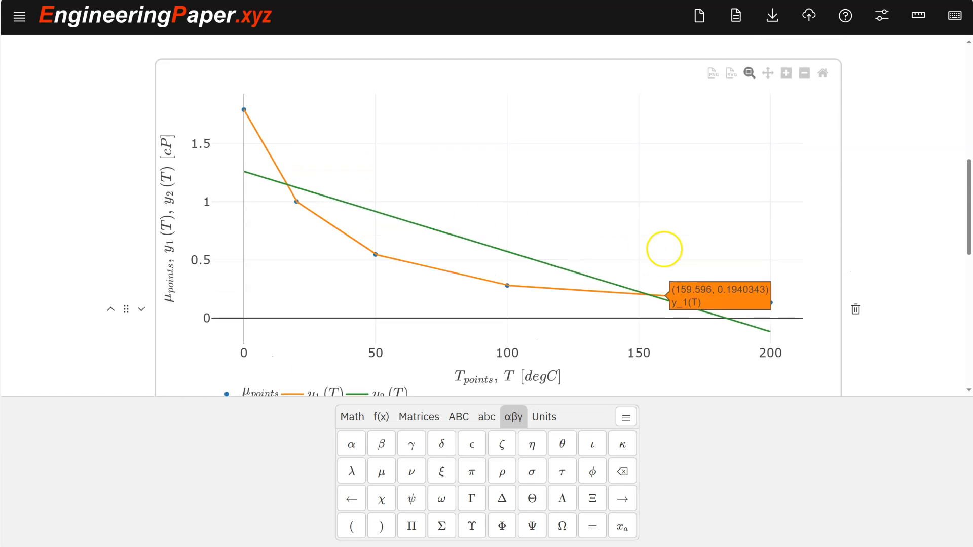
{"action": "scroll", "scroll_direction": "up", "scroll_amount": 3}
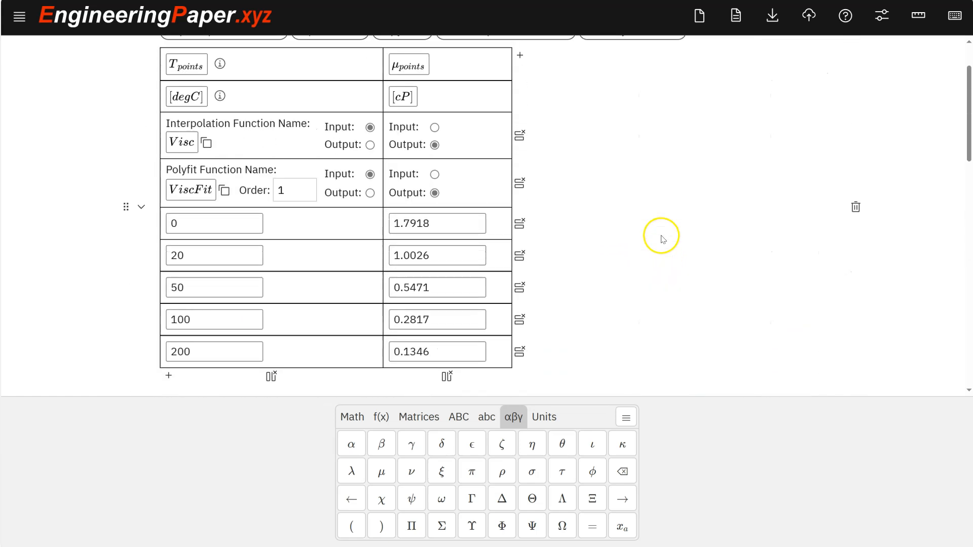
{"action": "scroll", "scroll_direction": "up", "scroll_amount": 3}
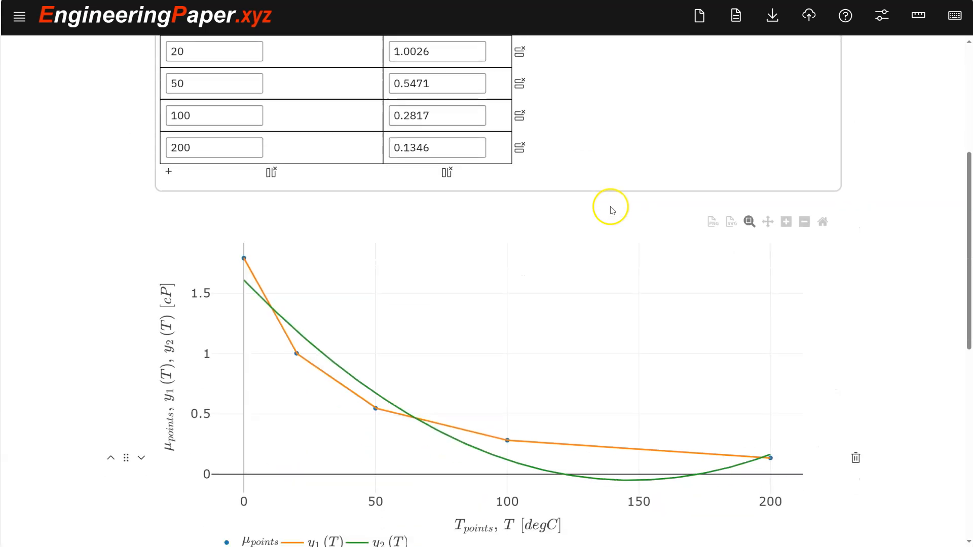
{"action": "scroll", "scroll_direction": "up", "scroll_amount": 3}
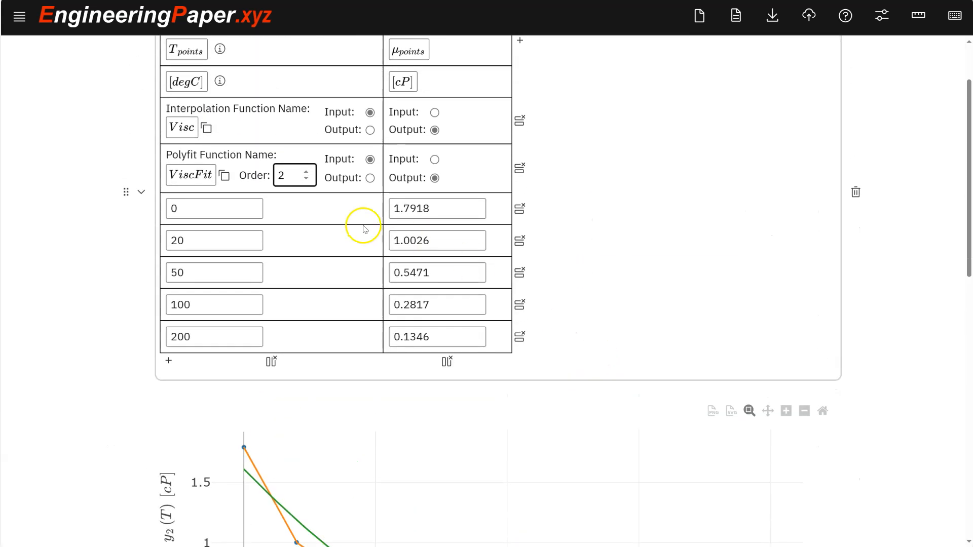
{"action": "scroll", "scroll_direction": "down", "scroll_amount": 3}
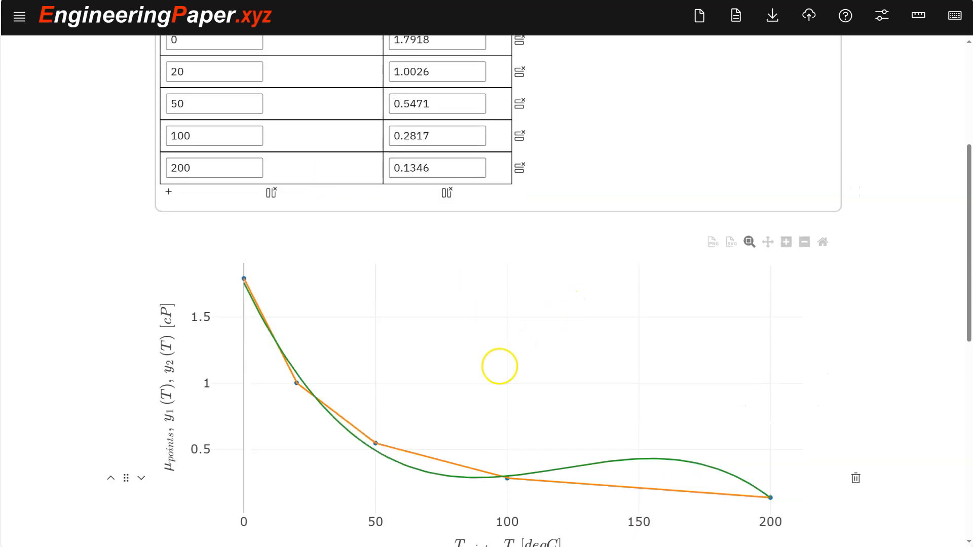
{"action": "scroll", "scroll_direction": "up", "scroll_amount": 3}
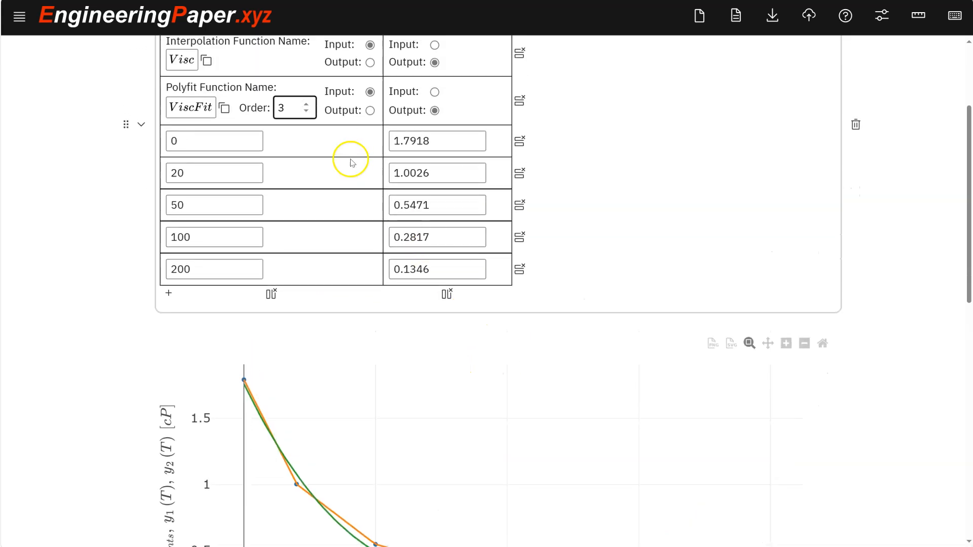
{"action": "scroll", "scroll_direction": "down", "scroll_amount": 3}
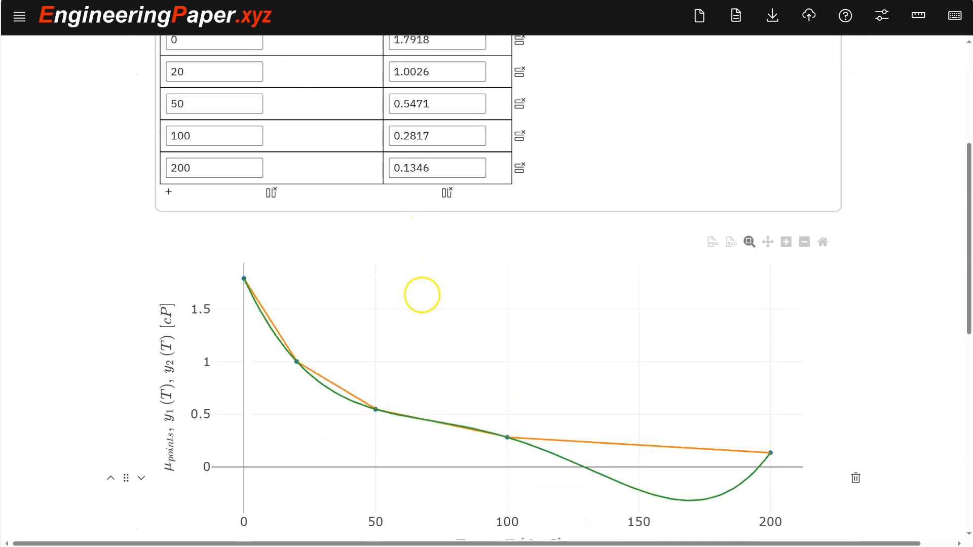
{"action": "scroll", "scroll_direction": "up", "scroll_amount": 3}
{"action": "type", "text": "2"}
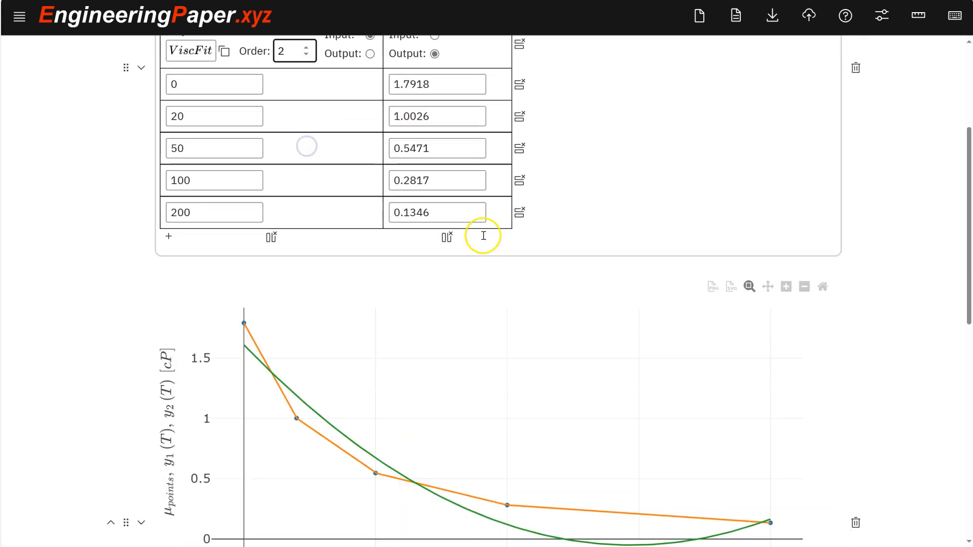
{"action": "scroll", "scroll_direction": "down", "scroll_amount": 3}
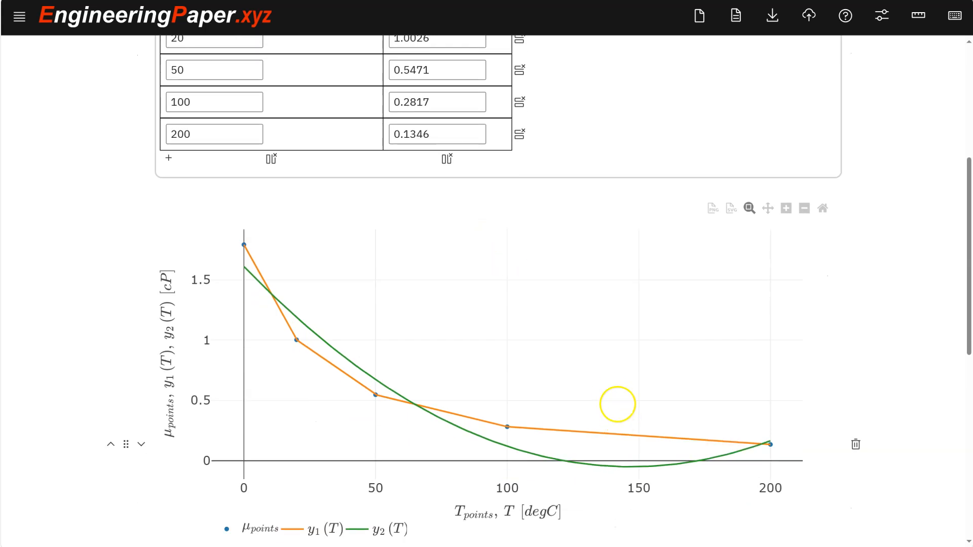
{"action": "scroll", "scroll_direction": "down", "scroll_amount": 3}
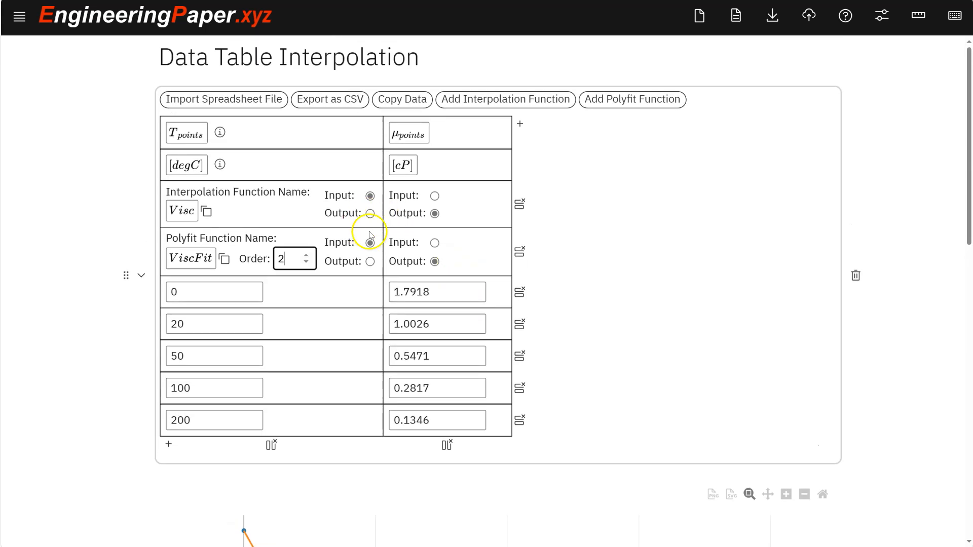
{"action": "scroll", "scroll_direction": "down", "scroll_amount": 3}
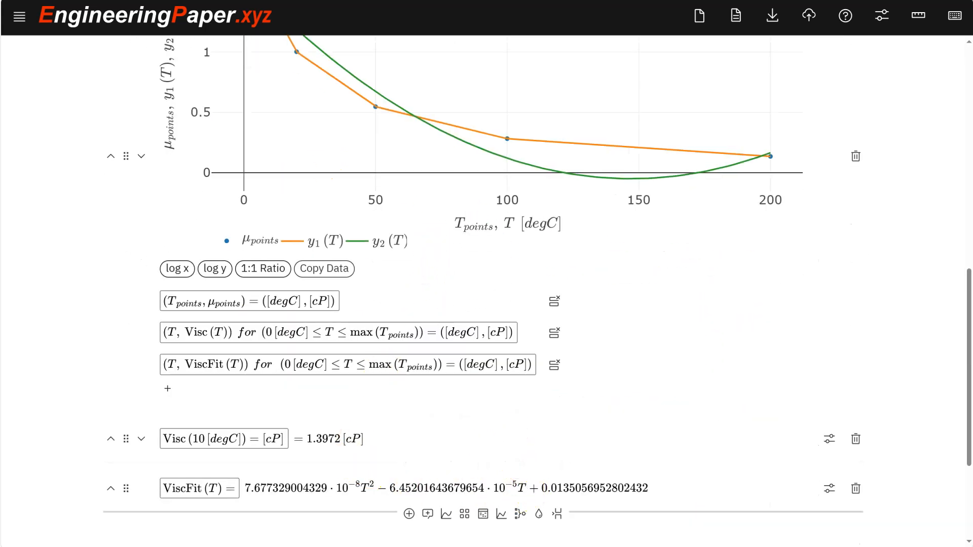
{"action": "mouse_move", "coordinate": [699, 14]}
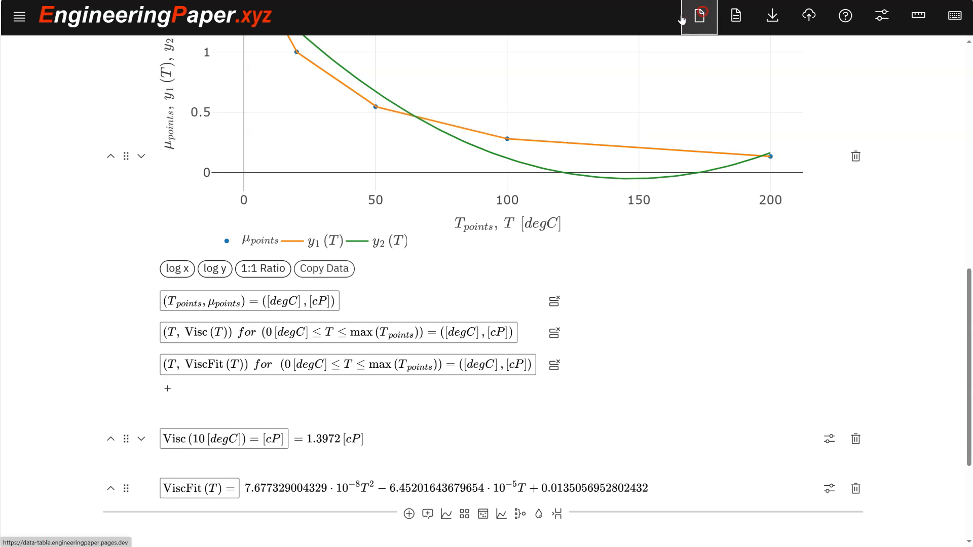
Step: Create a new sheet with a data table whose first column is range(10)
{"action": "left_click", "coordinate": [699, 16]}
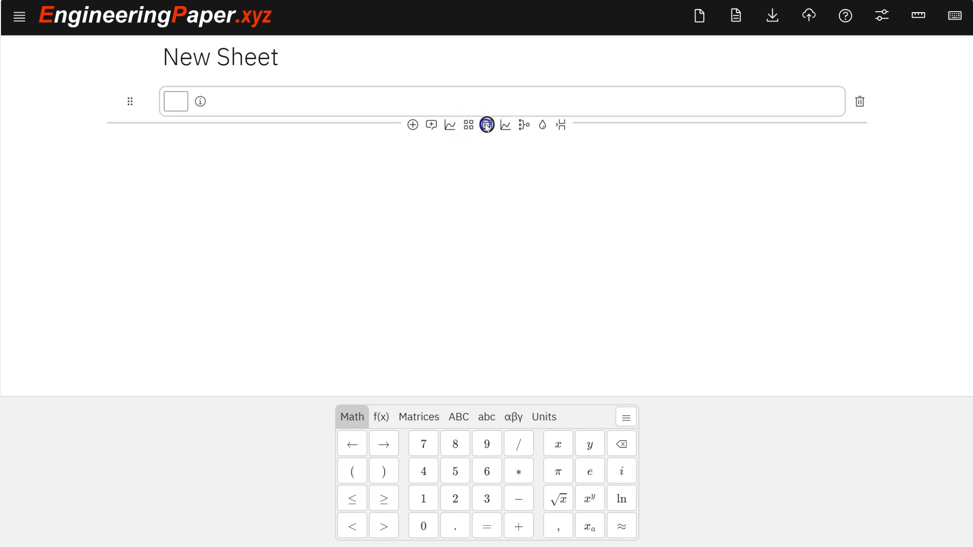
{"action": "left_click", "coordinate": [486, 124]}
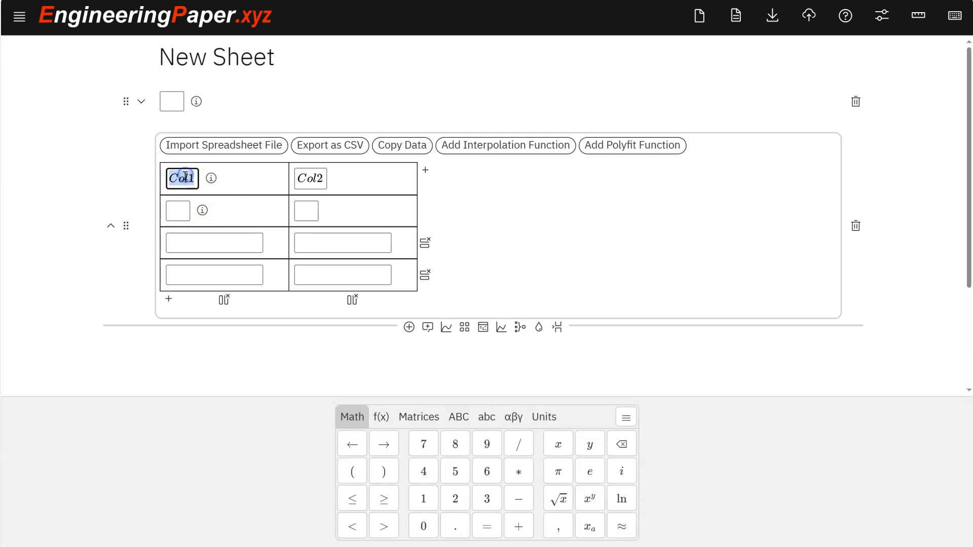
{"action": "left_click", "coordinate": [418, 417]}
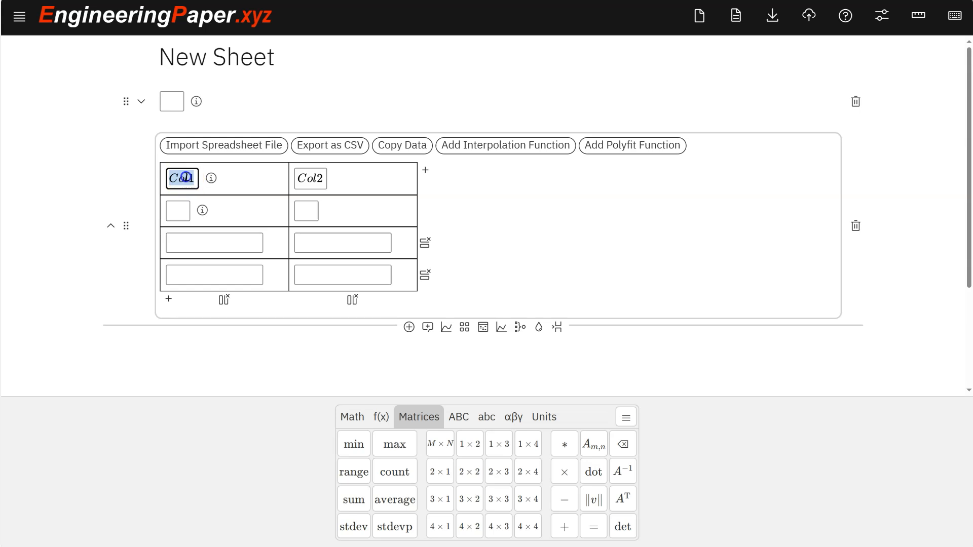
{"action": "type", "text": "range"}
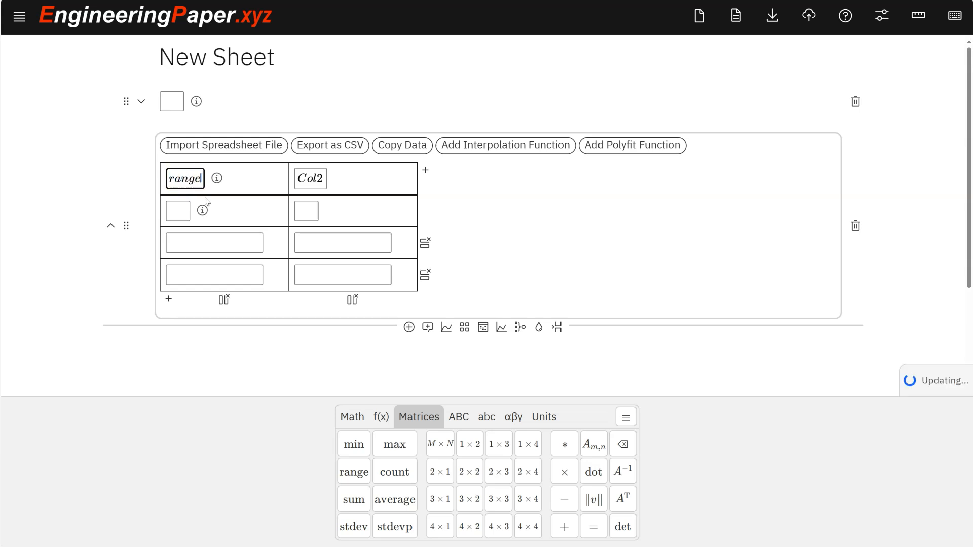
{"action": "type", "text": "(10) ="}
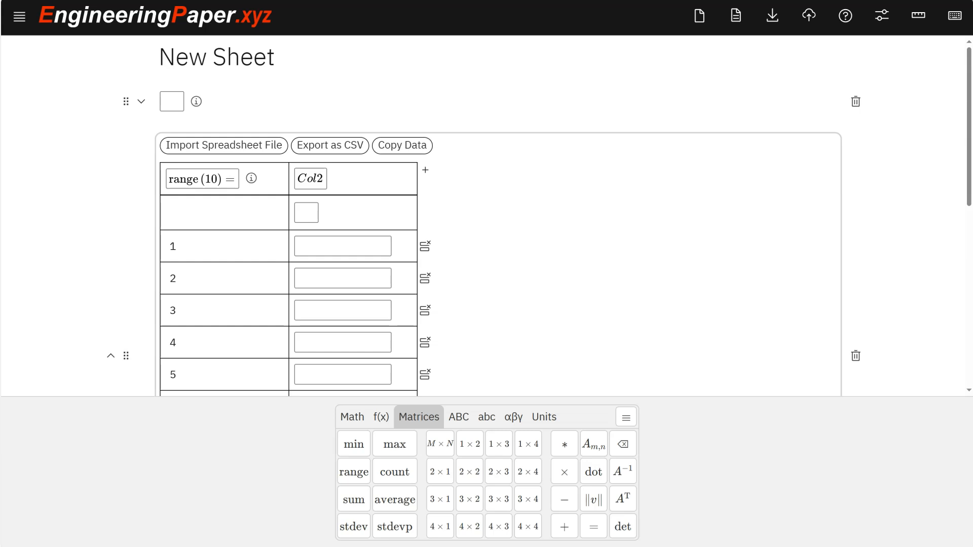
Step: Name the first column 'index' as range(10) and delete the math cell above the table
{"action": "left_click", "coordinate": [203, 179]}
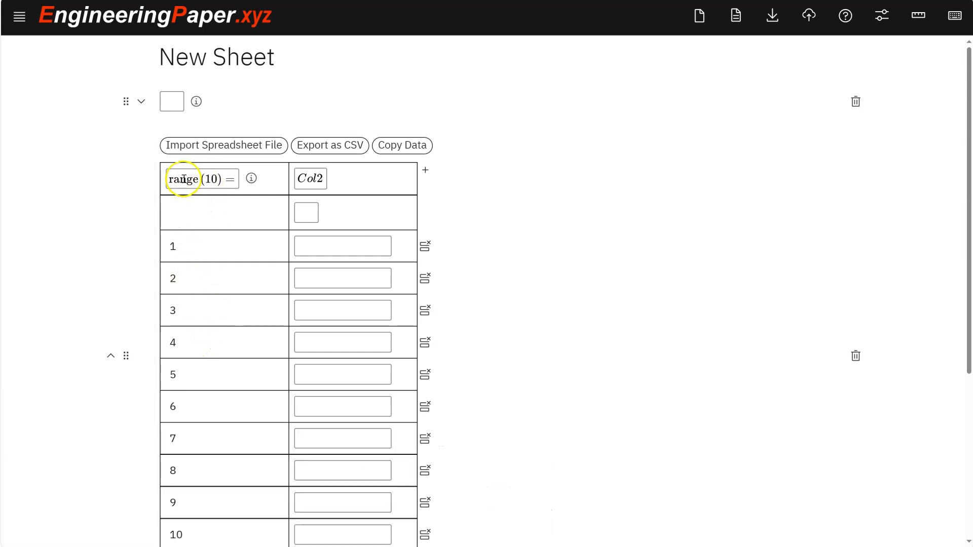
{"action": "left_click", "coordinate": [201, 179]}
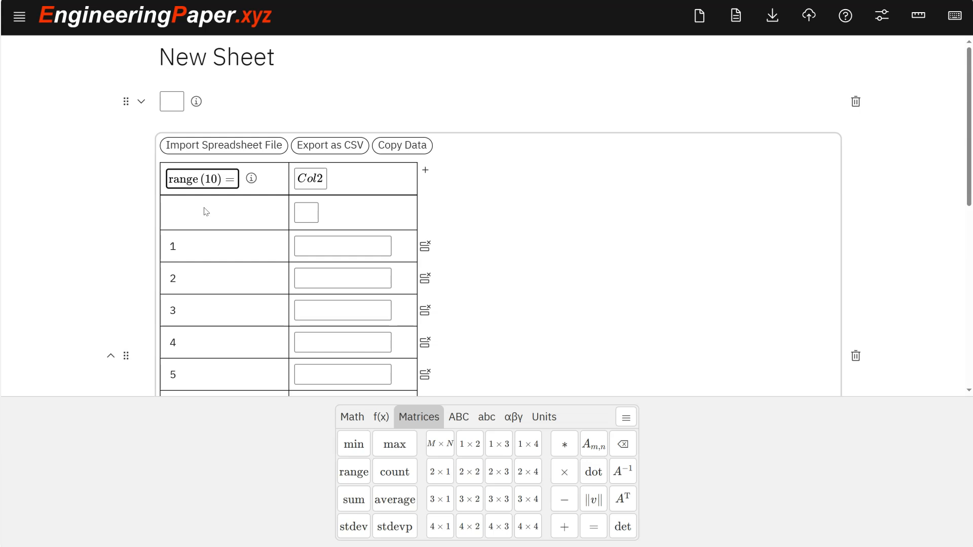
{"action": "type", "text": "inde"}
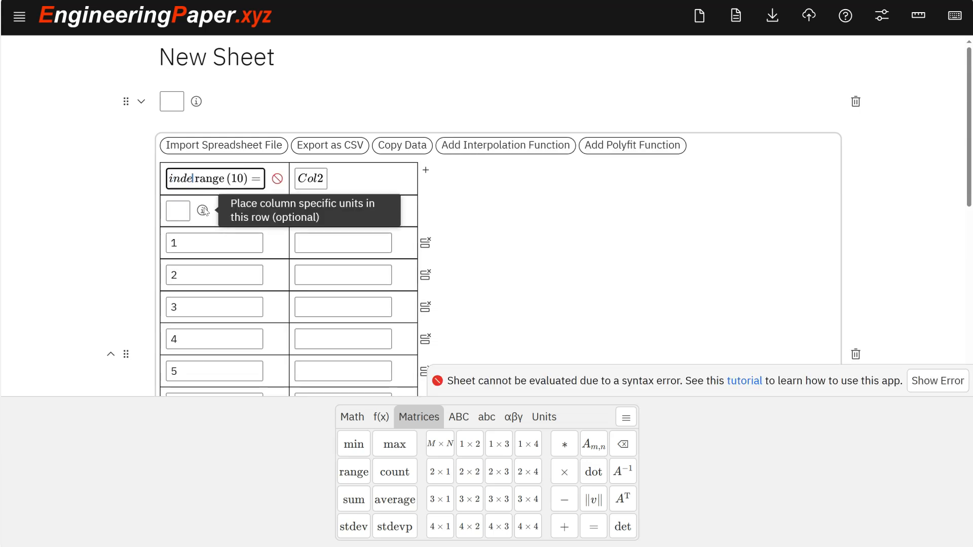
{"action": "type", "text": "x ="}
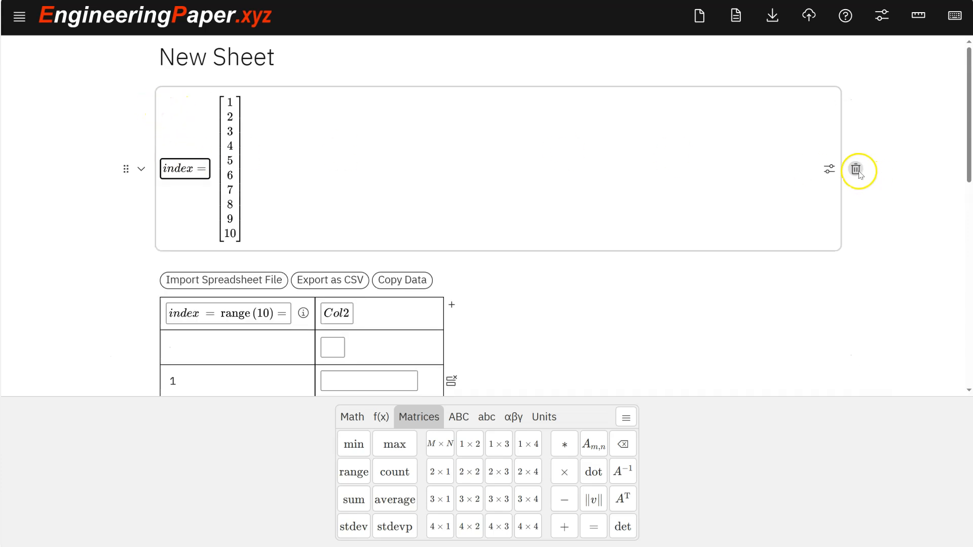
{"action": "left_click", "coordinate": [856, 170]}
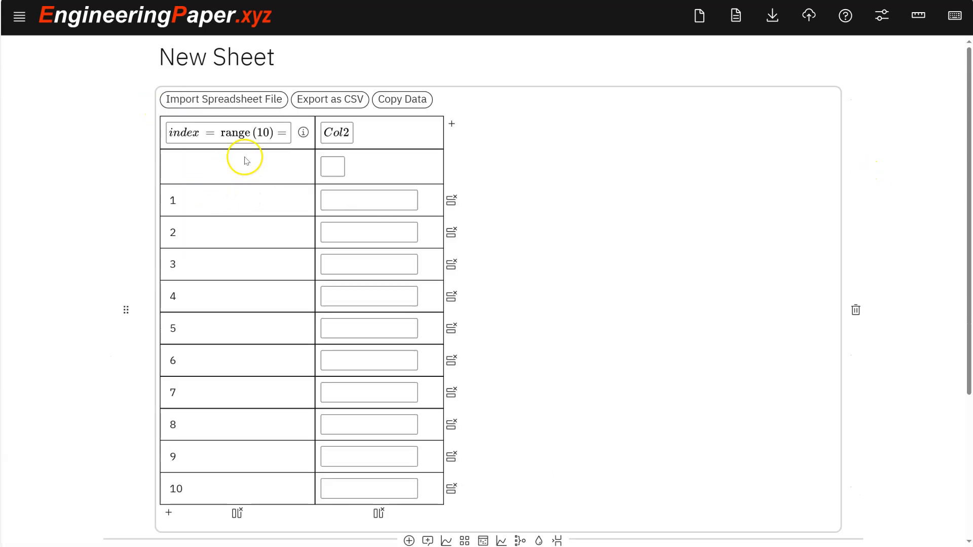
Step: Change the index formula to range(0, 10, .1) and scroll to check the values
{"action": "left_click", "coordinate": [228, 132]}
{"action": "type", "text": "-10, "}
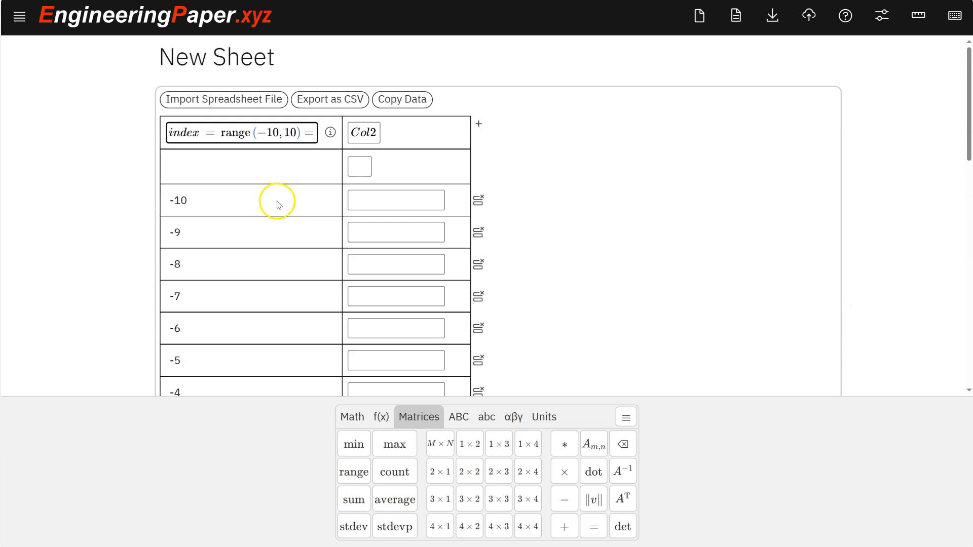
{"action": "scroll", "scroll_direction": "down", "scroll_amount": 3}
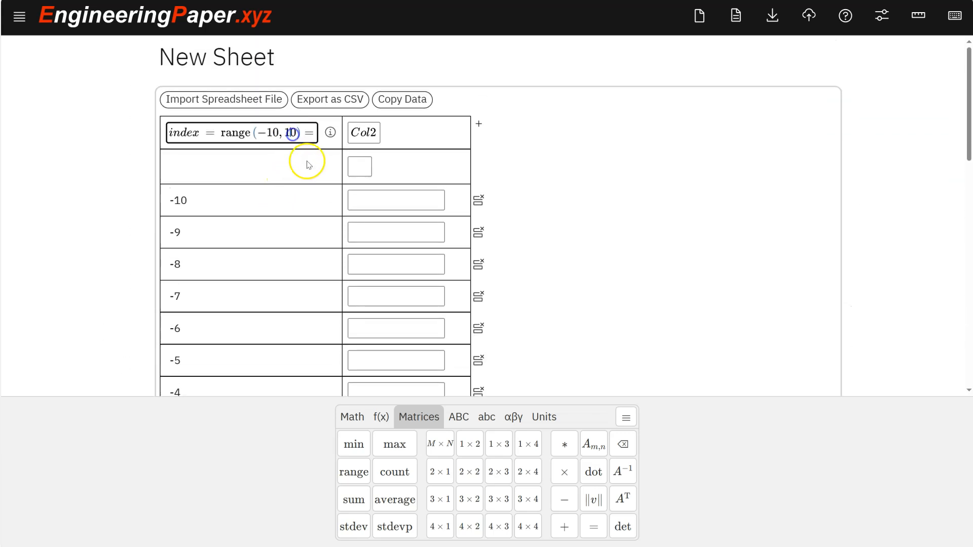
{"action": "key", "text": "Backspace"}
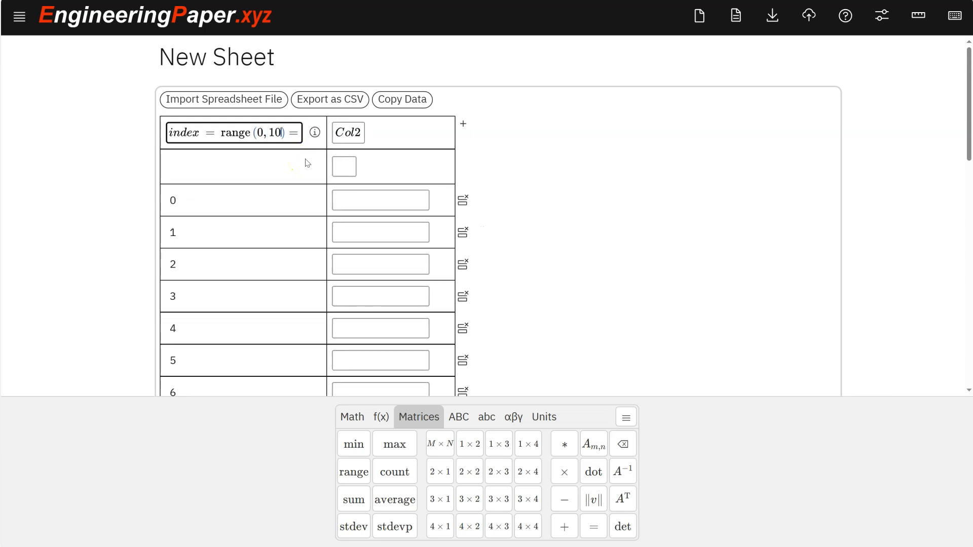
{"action": "type", "text": ",.1"}
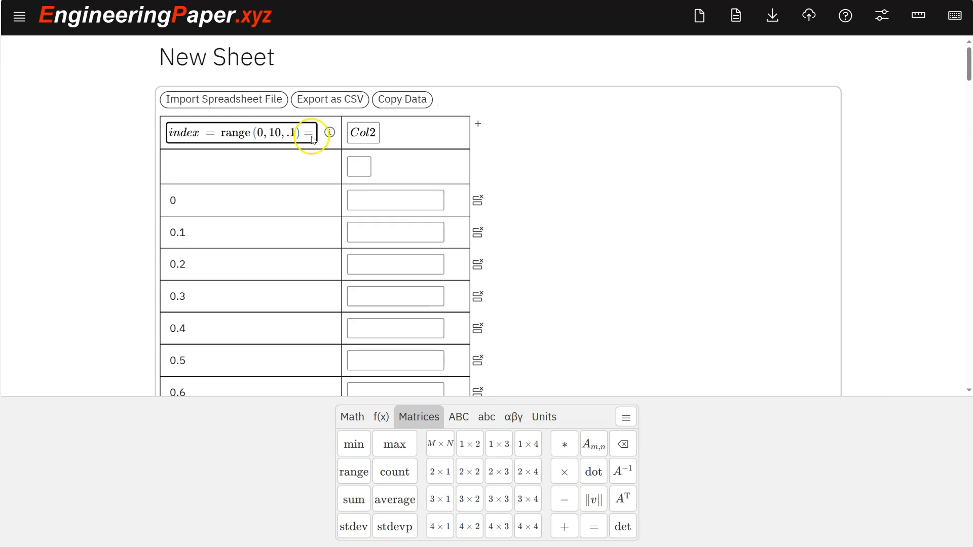
{"action": "scroll", "scroll_direction": "down", "scroll_amount": 3}
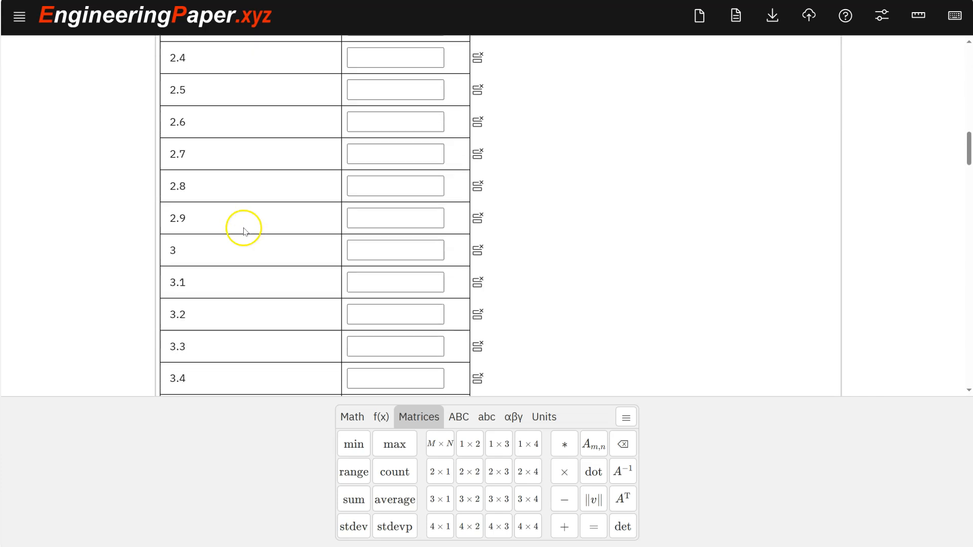
{"action": "scroll", "scroll_direction": "up", "scroll_amount": 3}
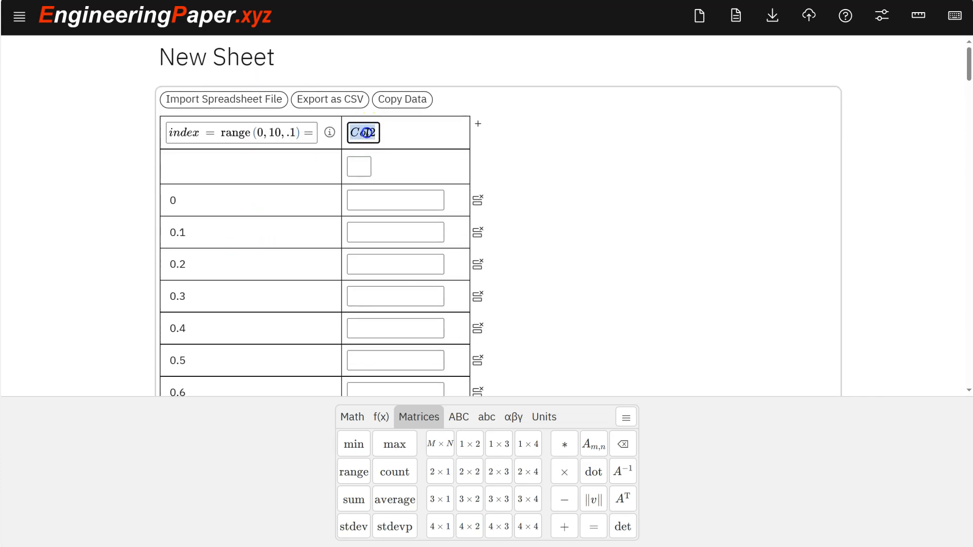
Step: Define the second column as square = index^2 and copy the table data
{"action": "type", "text": "index^2 ="}
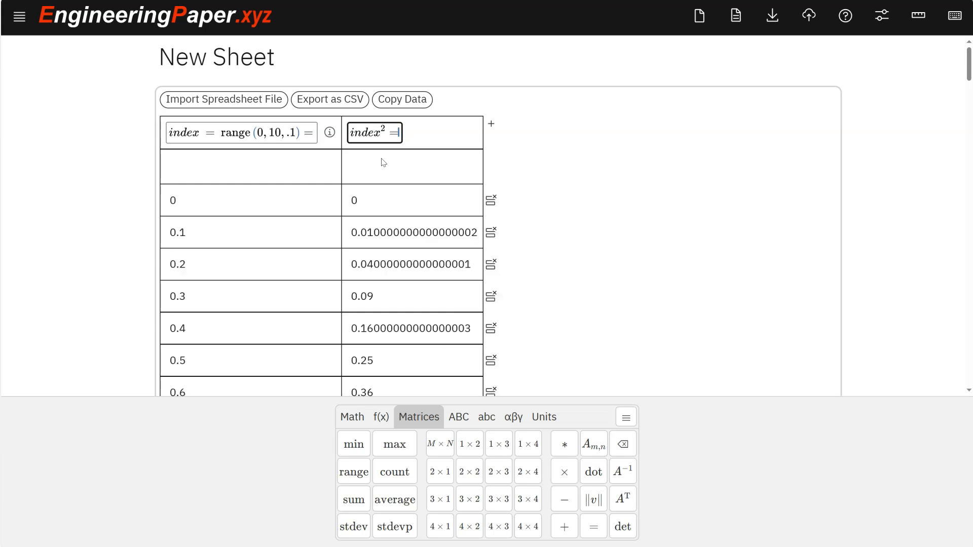
{"action": "scroll", "scroll_direction": "down", "scroll_amount": 3}
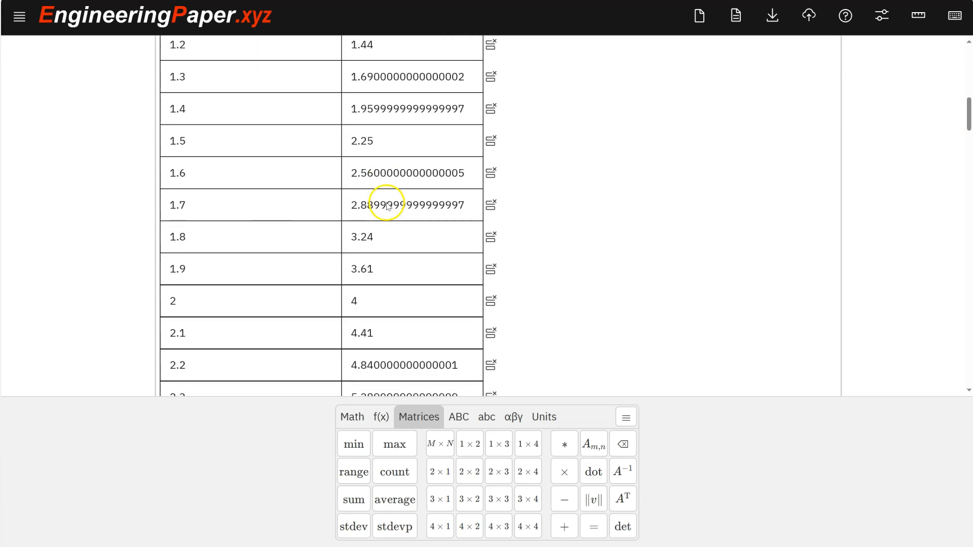
{"action": "scroll", "scroll_direction": "up", "scroll_amount": 3}
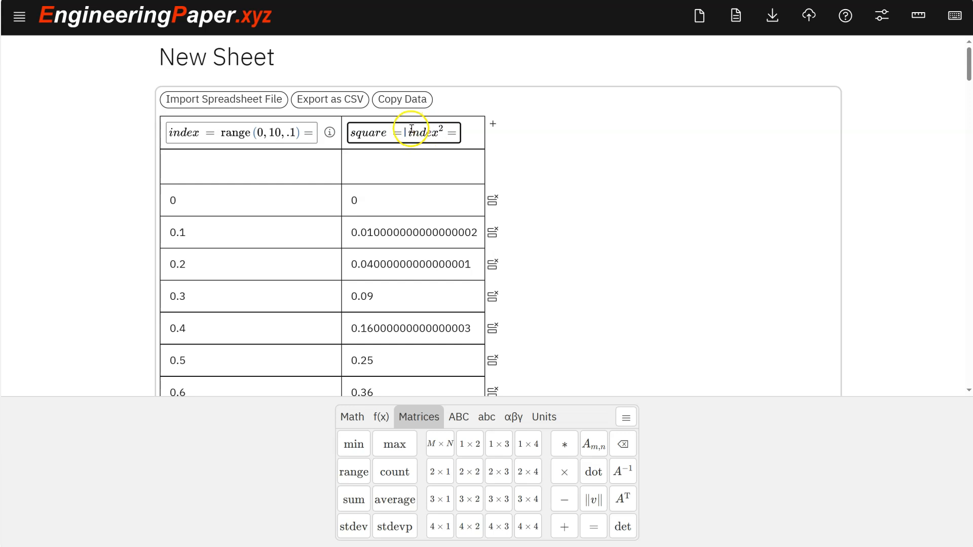
{"action": "mouse_move", "coordinate": [429, 155]}
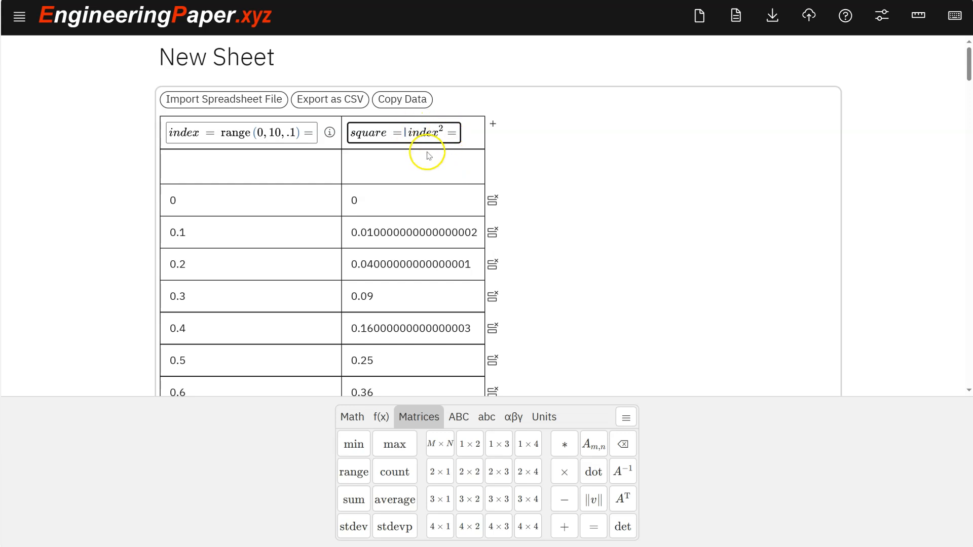
{"action": "mouse_move", "coordinate": [387, 135]}
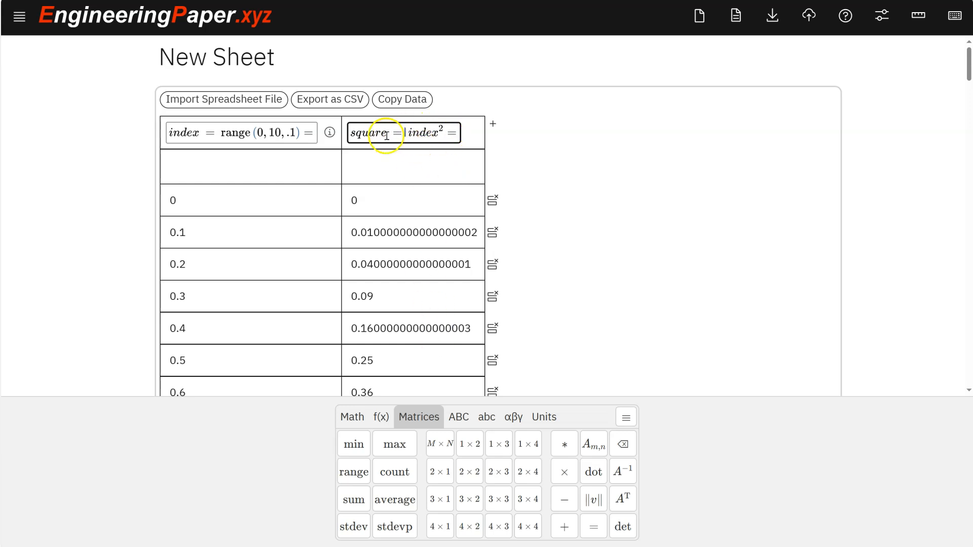
{"action": "double_click", "coordinate": [371, 132]}
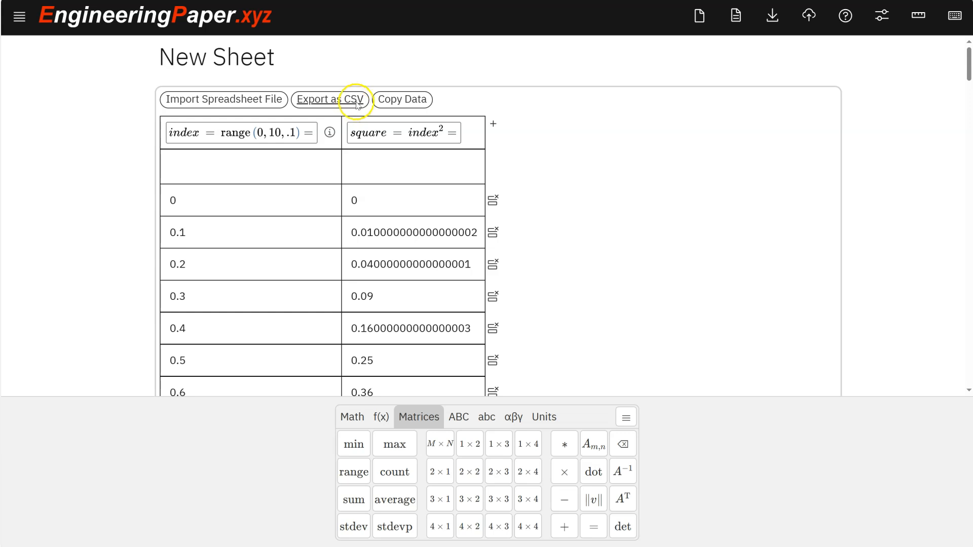
{"action": "mouse_move", "coordinate": [406, 99]}
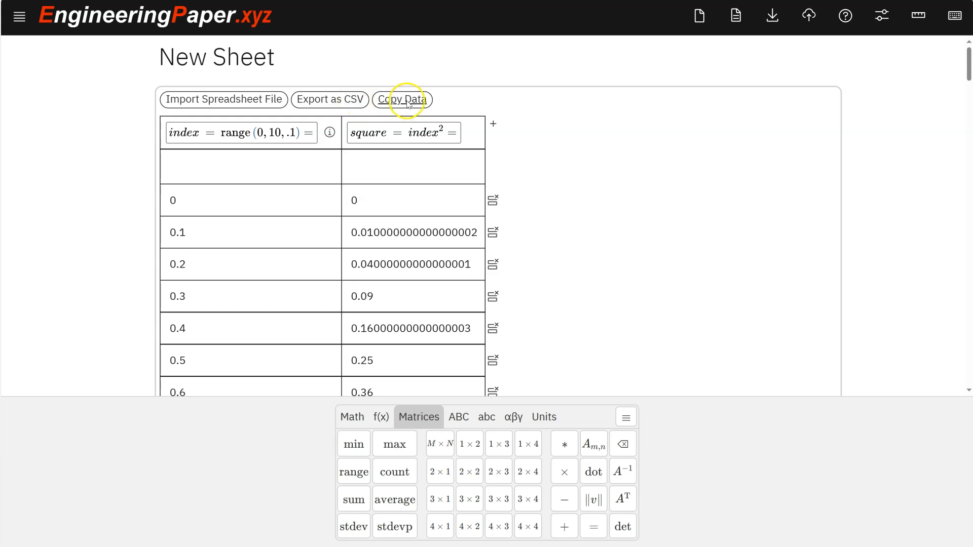
{"action": "left_click", "coordinate": [402, 99]}
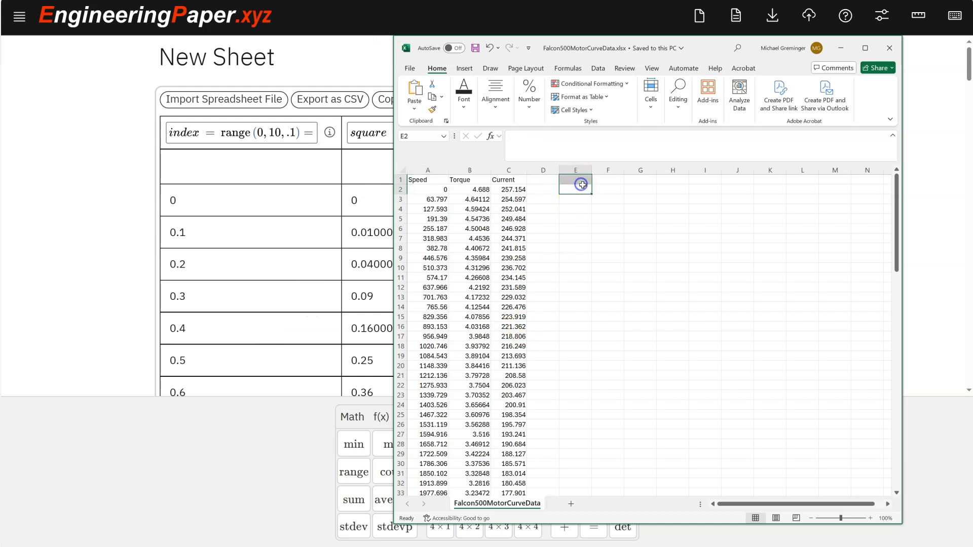
Step: Paste the index and square values into columns E and F of the motor-data workbook
{"action": "key", "text": "ctrl+v"}
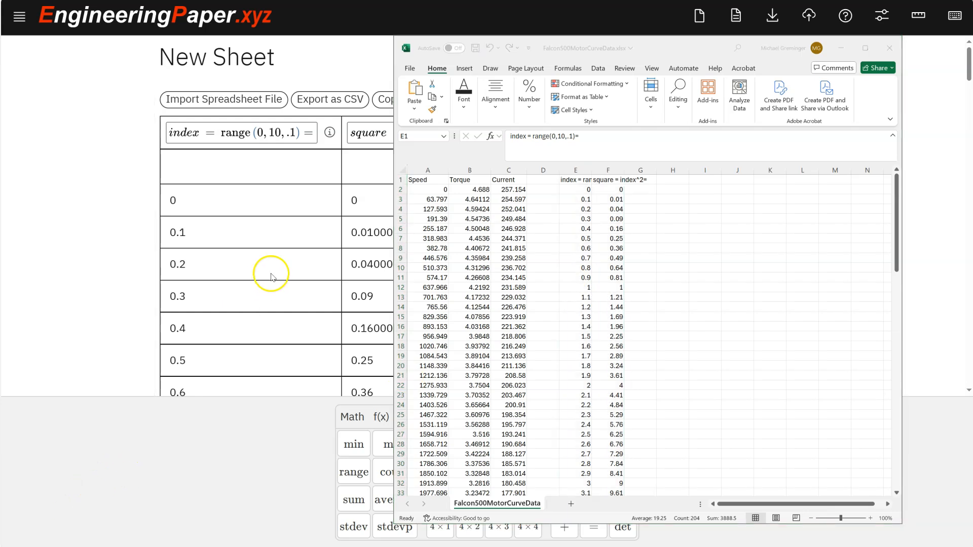
{"action": "mouse_move", "coordinate": [270, 261]}
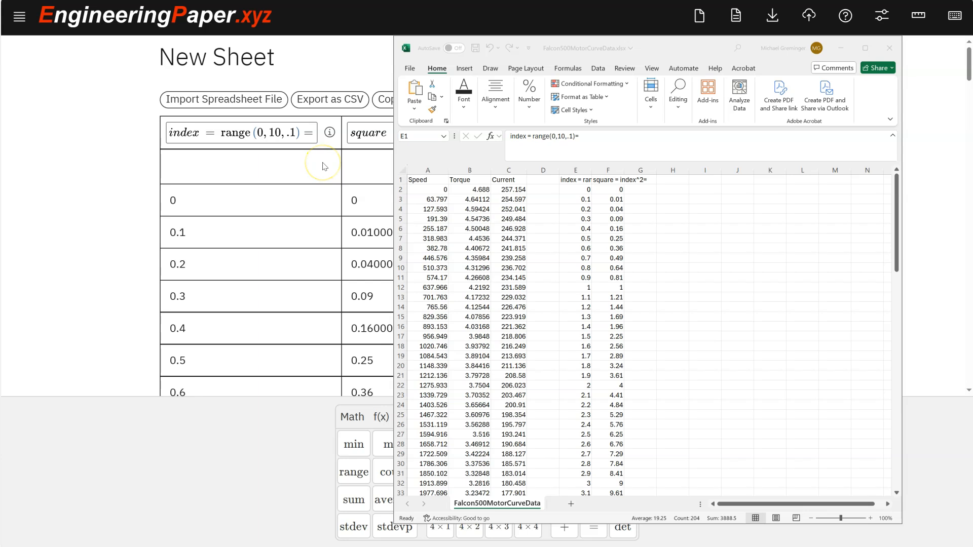
{"action": "scroll", "scroll_direction": "down", "scroll_amount": 3}
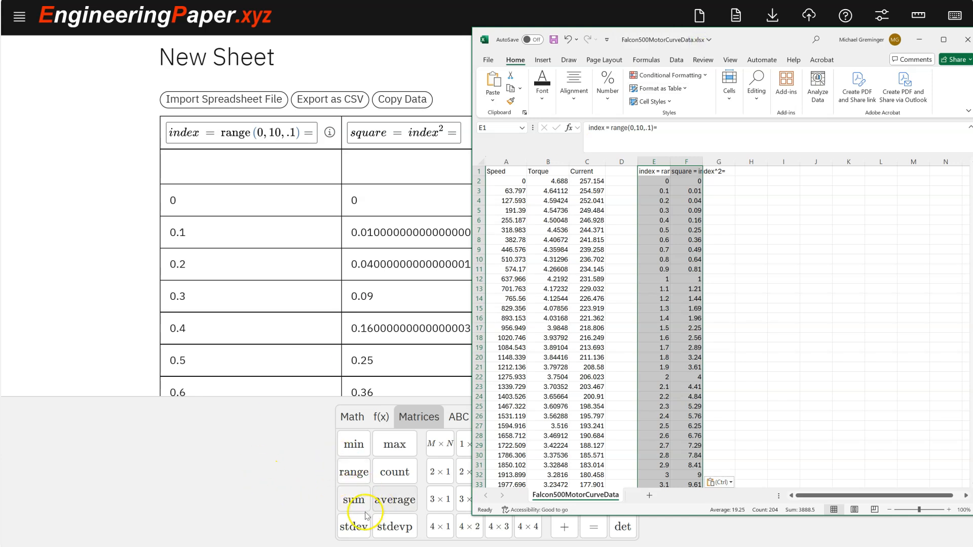
{"action": "mouse_move", "coordinate": [316, 183]}
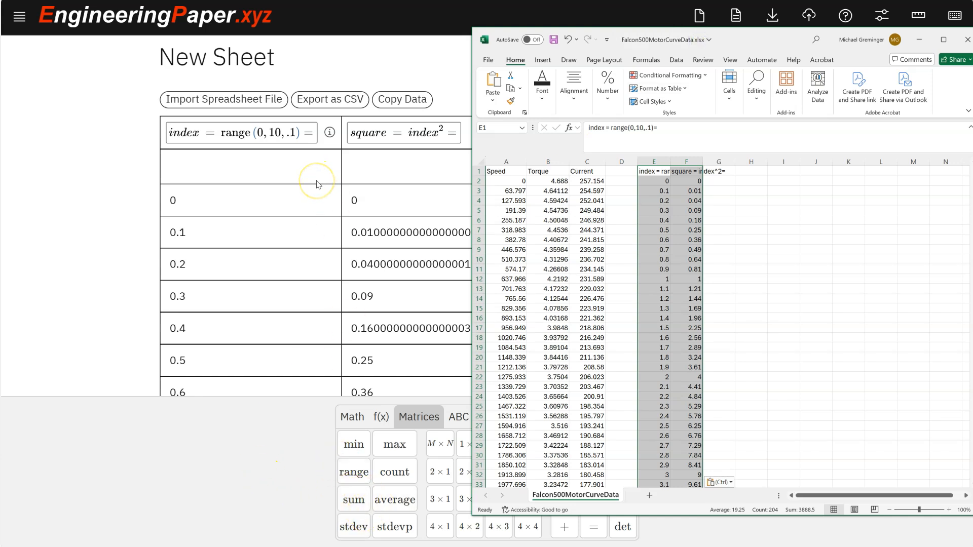
{"action": "mouse_move", "coordinate": [317, 182]}
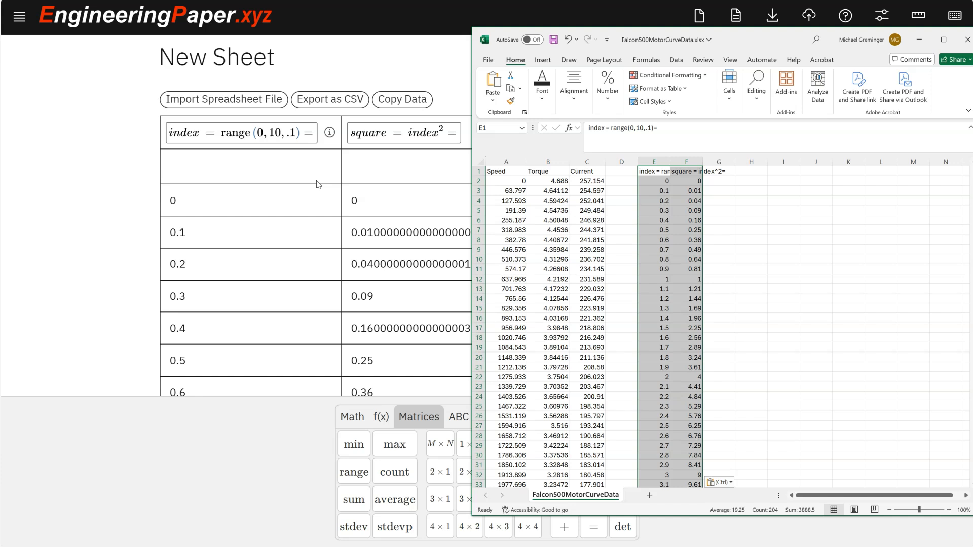
{"action": "mouse_move", "coordinate": [318, 191]}
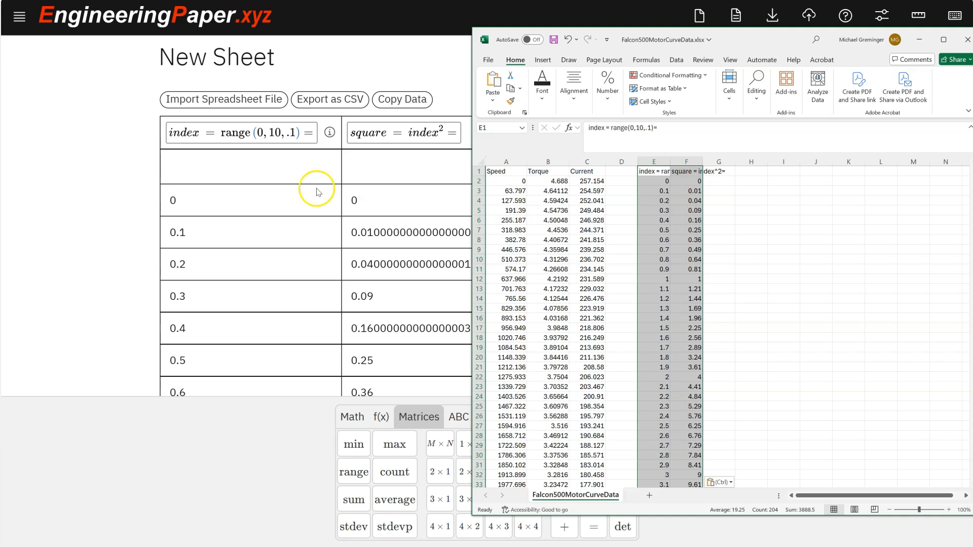